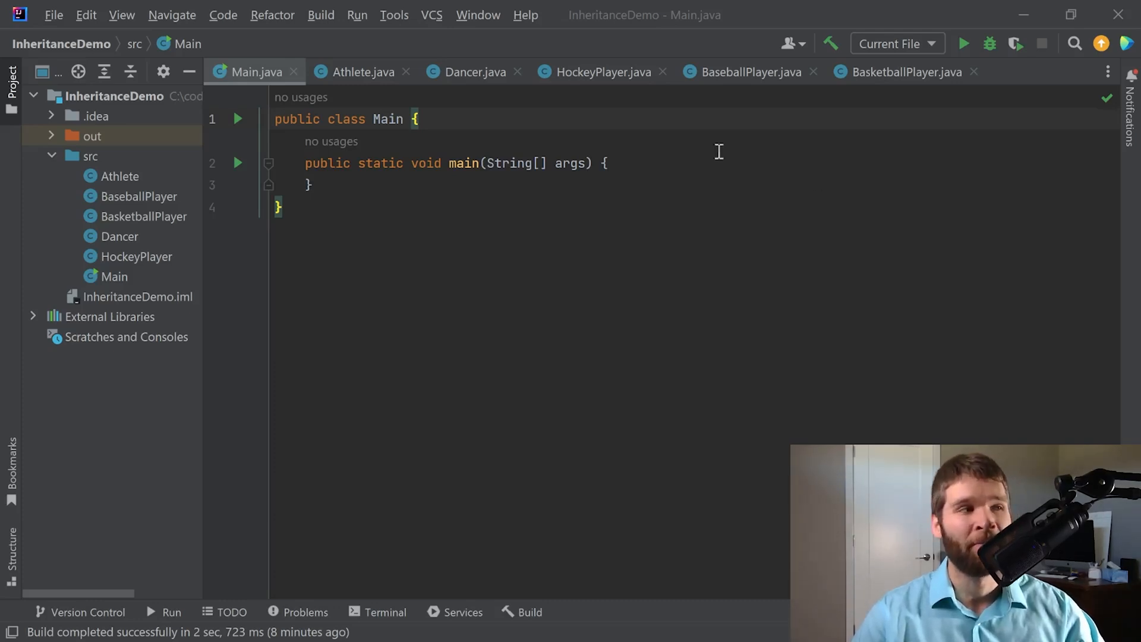
mouse_move(490, 178)
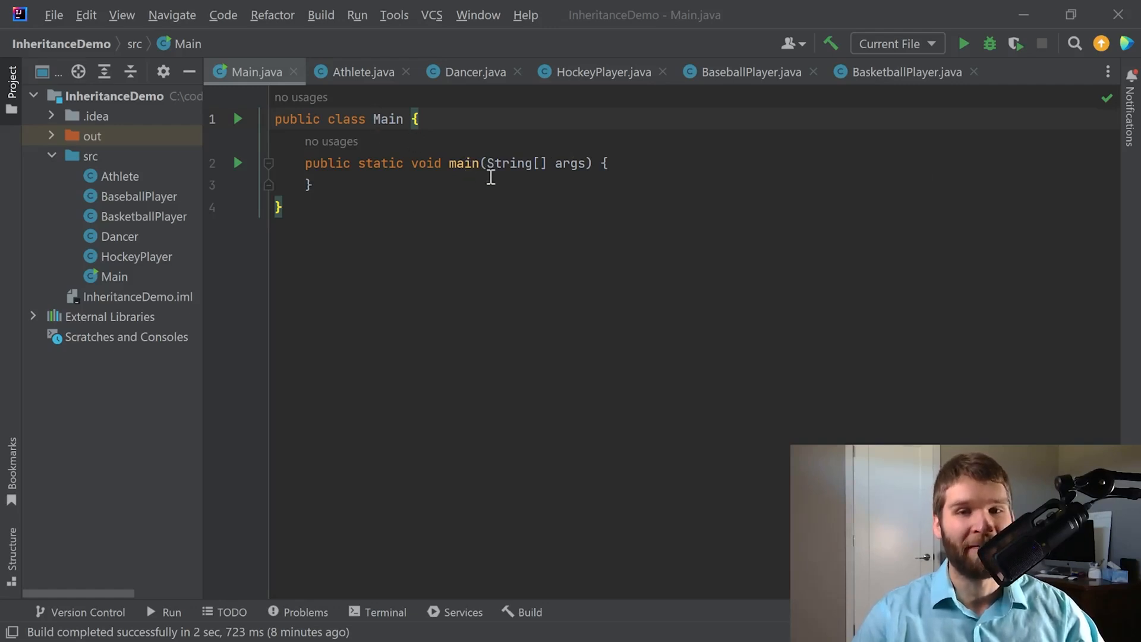
Review Athlete, Dancer and HockeyPlayer, highlighting HockeyPlayer's 'extends Athlete' clause.
left_click(363, 71)
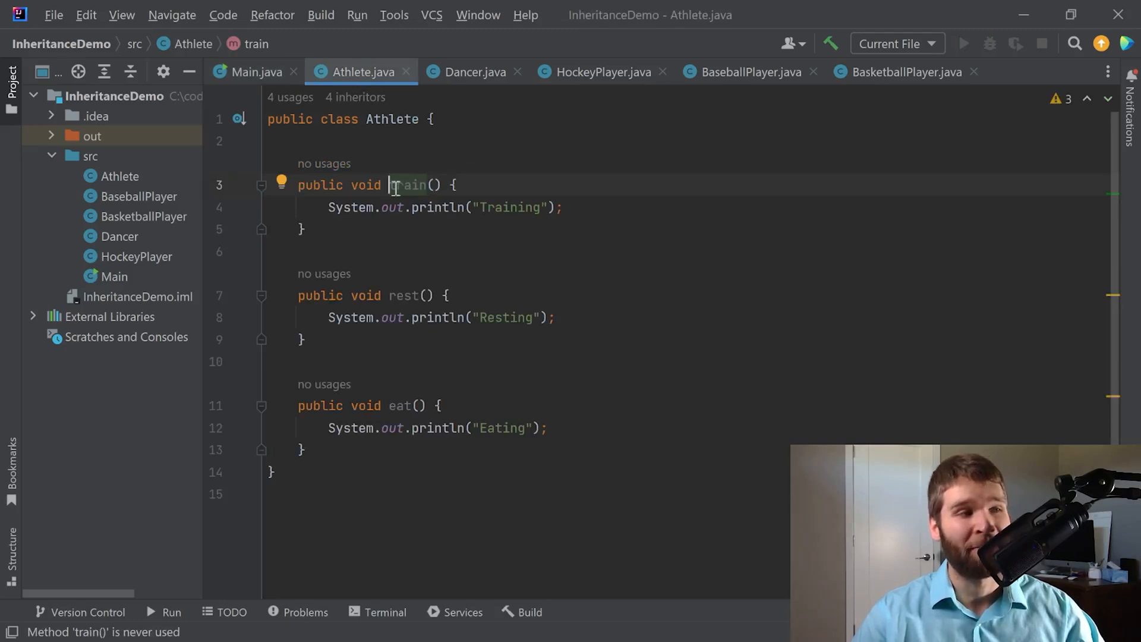
left_click(475, 71)
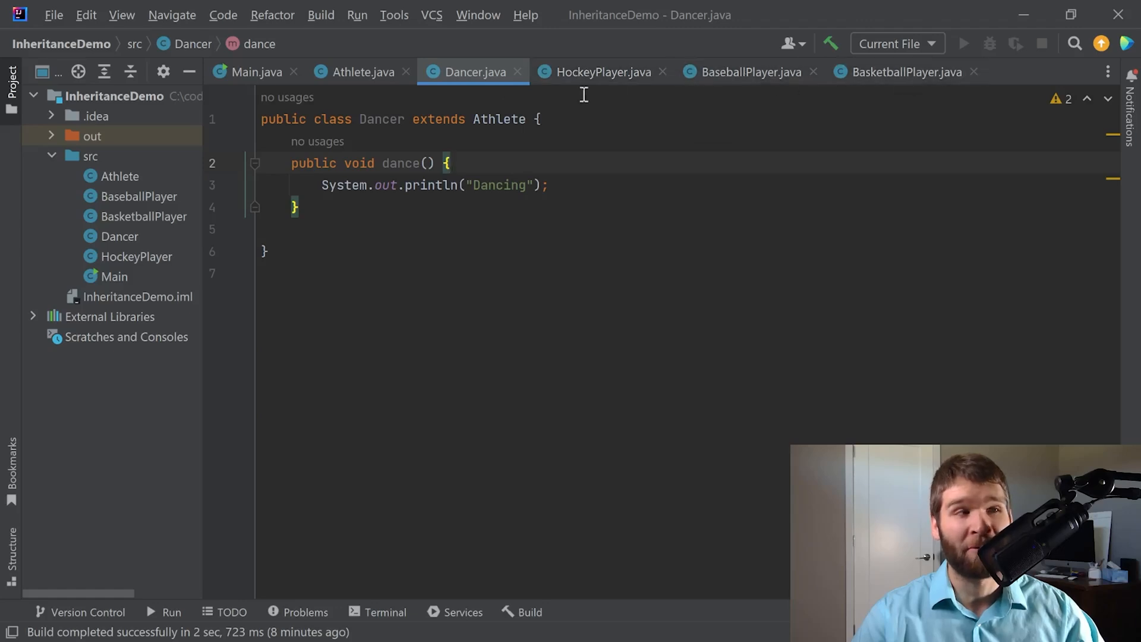
left_click(602, 71)
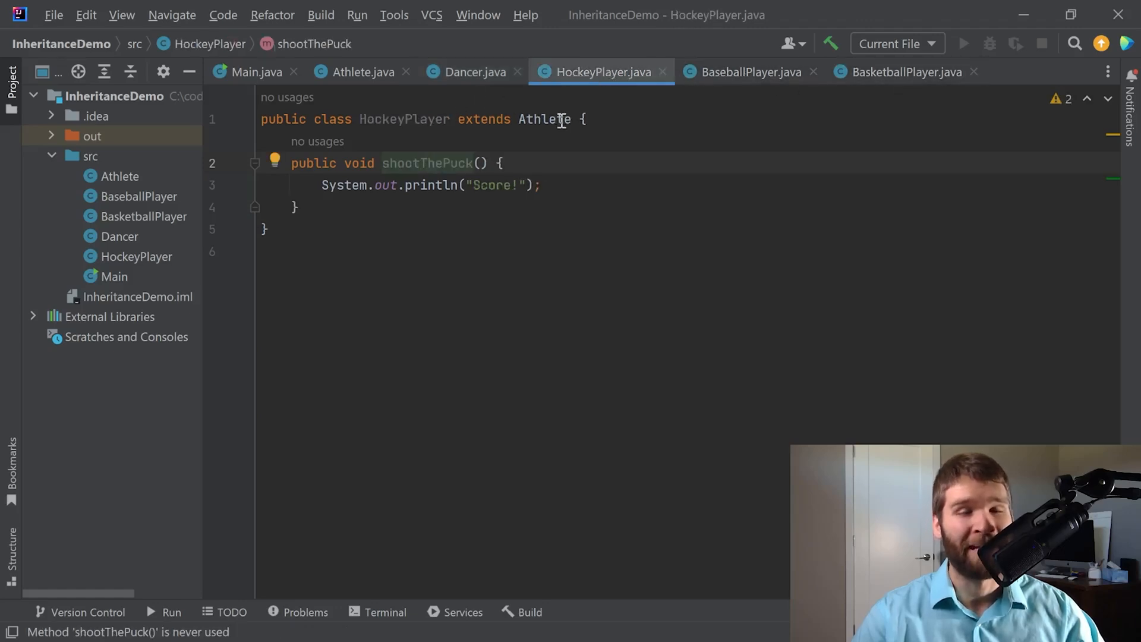
double_click(484, 119)
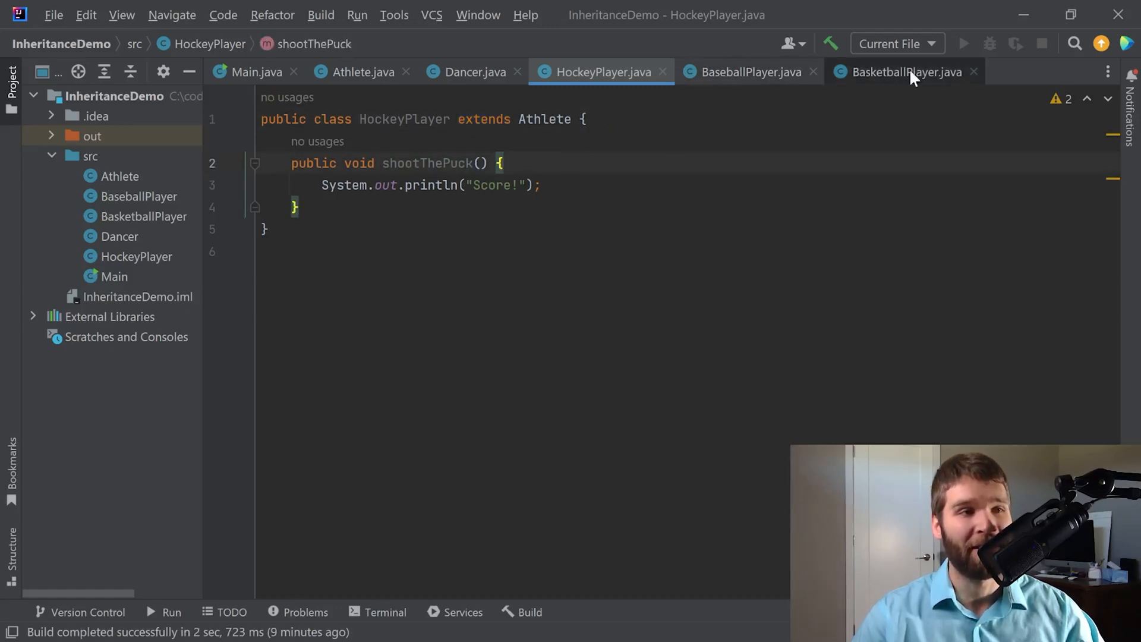
Review BasketballPlayer, Dancer and the Athlete parent, finishing on the Dancer class.
left_click(910, 72)
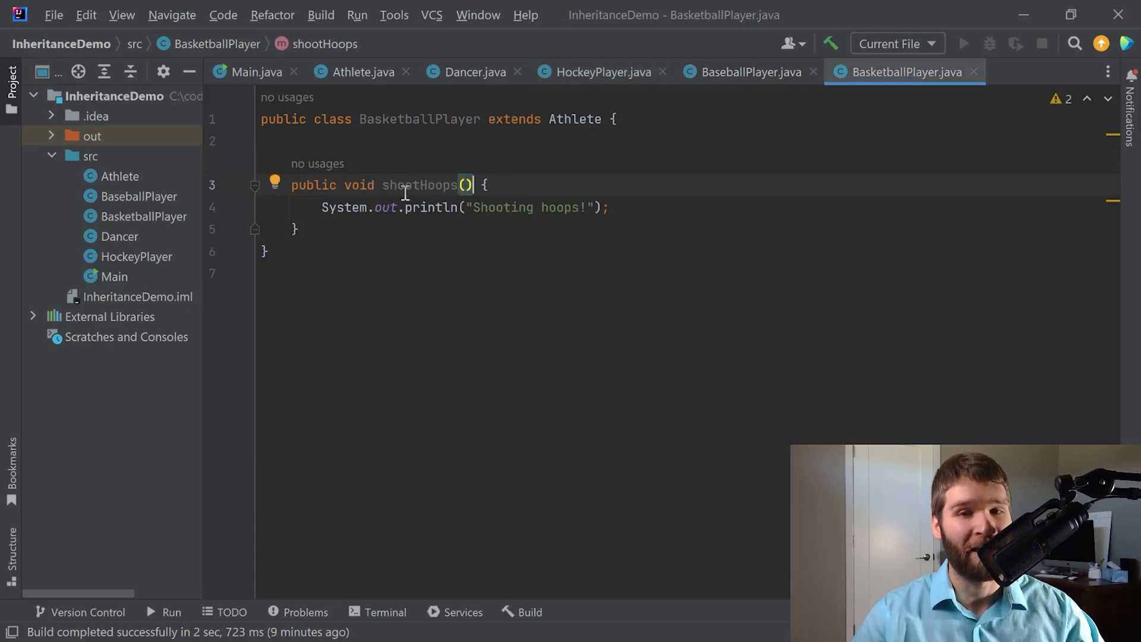
mouse_move(562, 176)
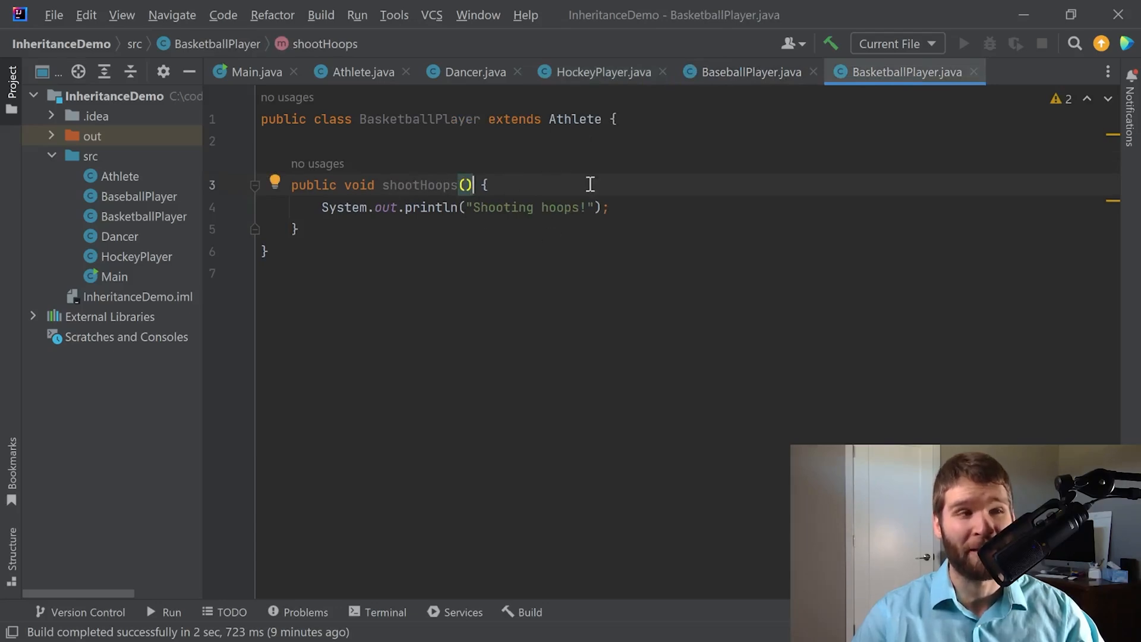
left_click(474, 72)
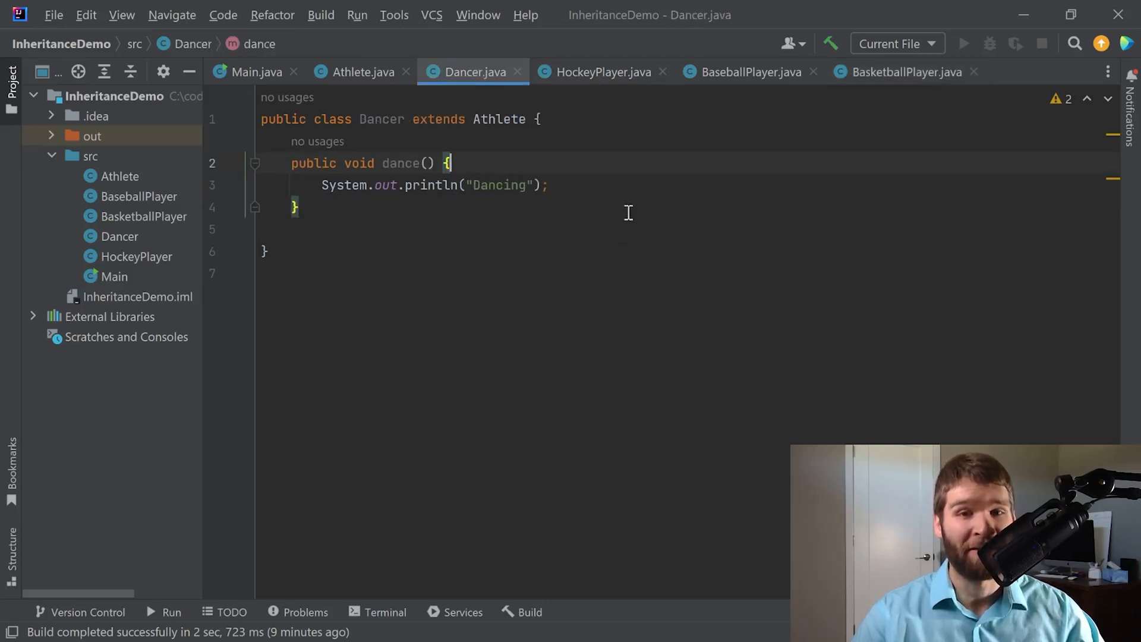
mouse_move(545, 222)
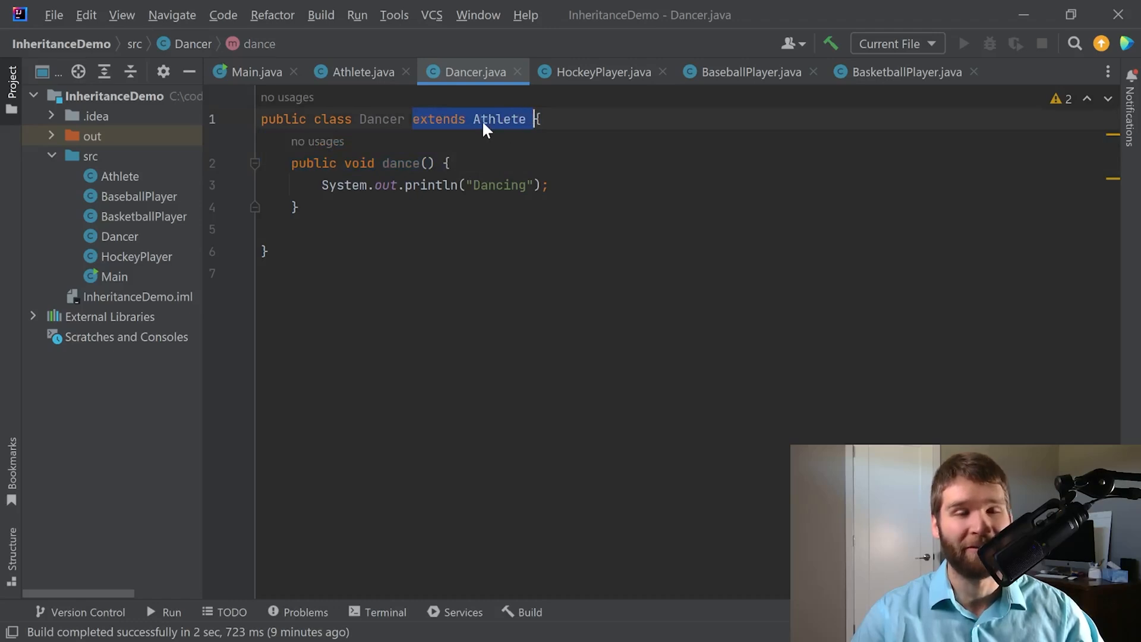
left_click(357, 71)
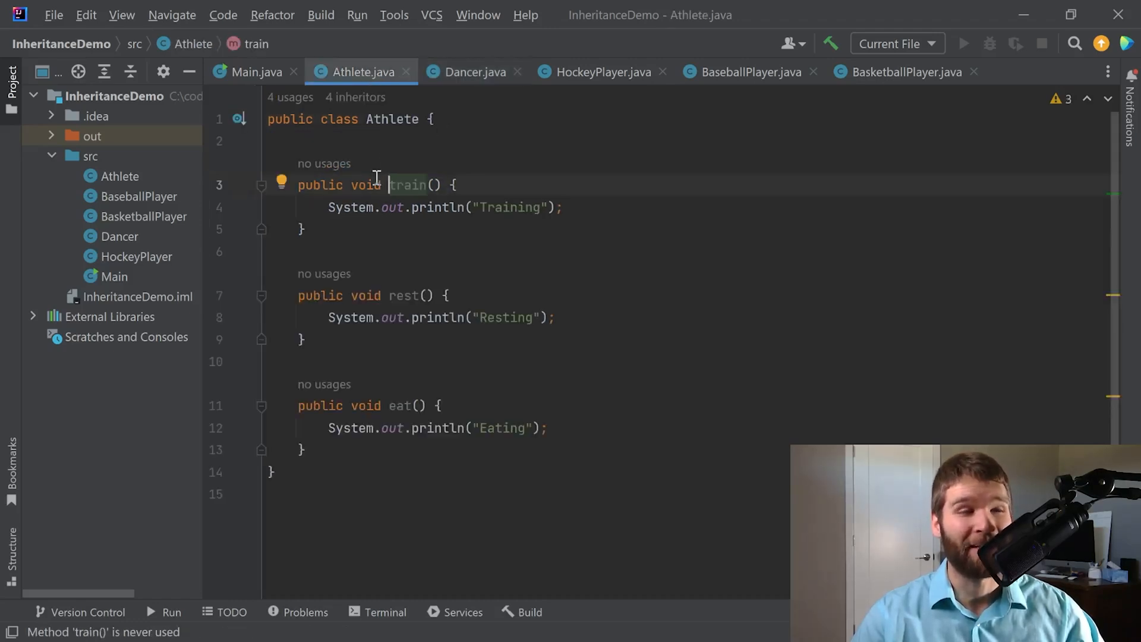
mouse_move(363, 258)
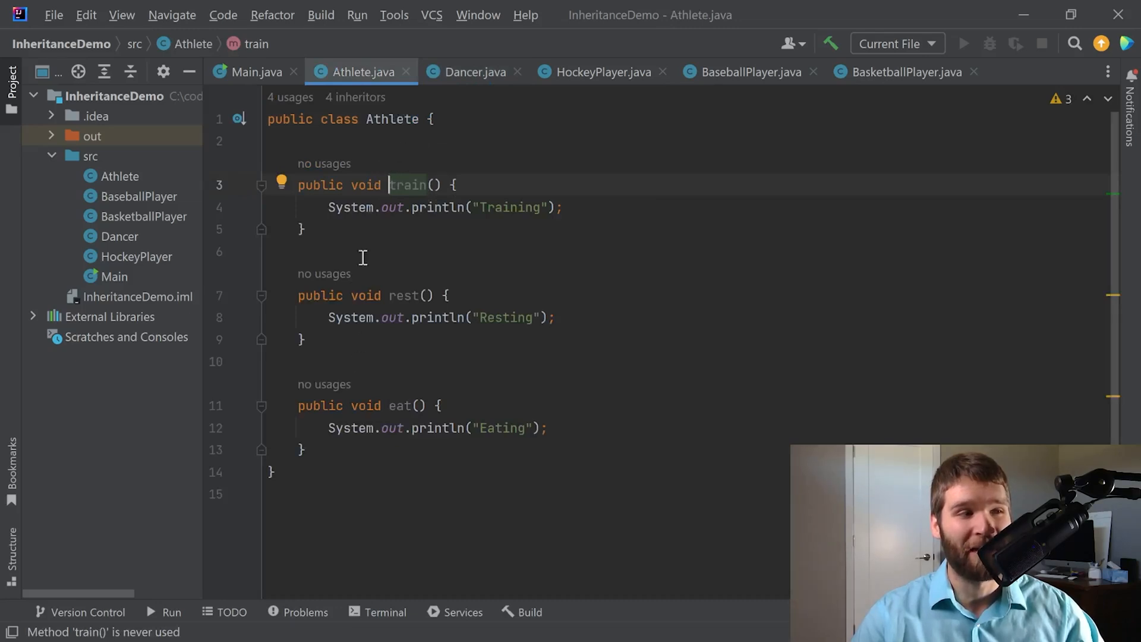
mouse_move(463, 137)
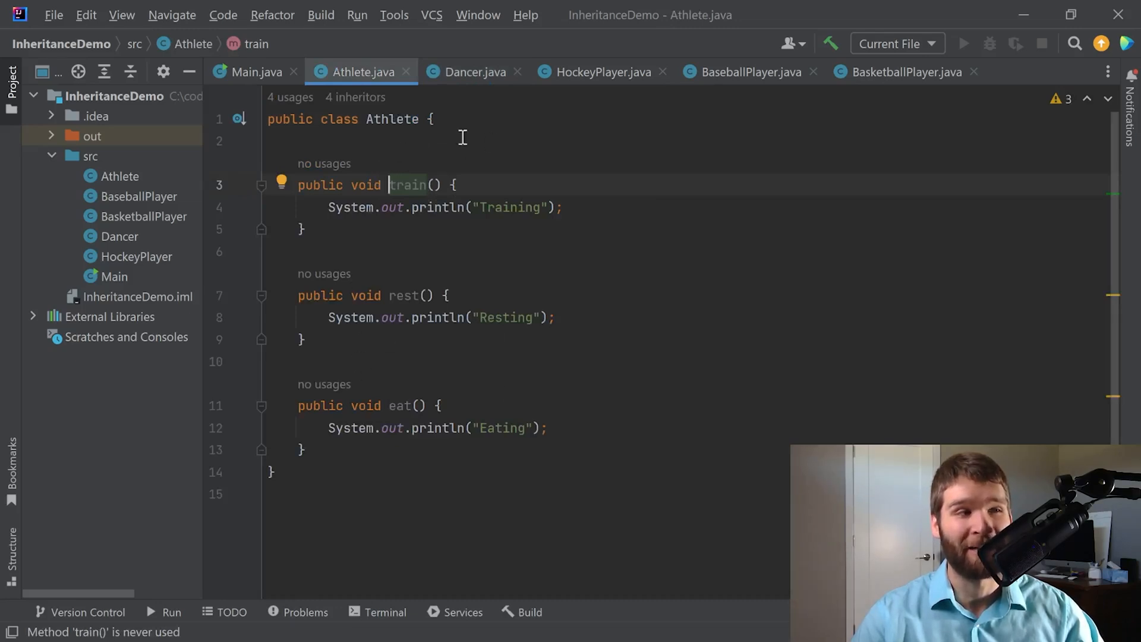
mouse_move(516, 150)
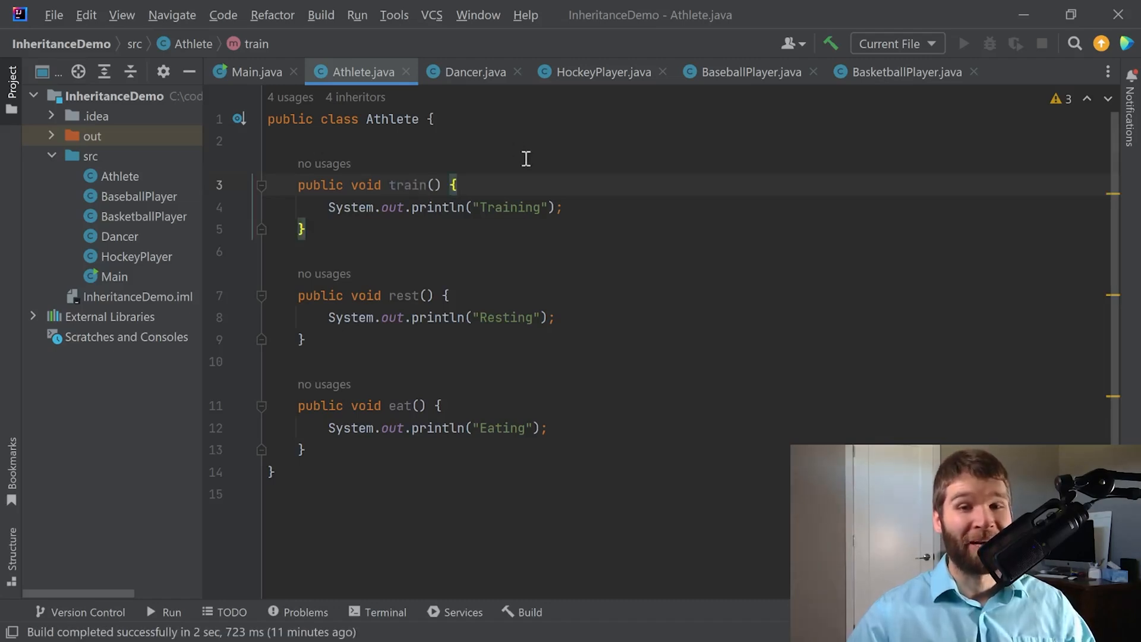
mouse_move(461, 104)
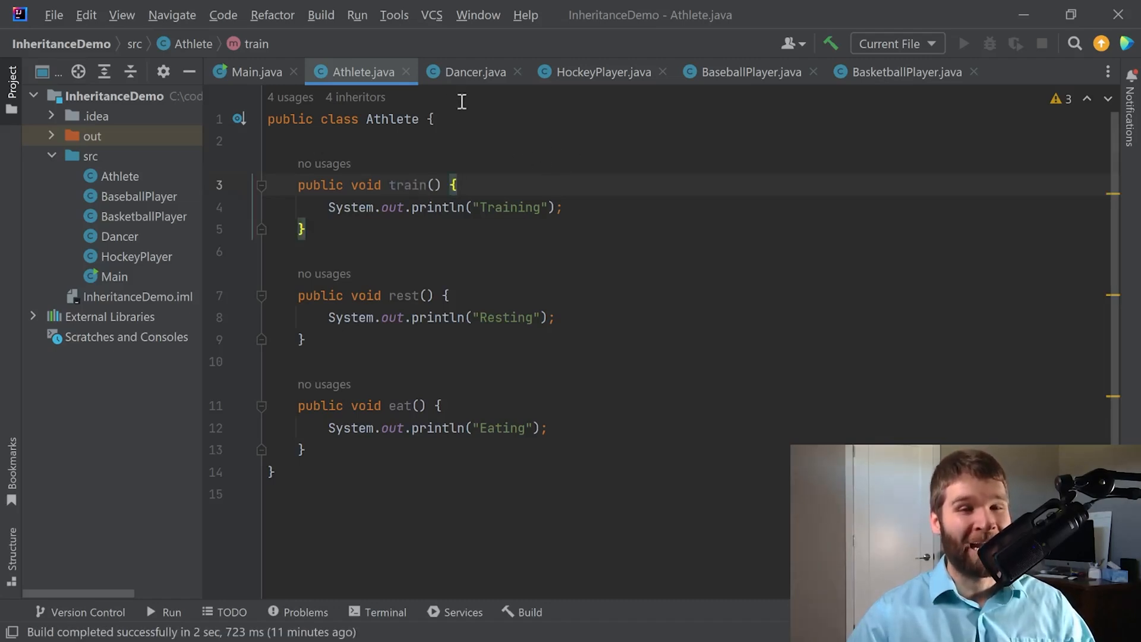
mouse_move(405, 185)
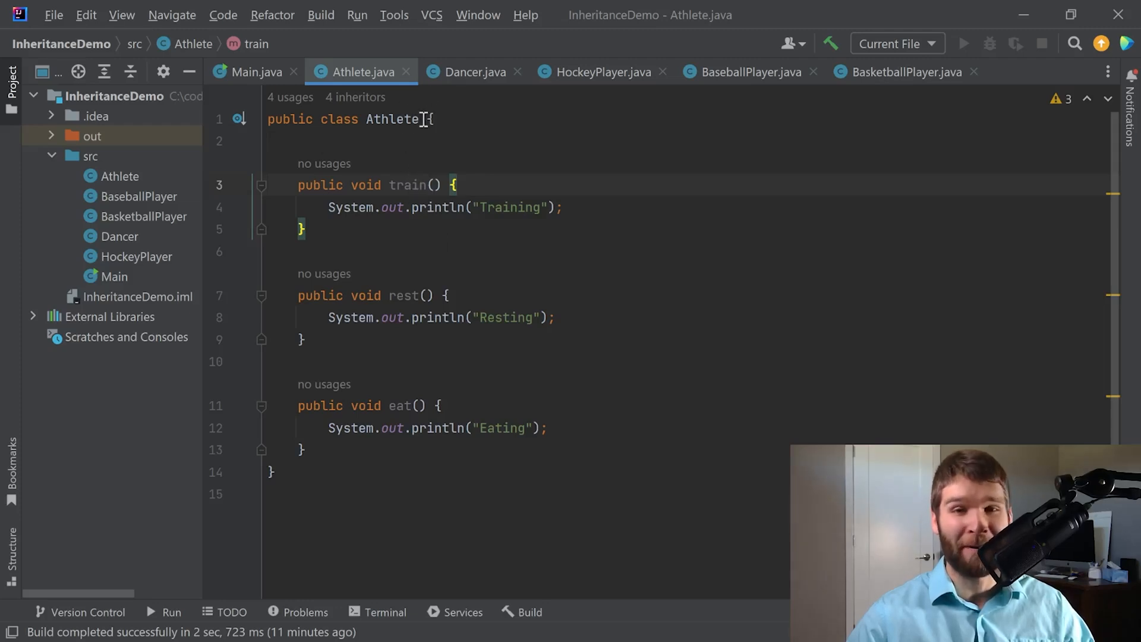
left_click(475, 71)
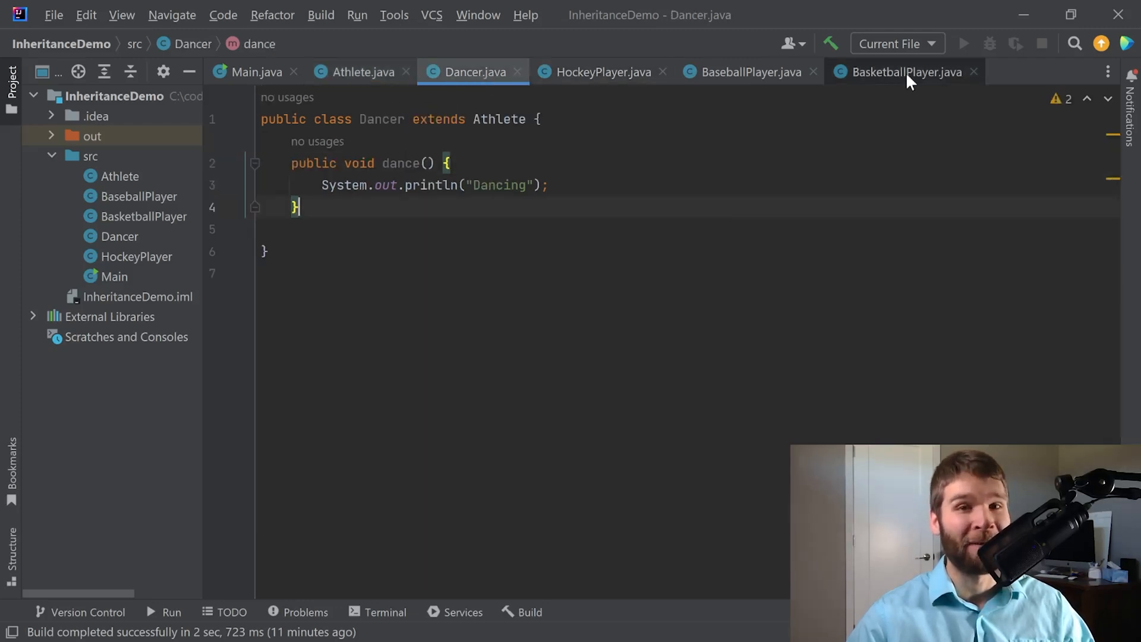
In Main write 'Dancer dancer = new Dancer(); dancer.train();'.
left_click(253, 72)
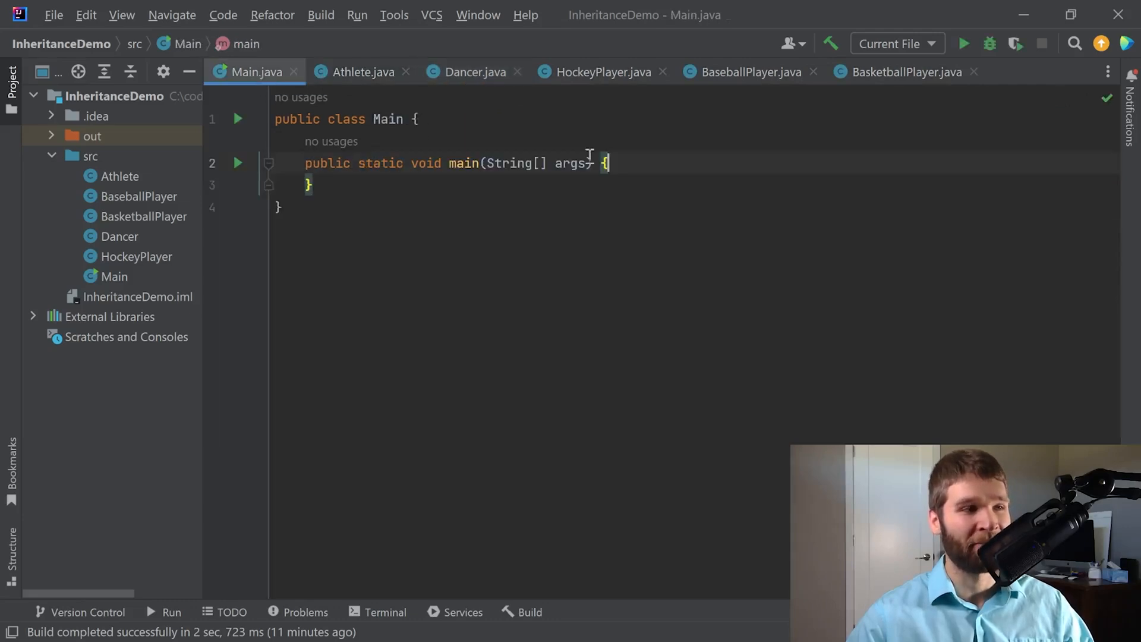
type("Dancer")
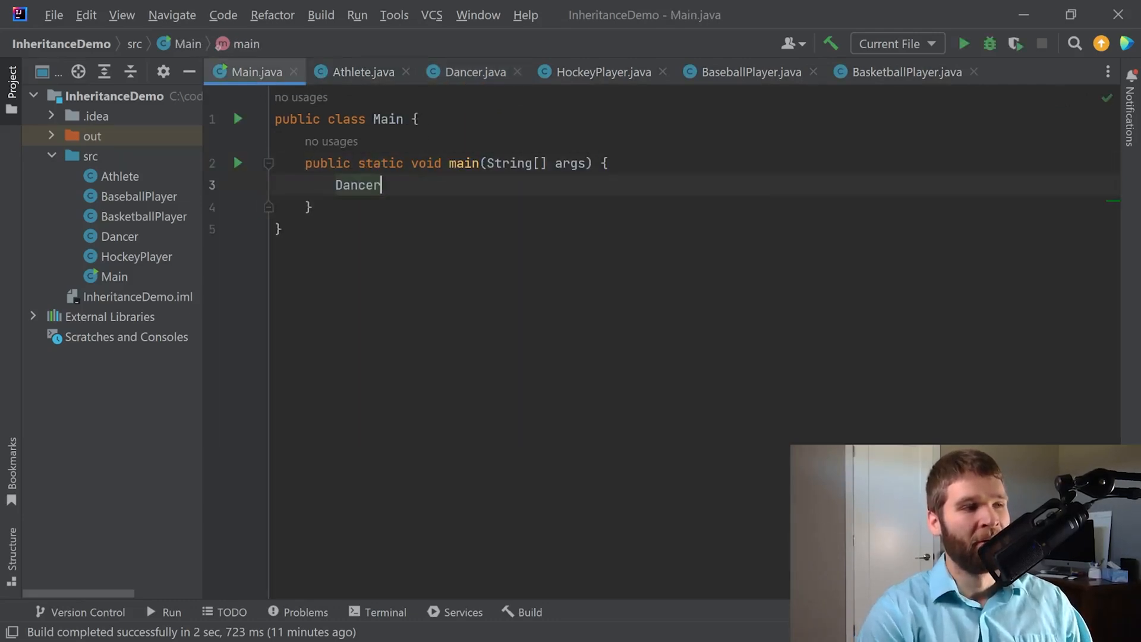
type("dancer =")
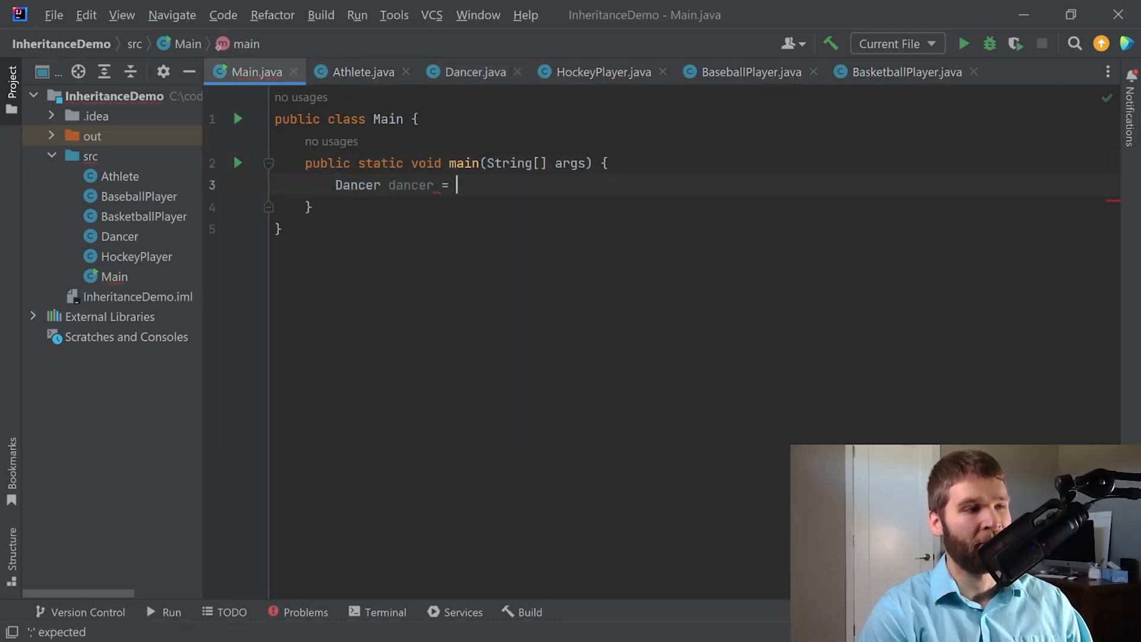
type("new Dancer();")
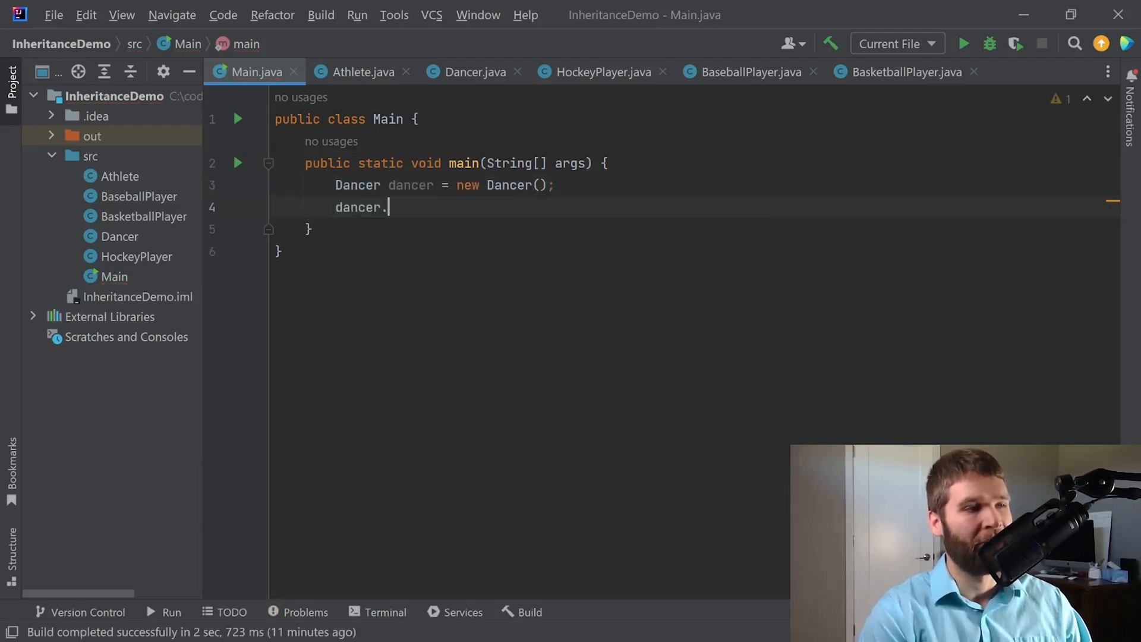
type("train();")
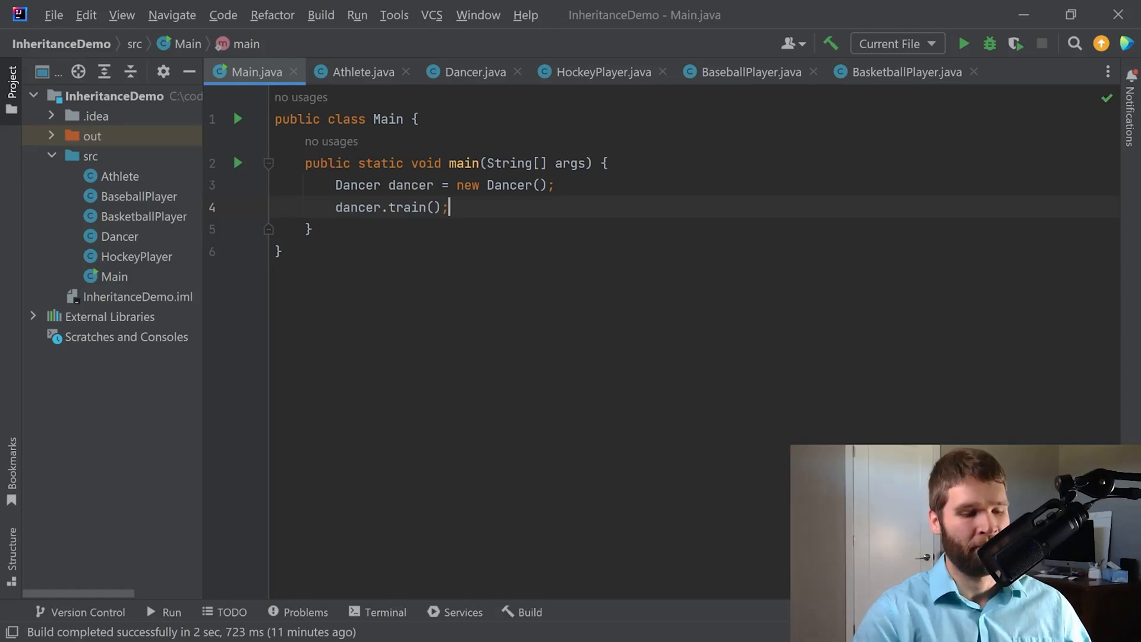
Run Main so 'Training' prints, then view Athlete's train method.
left_click(967, 44)
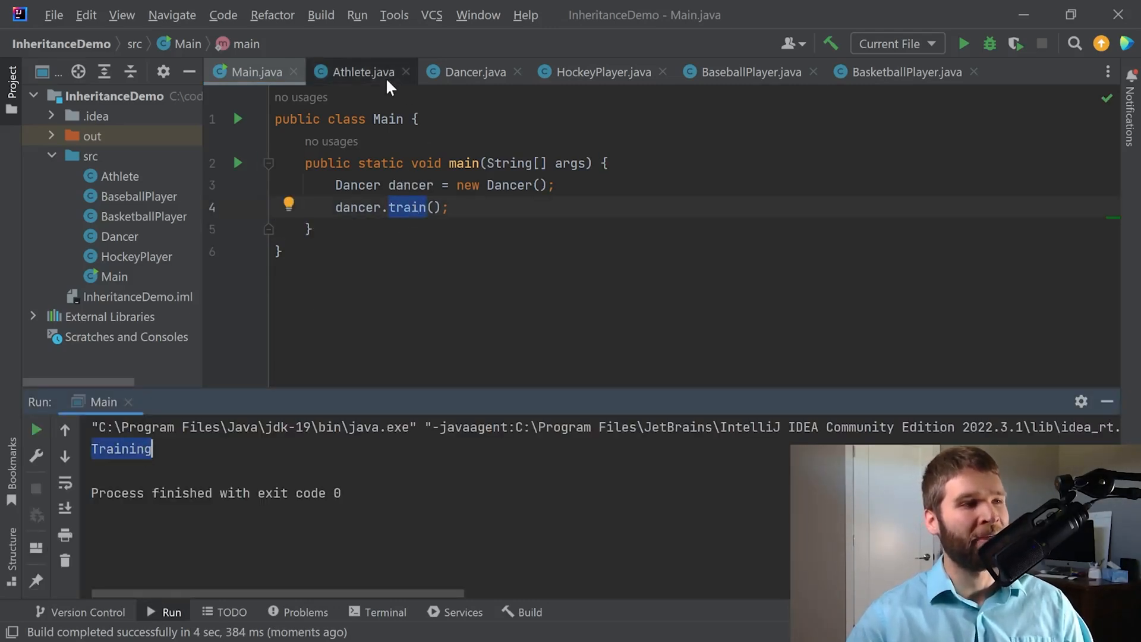
left_click(365, 71)
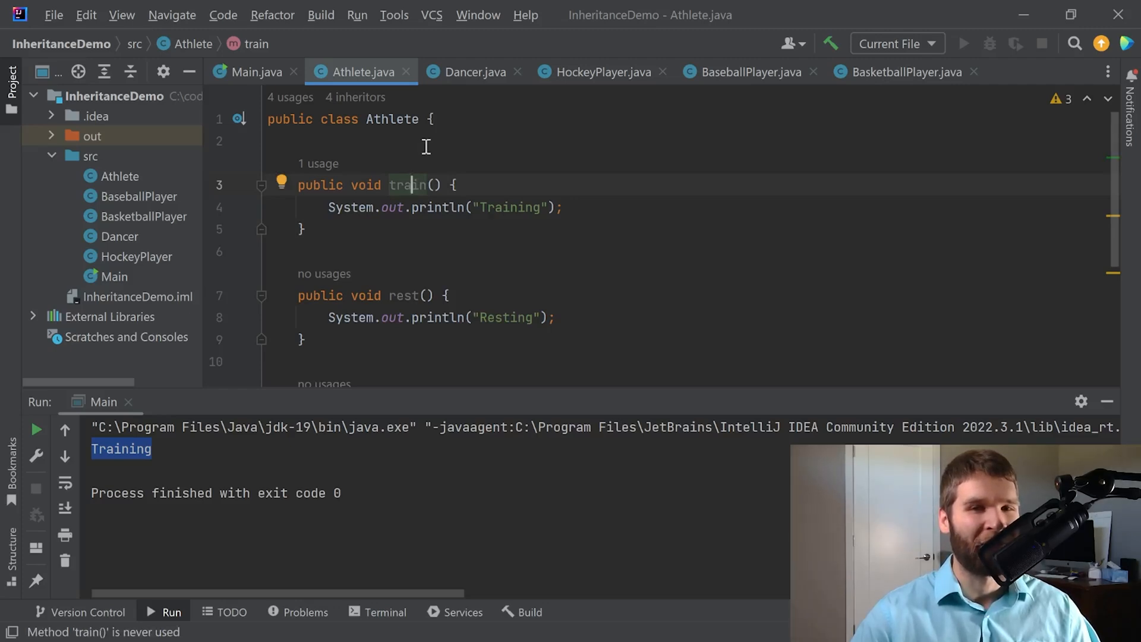
mouse_move(444, 119)
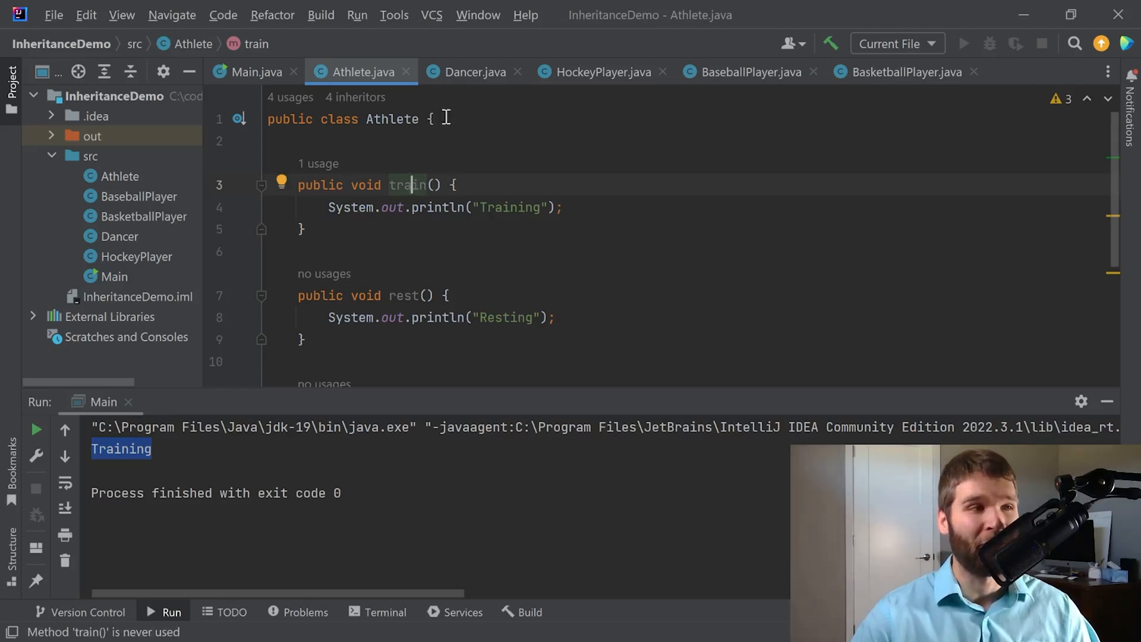
Return to the Dancer class source, caret after the opening brace.
left_click(475, 71)
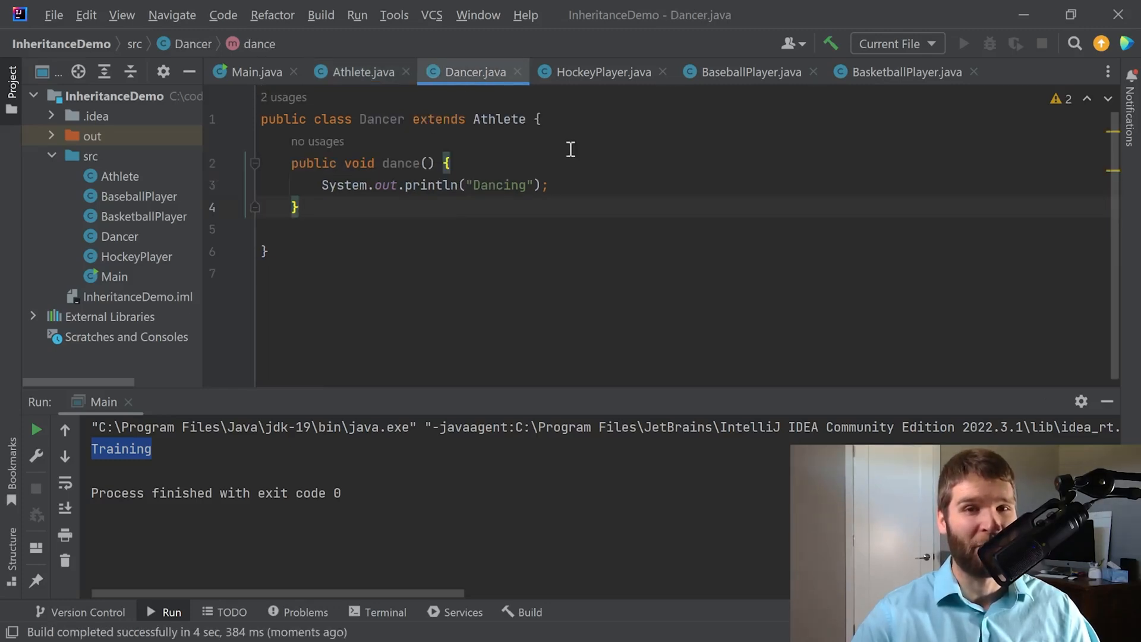
mouse_move(420, 109)
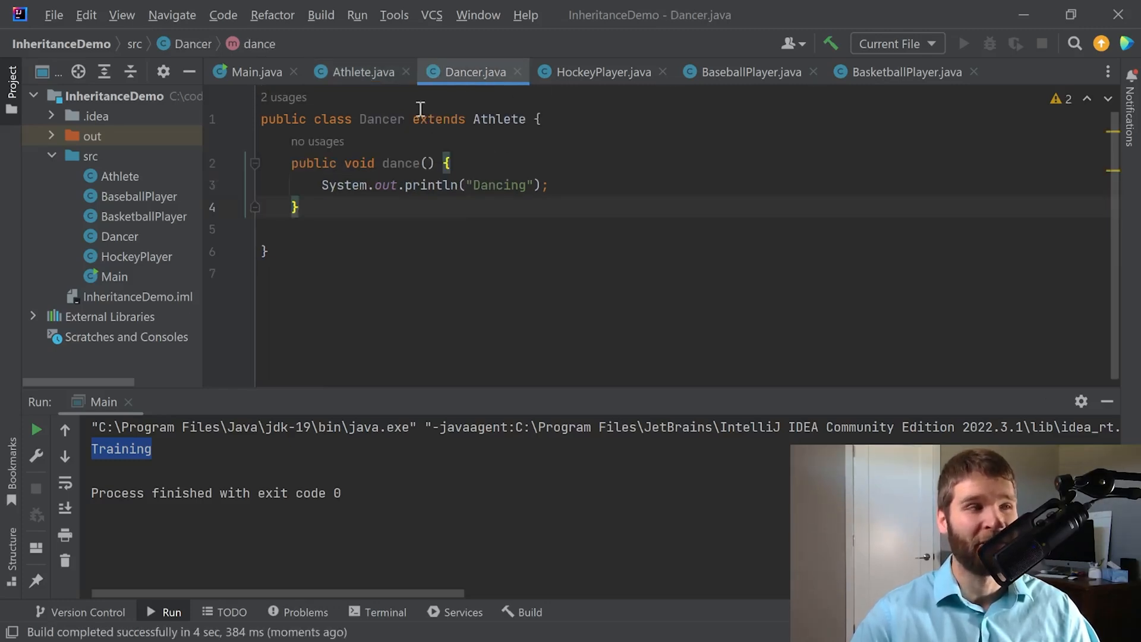
mouse_move(354, 46)
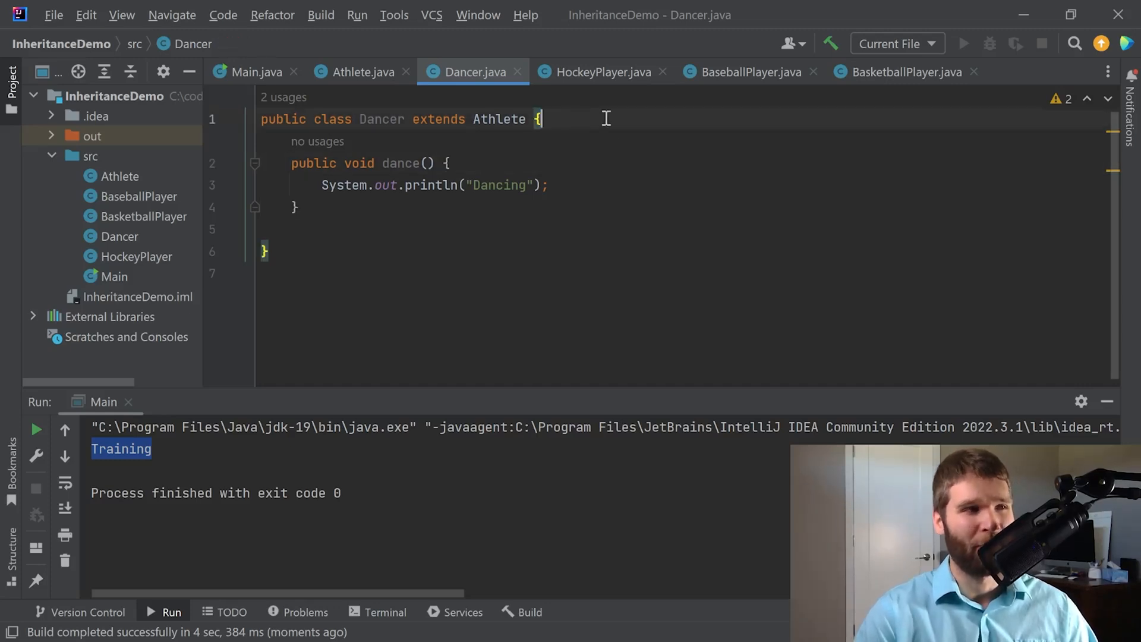
Add an empty 'public void train()' override in Dancer and compare it with Athlete's train.
type("public")
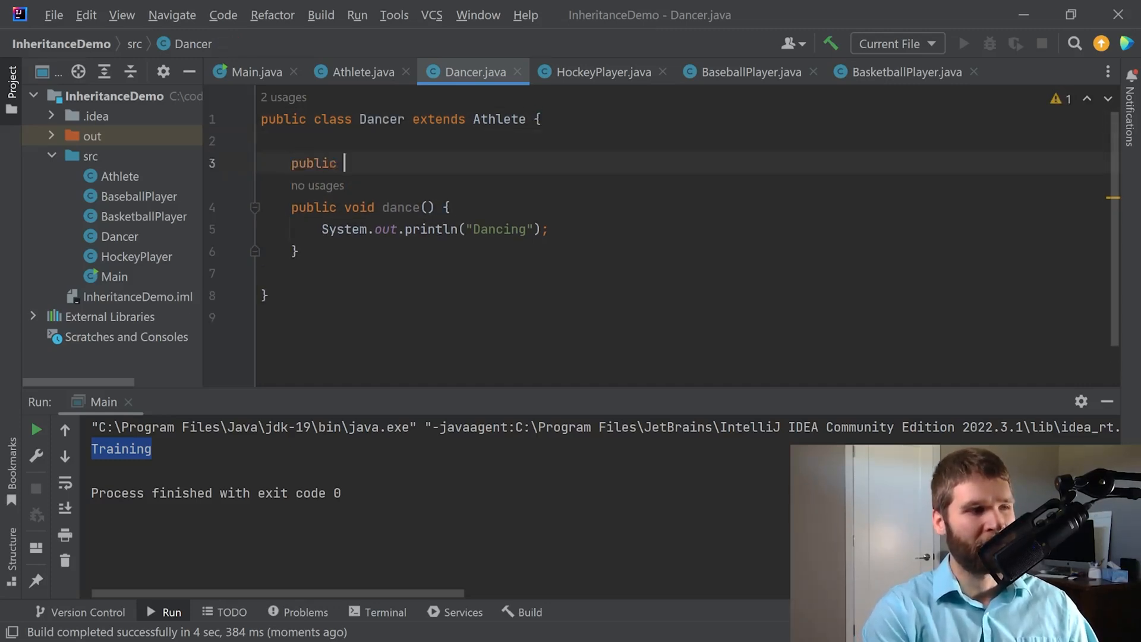
type("void train() {")
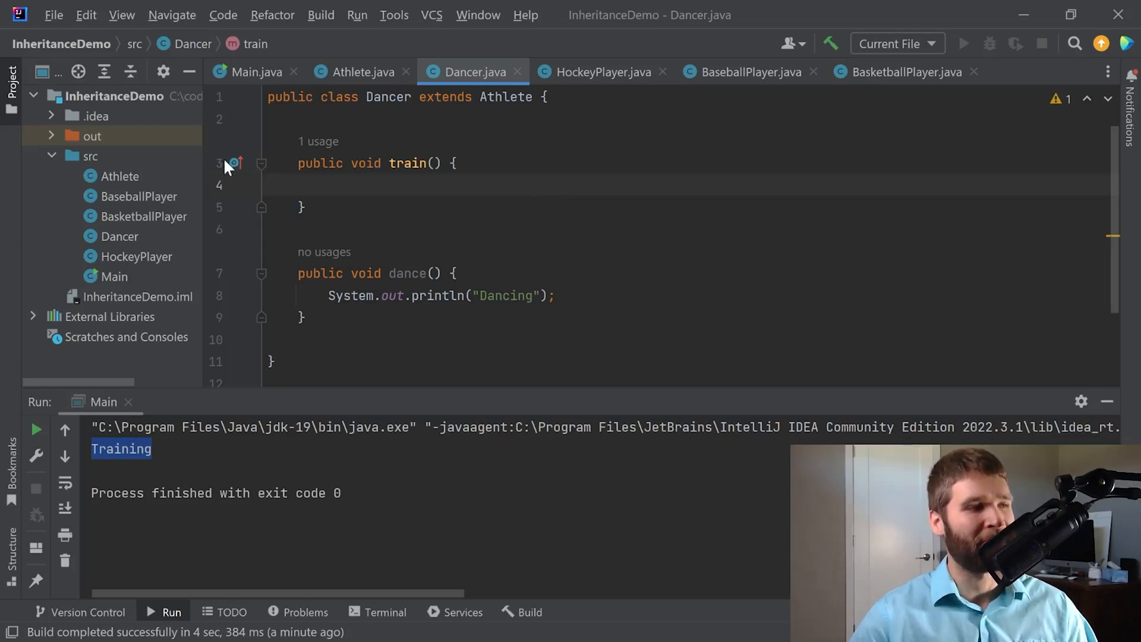
mouse_move(233, 172)
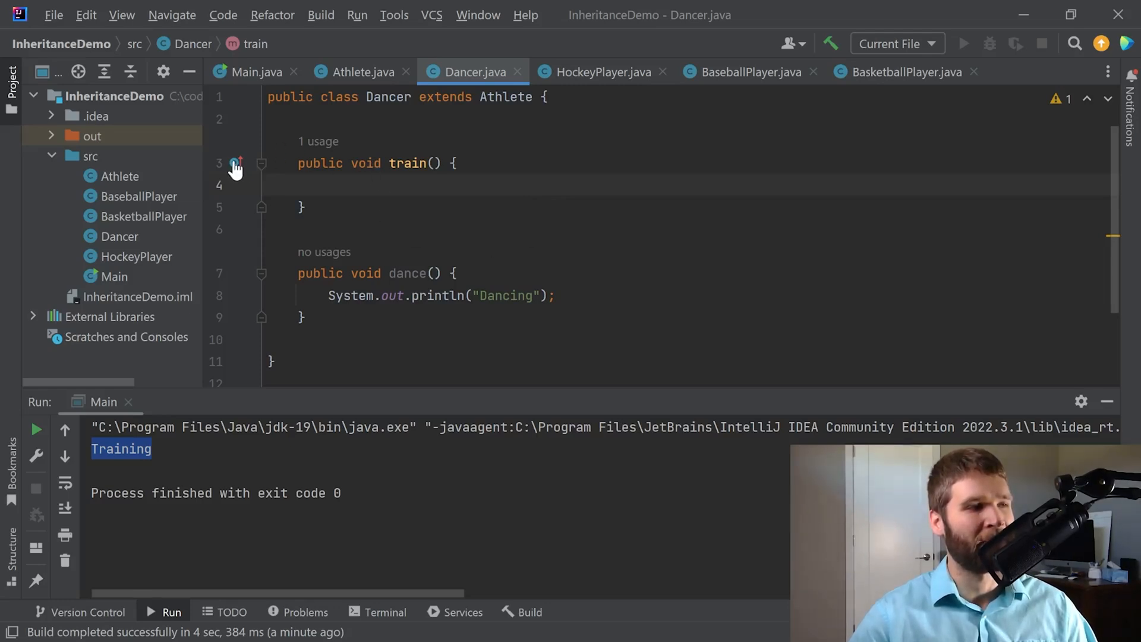
mouse_move(235, 164)
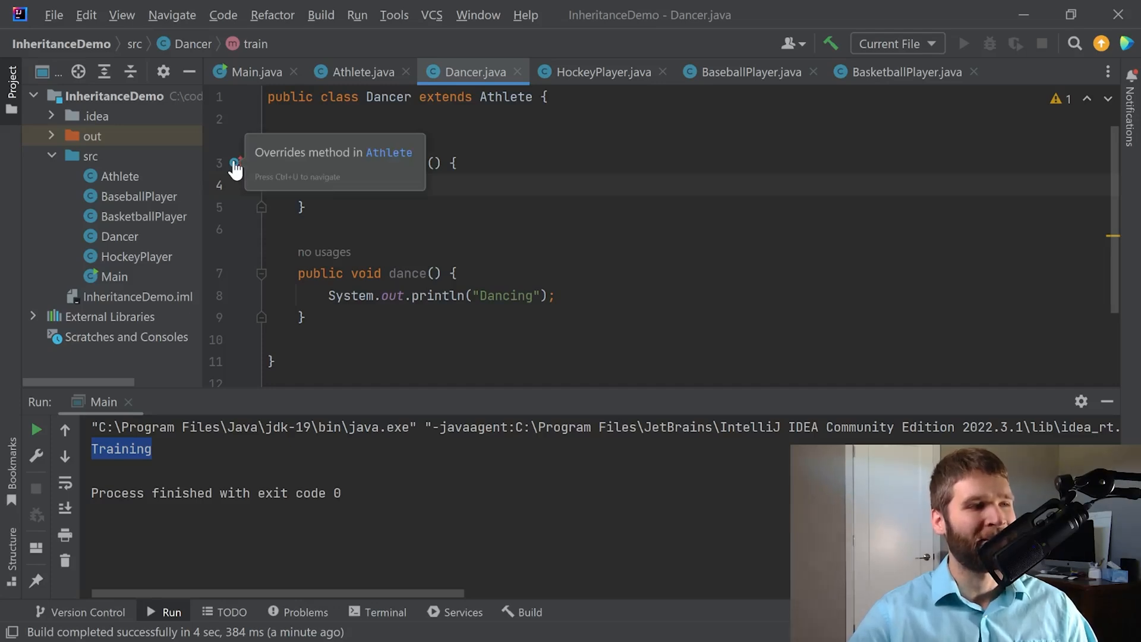
mouse_move(266, 170)
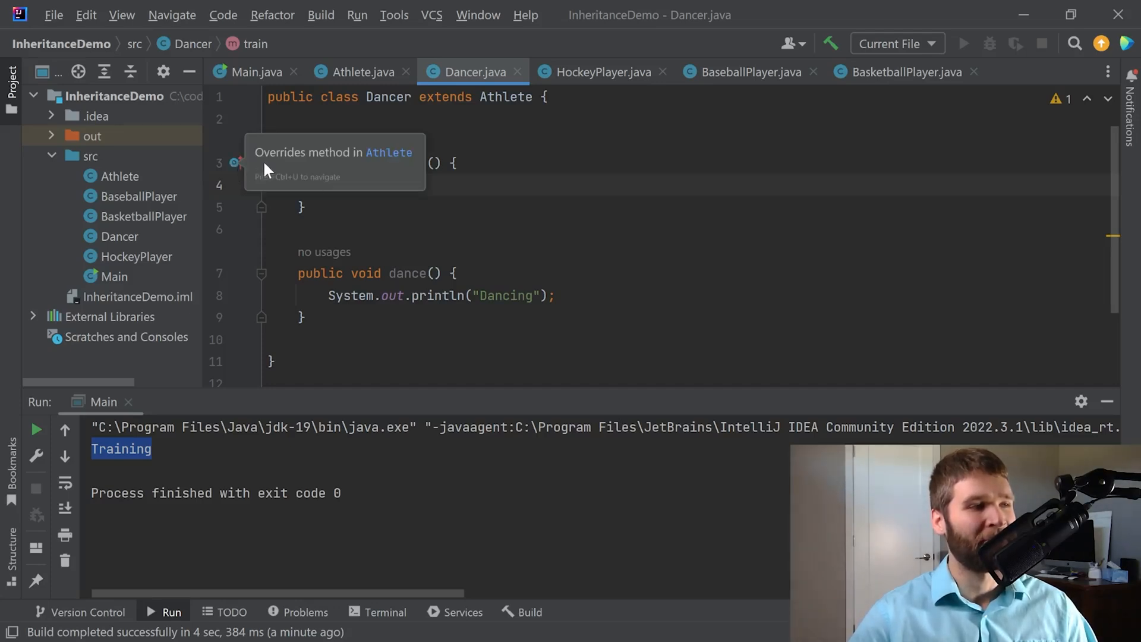
mouse_move(387, 162)
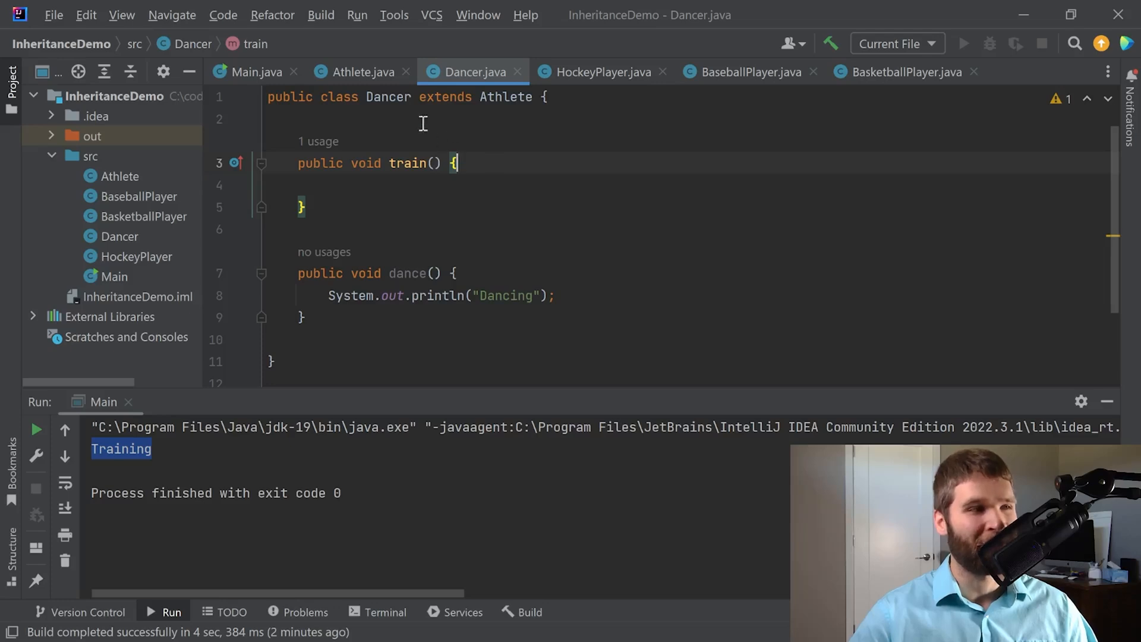
double_click(407, 163)
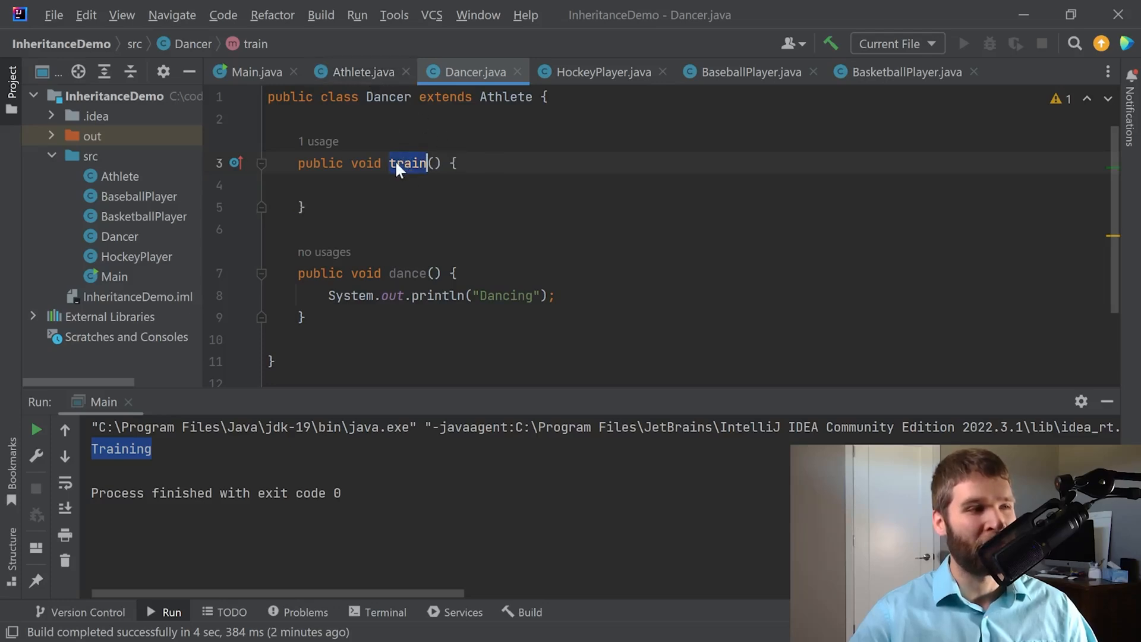
left_click(362, 71)
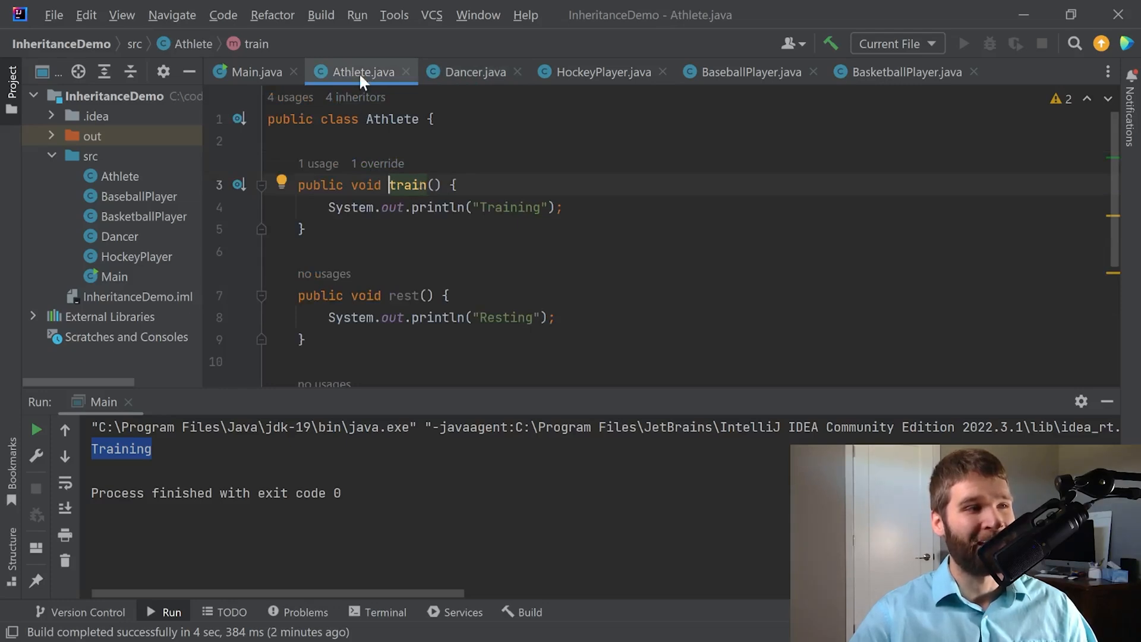
left_click(474, 72)
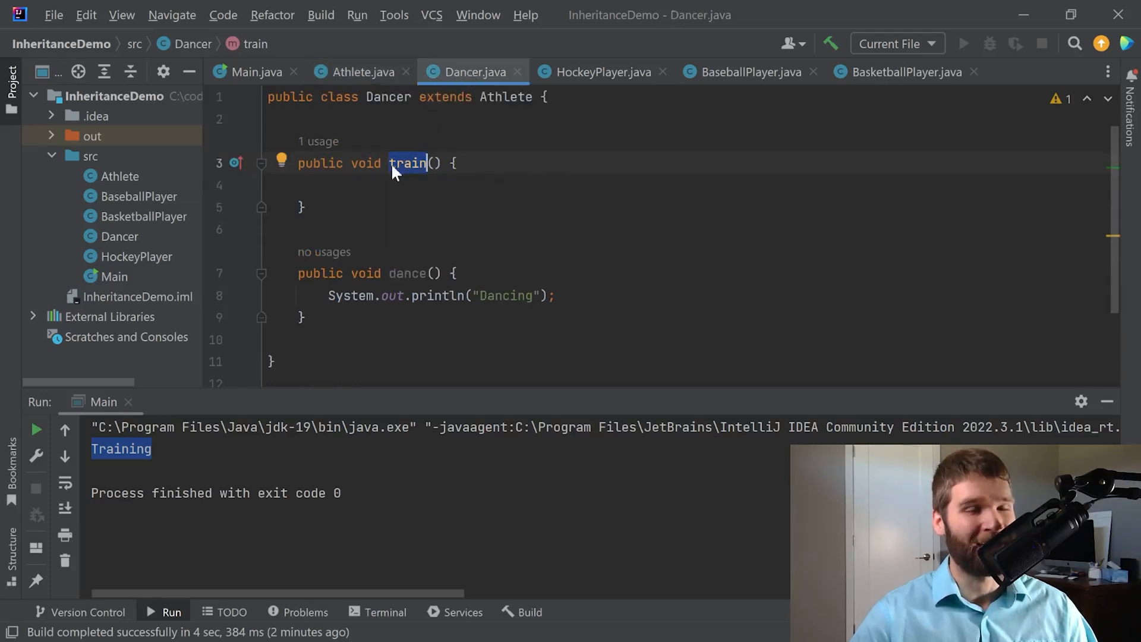
Make Dancer's train print "Dancing as training", then go to Main.
left_click(380, 185)
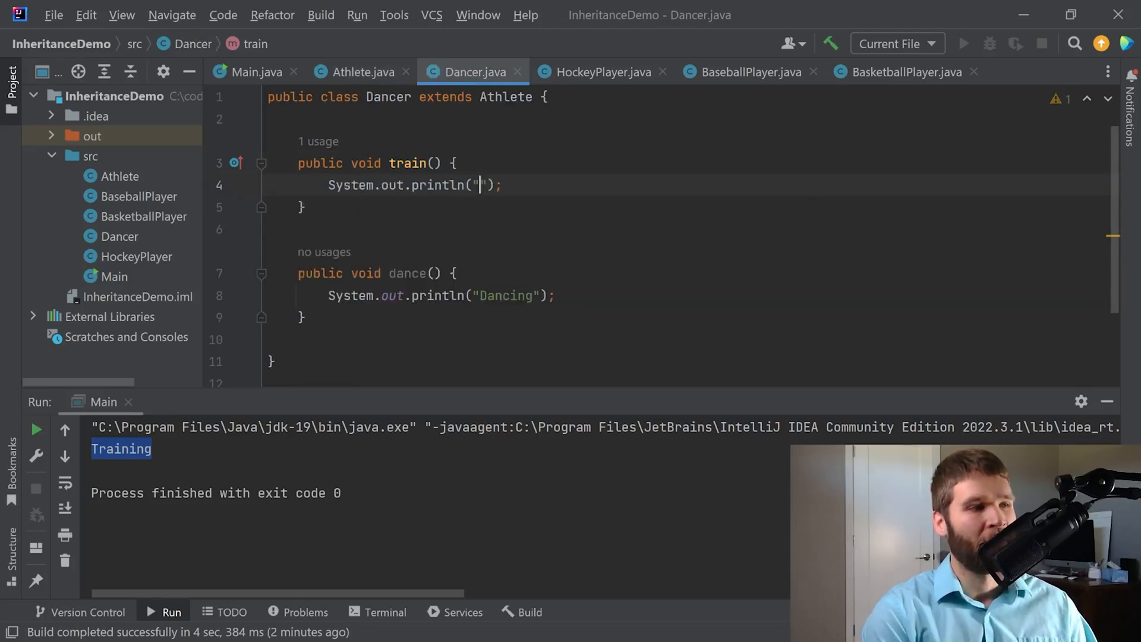
type("Dancing as")
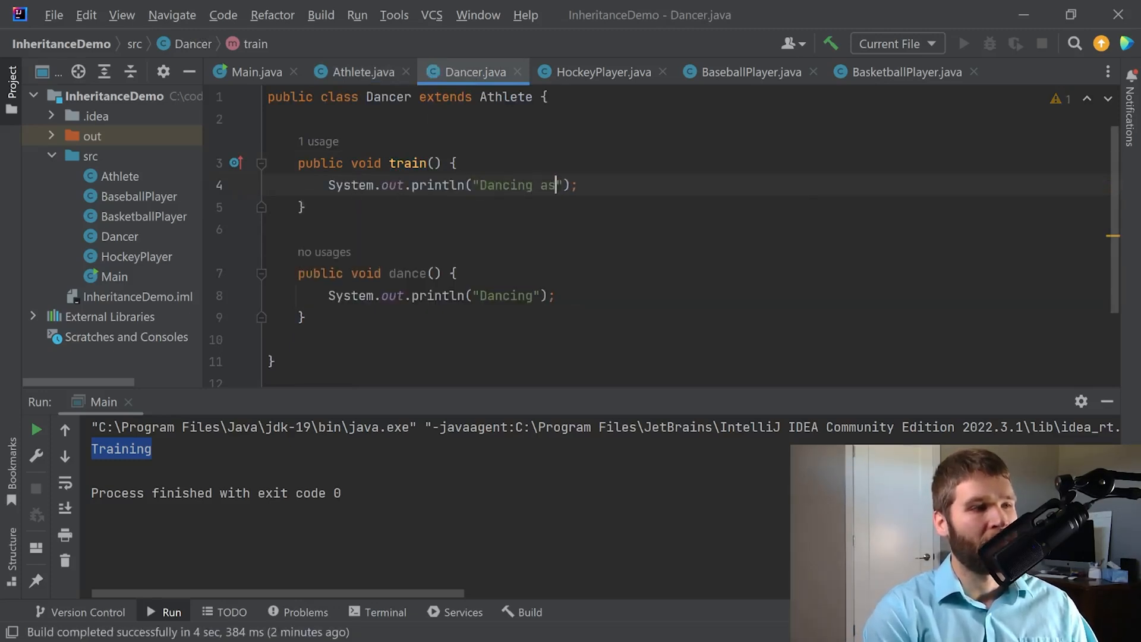
type("training")
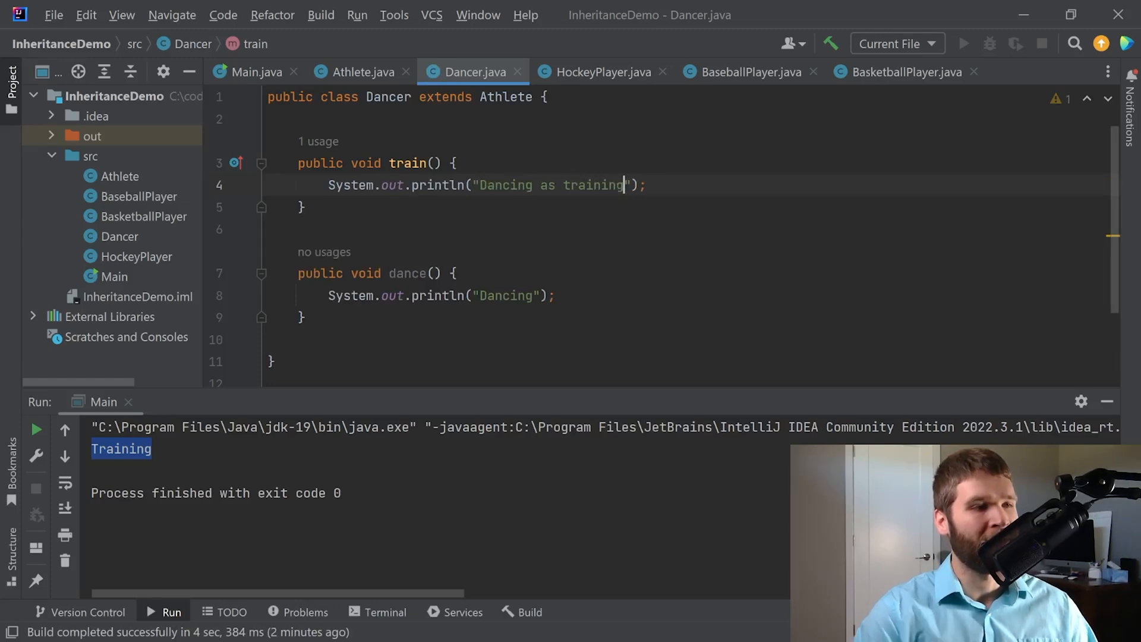
left_click(255, 71)
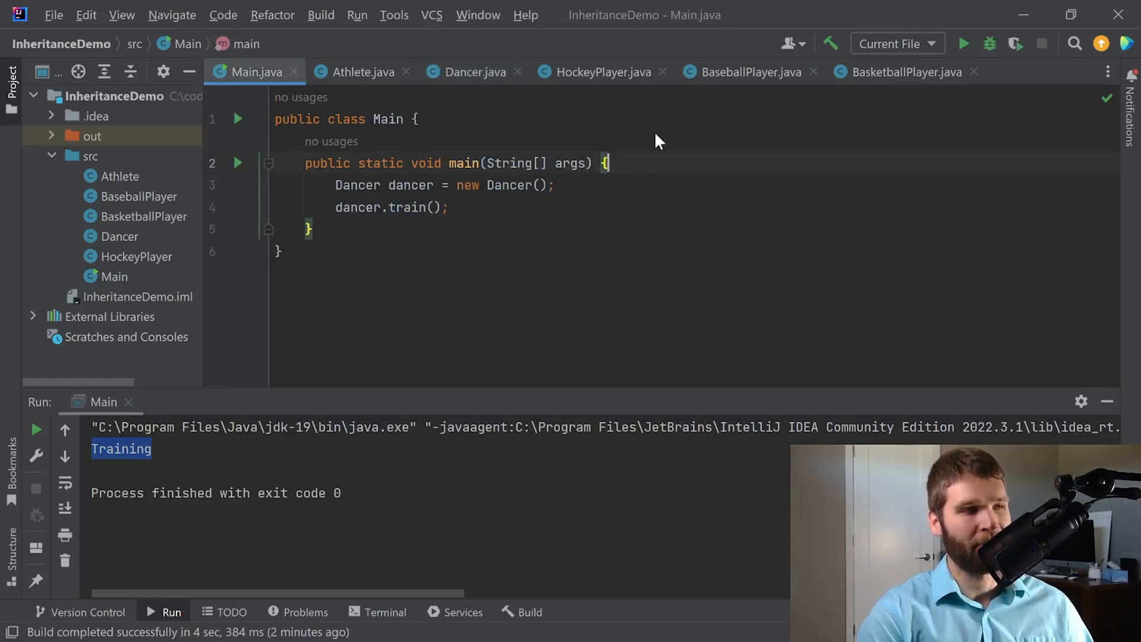
Run Main and highlight the 'Dancing as training' console output.
left_click(968, 43)
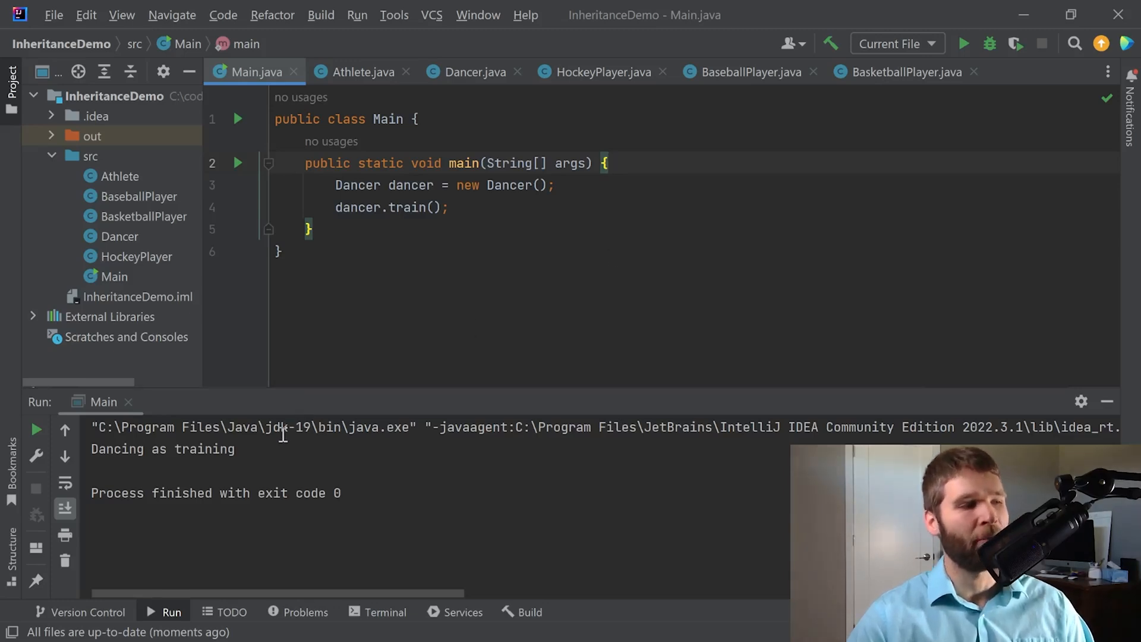
double_click(161, 449)
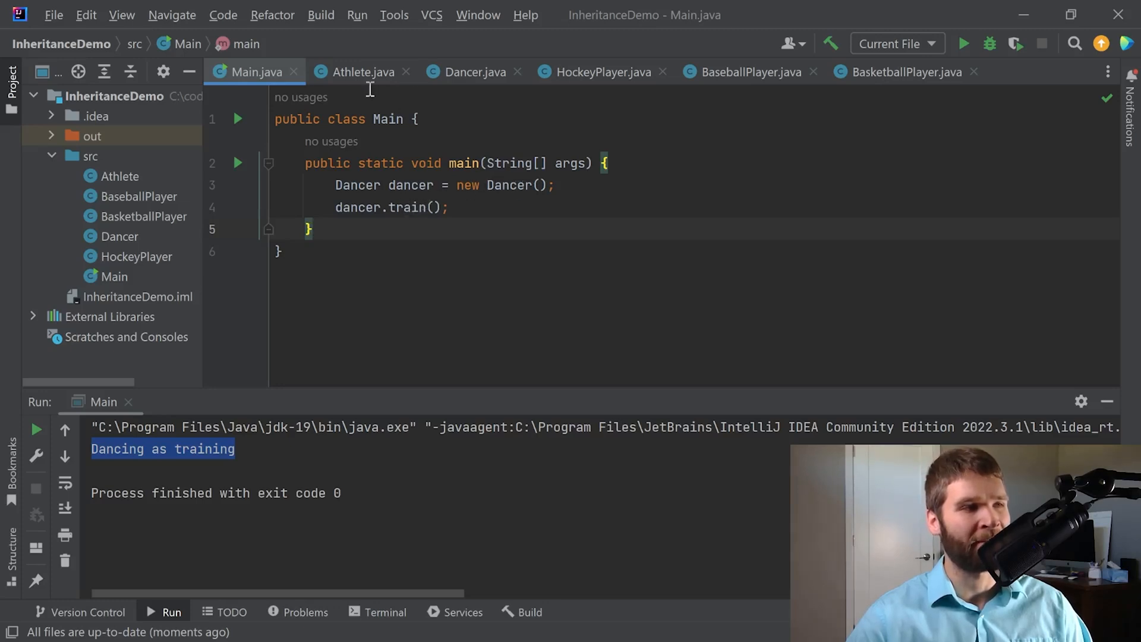
left_click(362, 71)
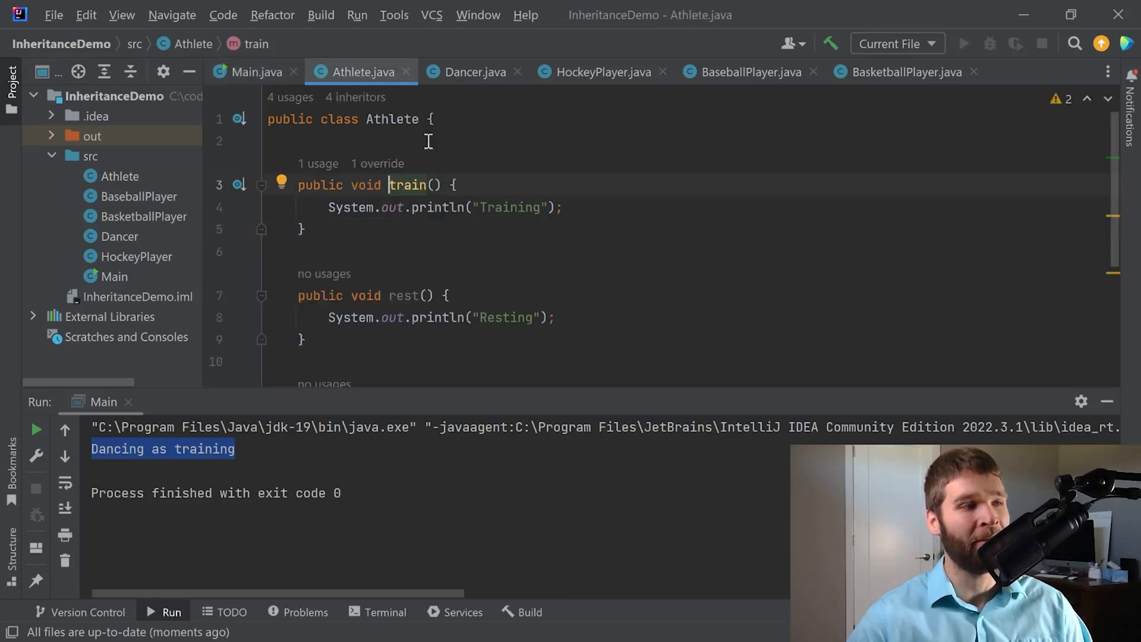
left_click(467, 71)
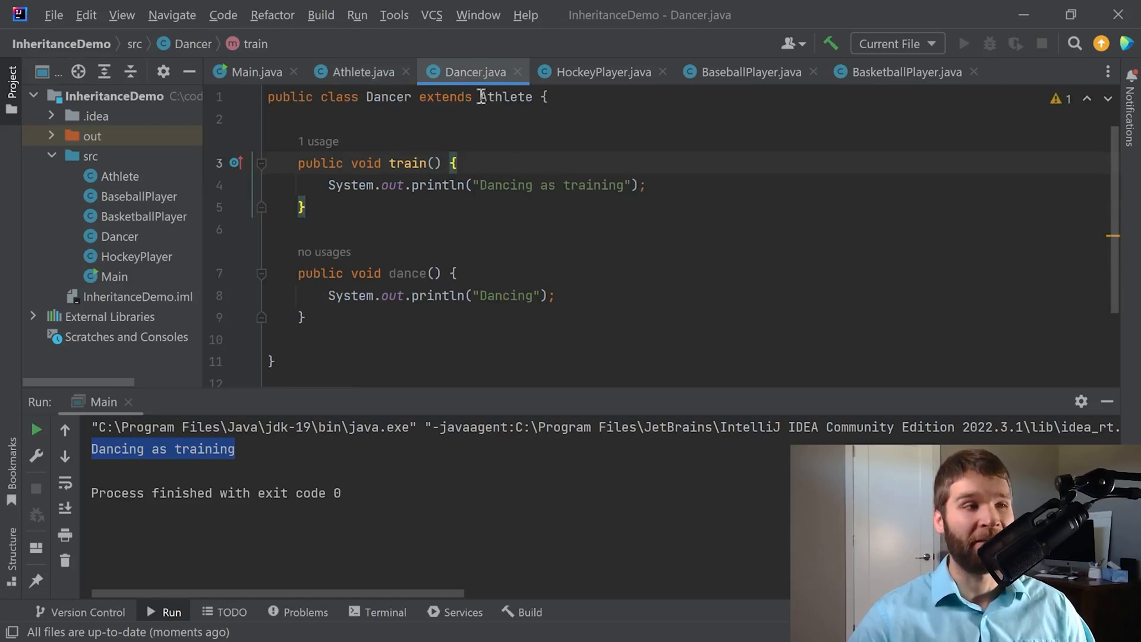
Compare Dancer's overriding train with Athlete's original, ending on Athlete.
double_click(407, 163)
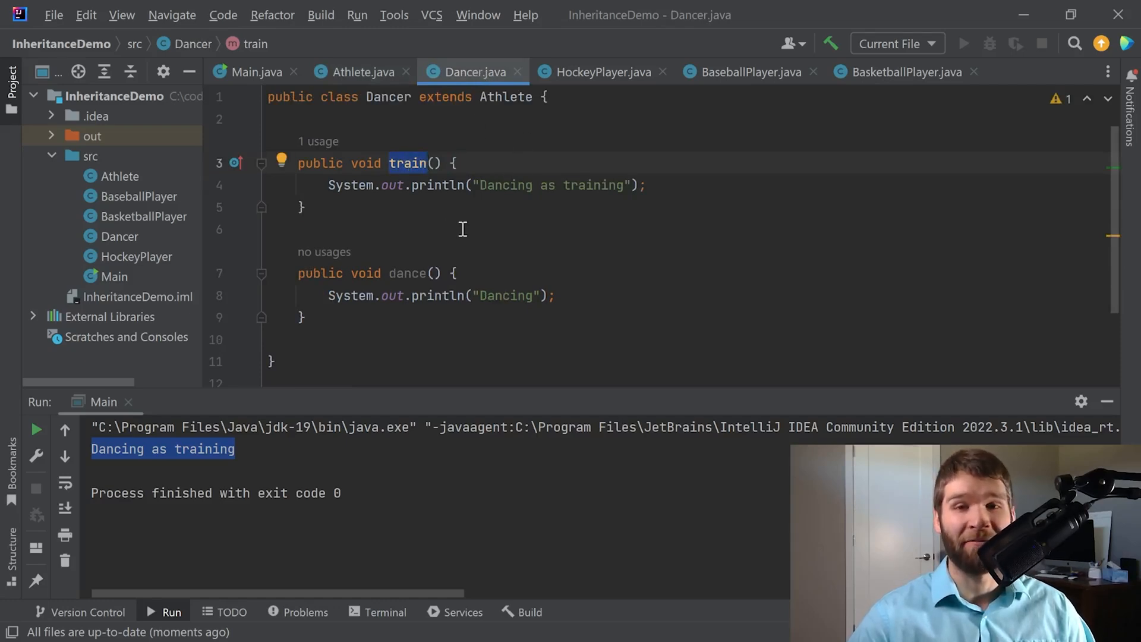
mouse_move(462, 222)
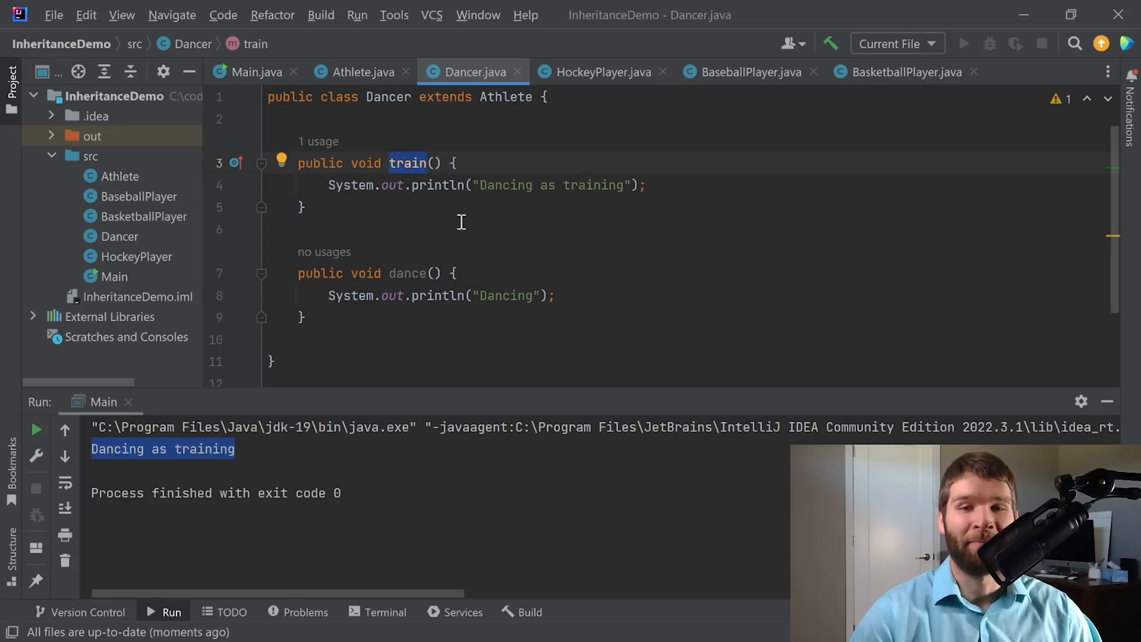
left_click(362, 71)
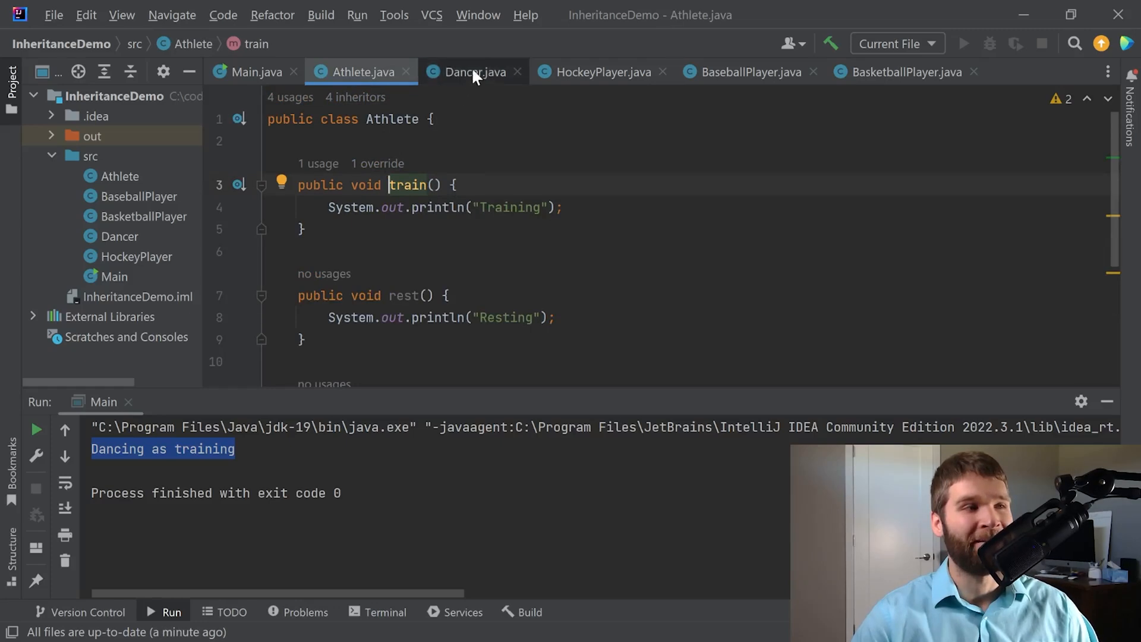
left_click(475, 71)
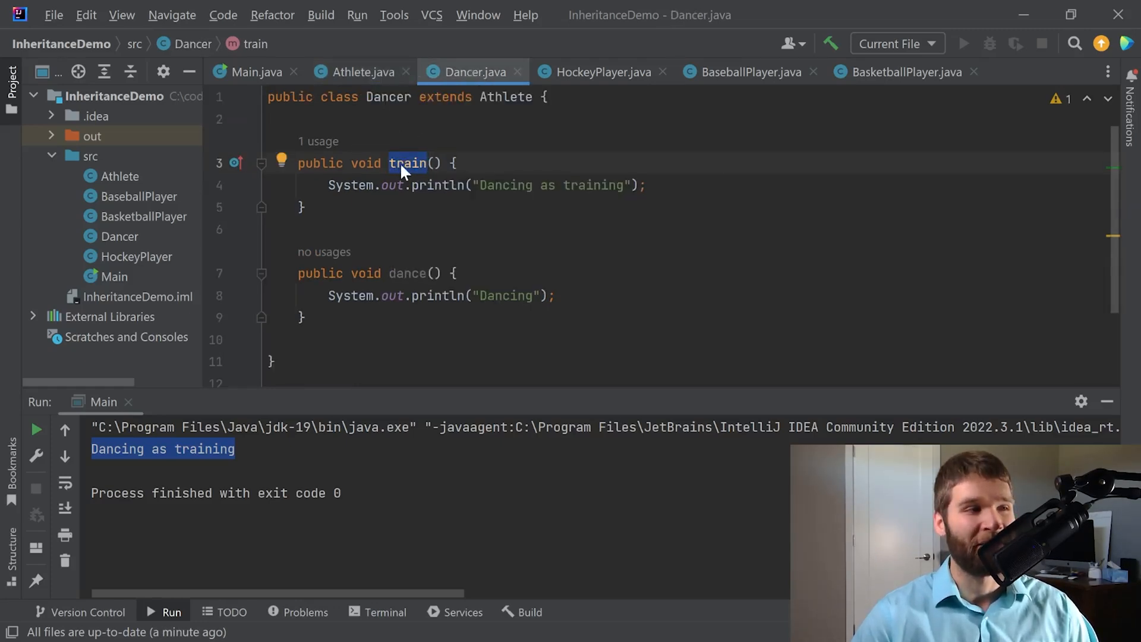
mouse_move(528, 144)
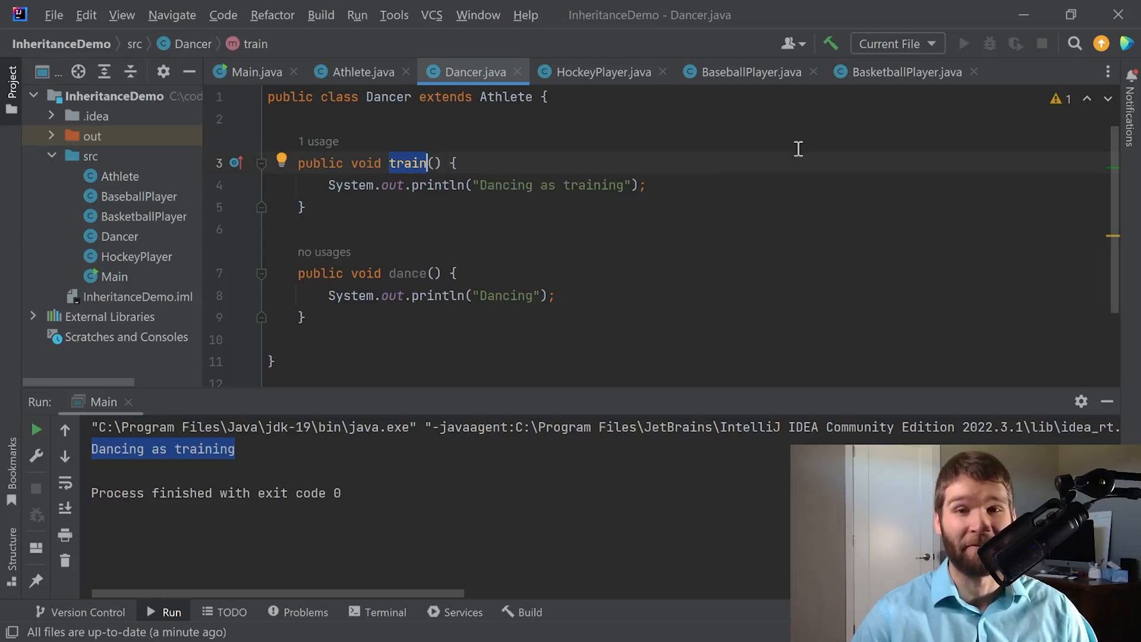
left_click(359, 71)
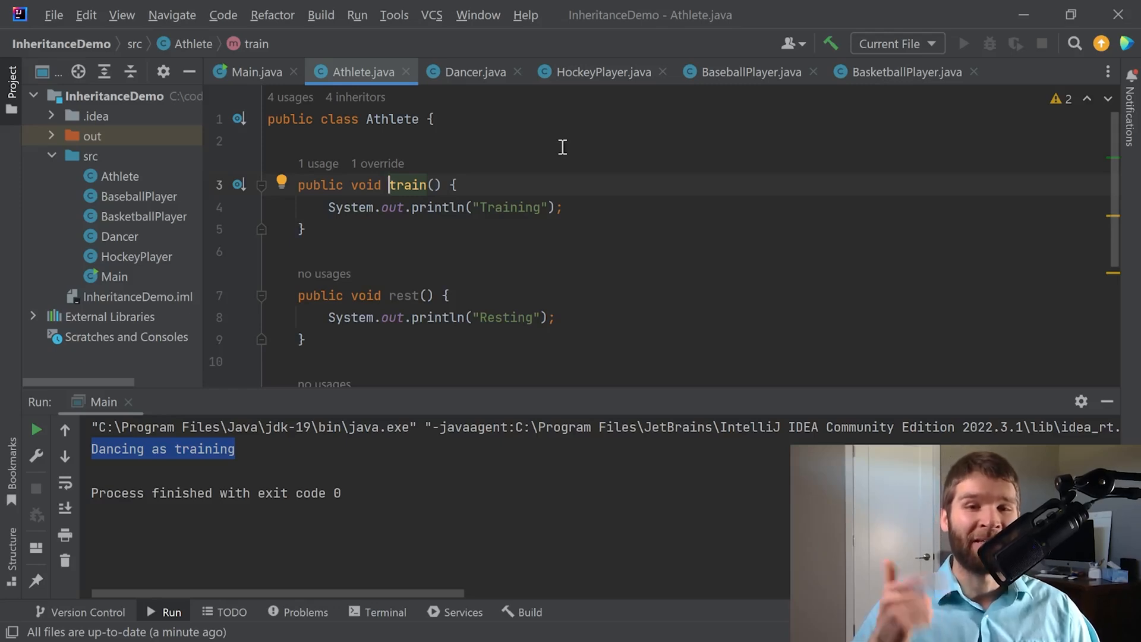
mouse_move(660, 146)
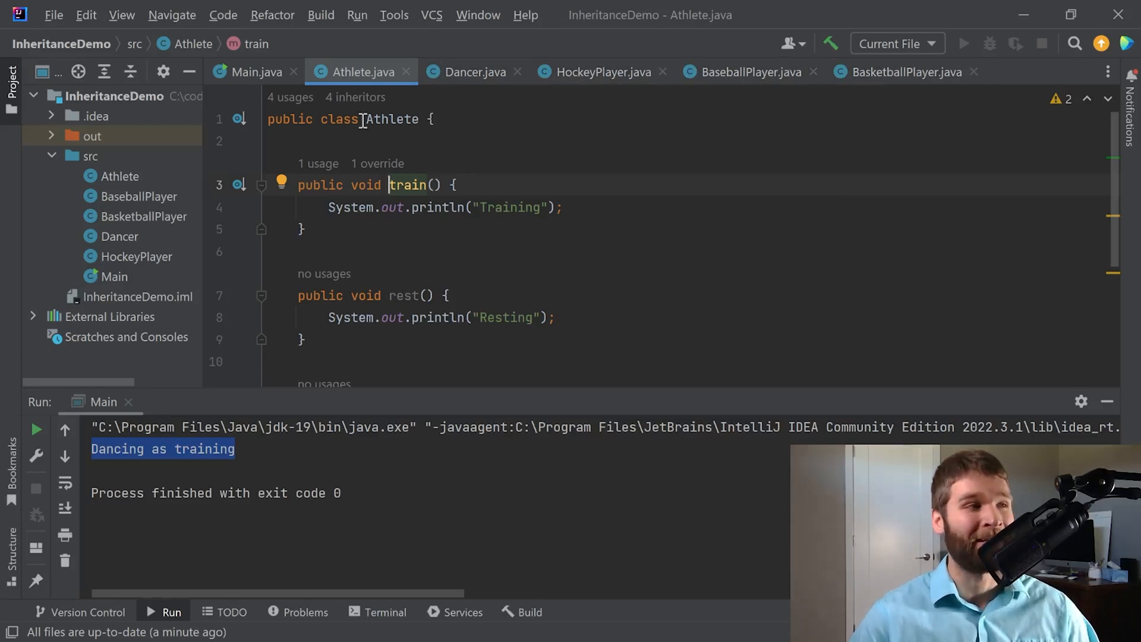
Rename Main's variable to athlete and fix the misspelled type DAner to Dancer.
left_click(254, 71)
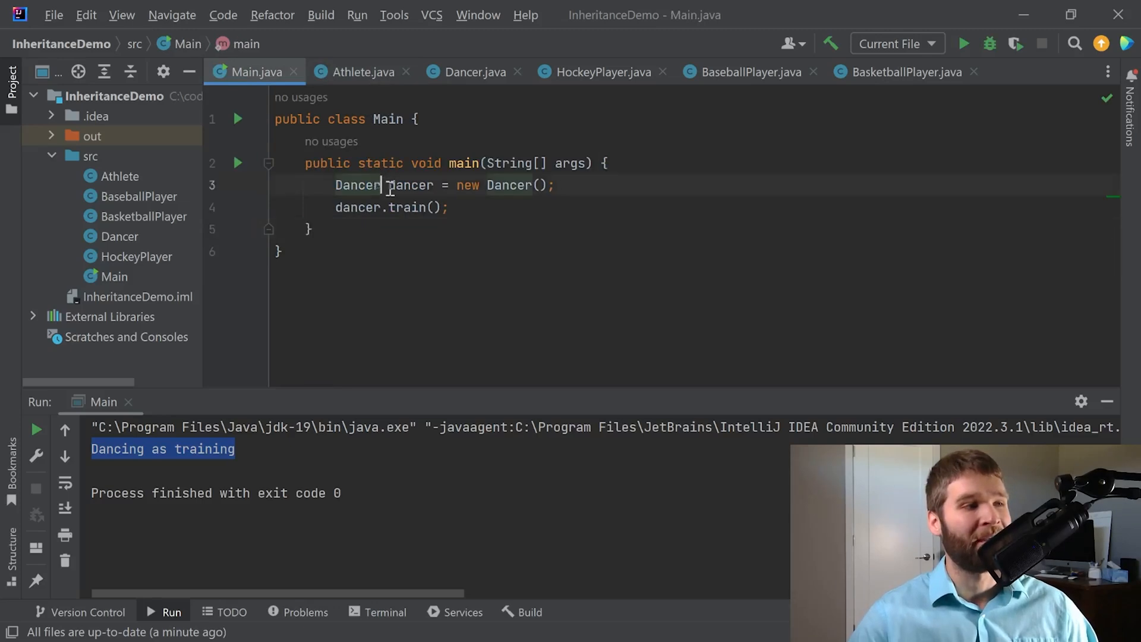
type("at")
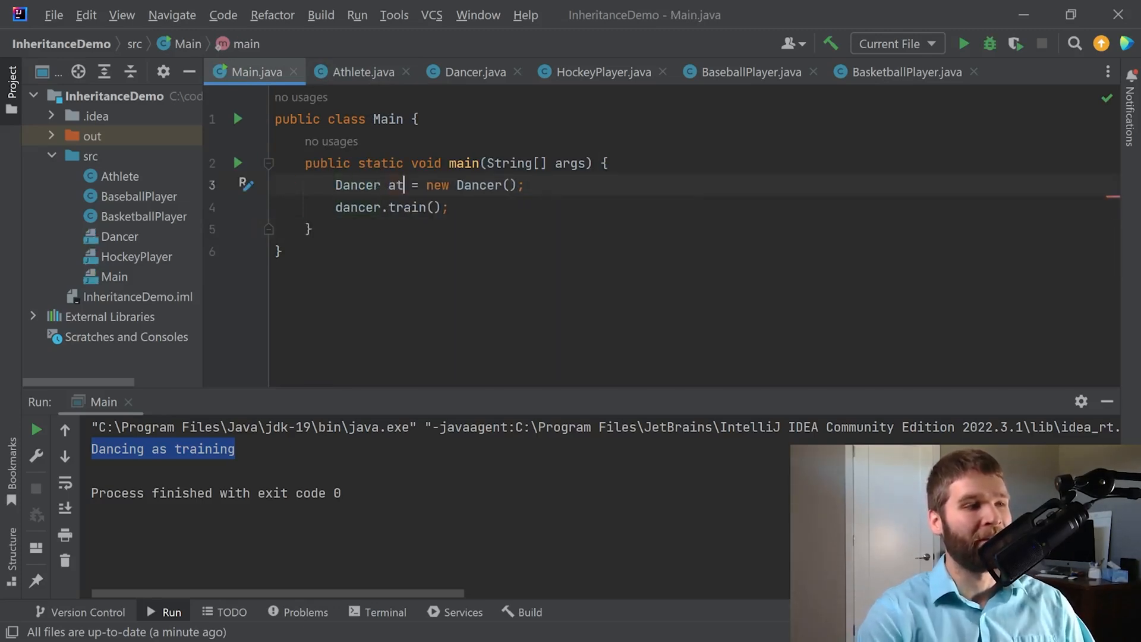
type("hlete")
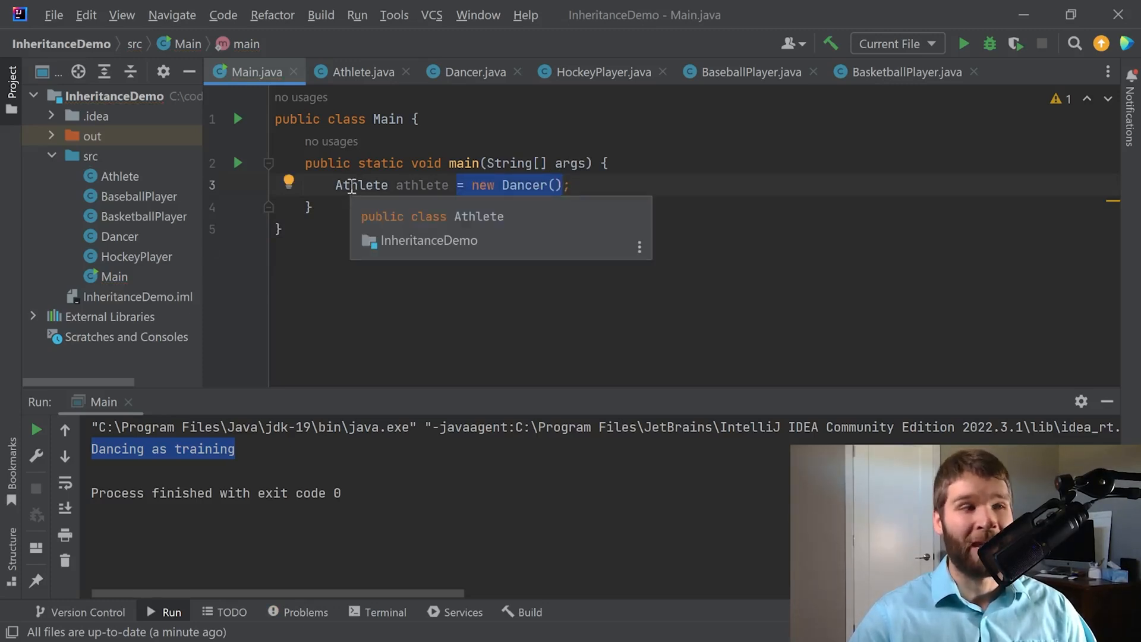
type("DAner")
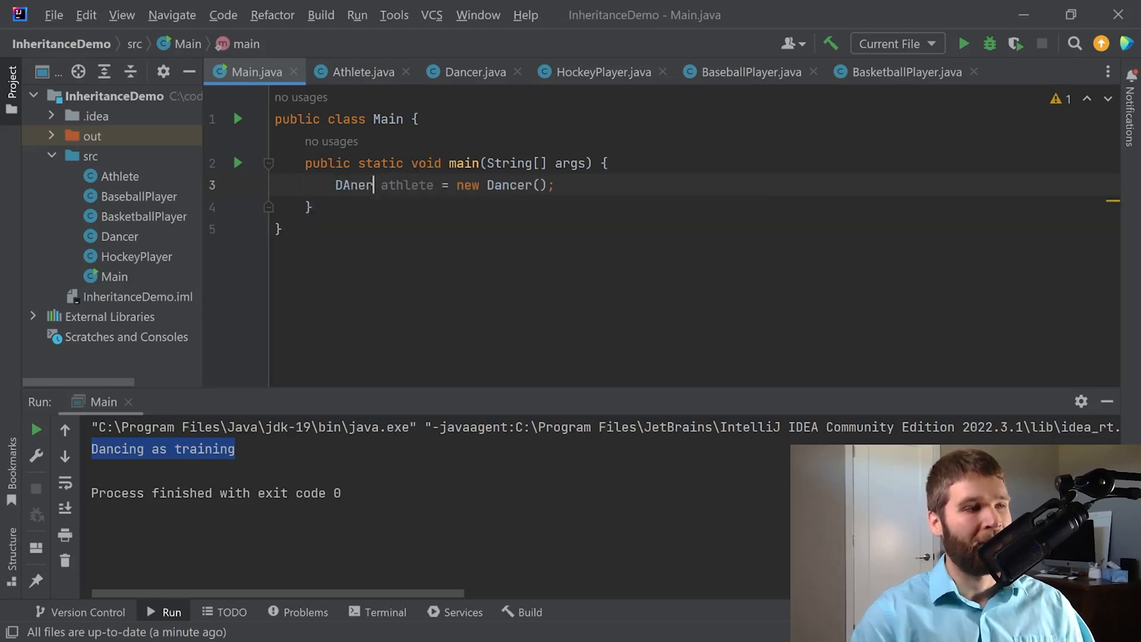
double_click(354, 185)
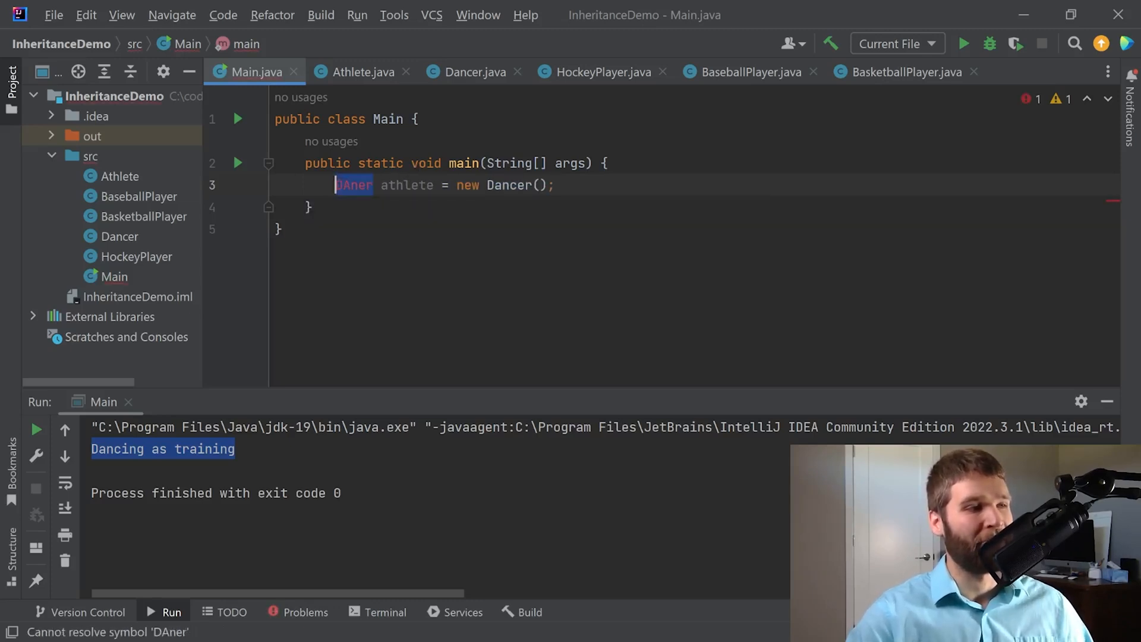
type("Dancer")
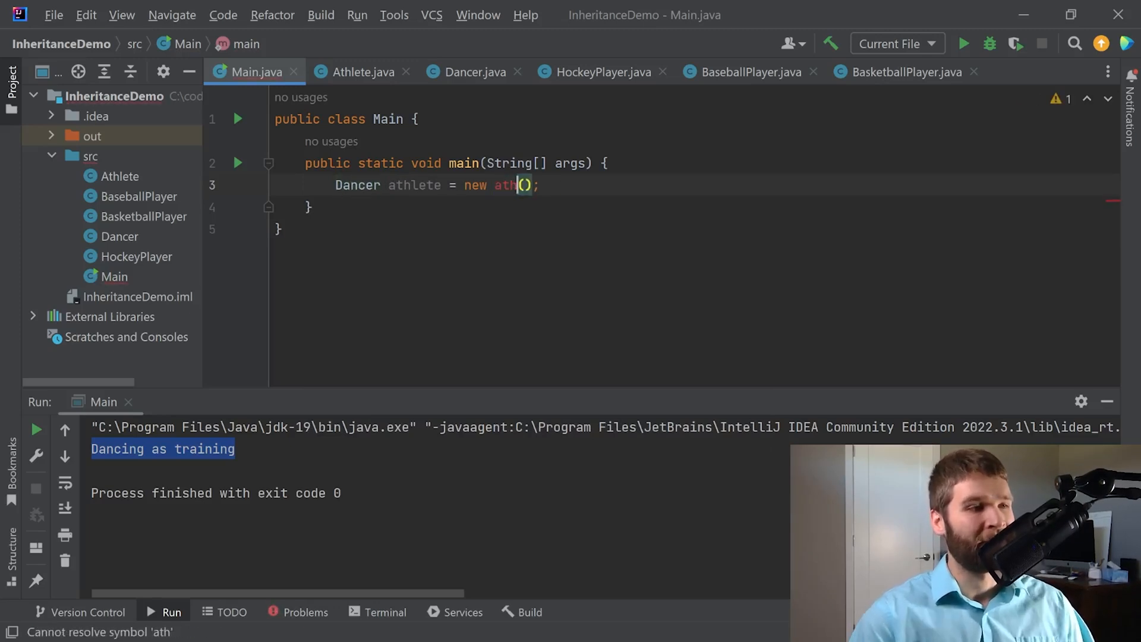
Try Athlete in the constructor, dismiss the incompatible-types hint, and restore 'new Dancer()'.
type("Athlete")
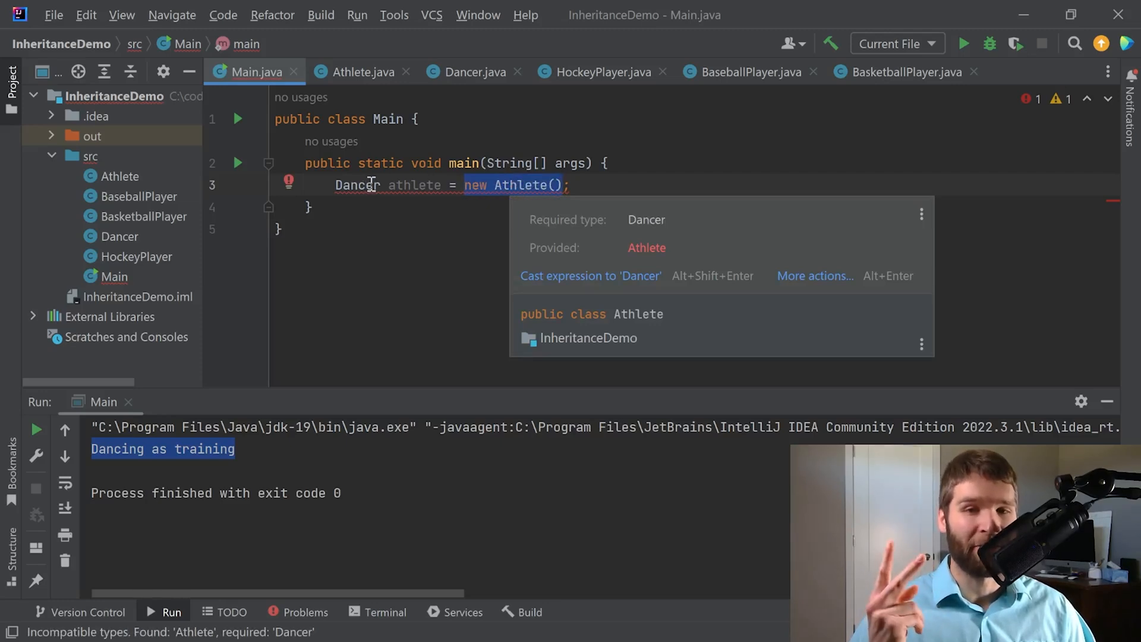
left_click(670, 190)
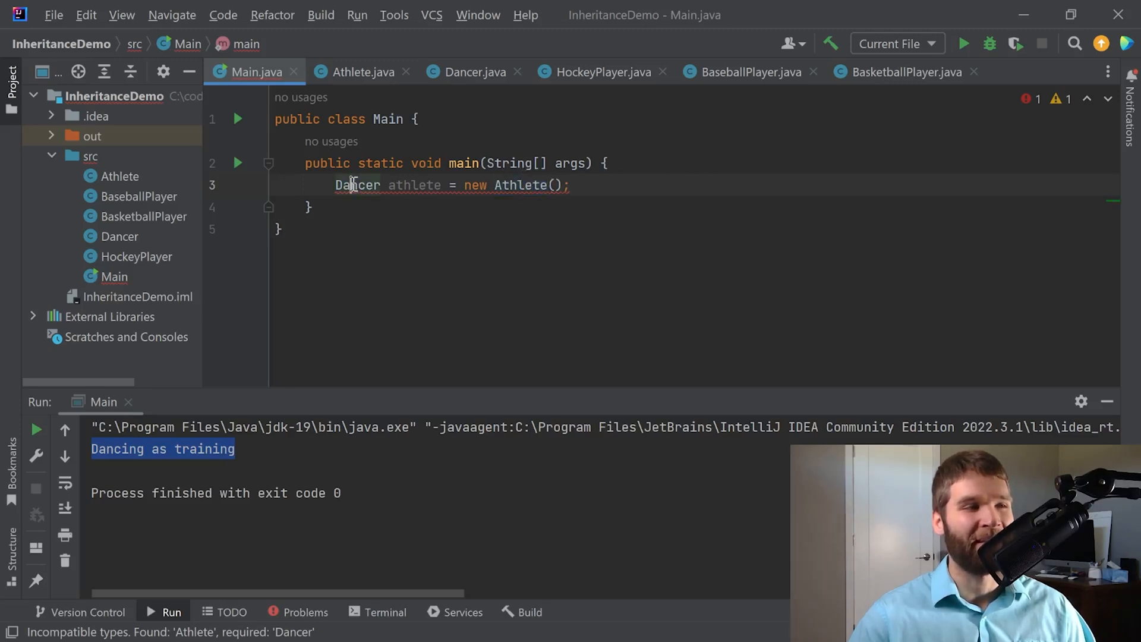
double_click(520, 185)
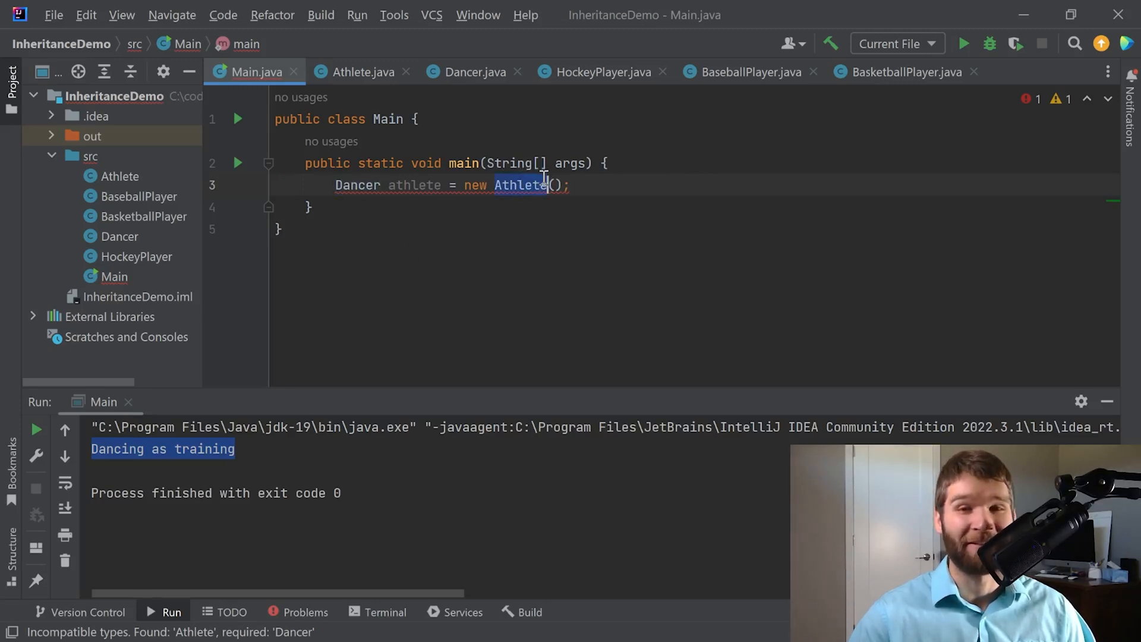
type("D")
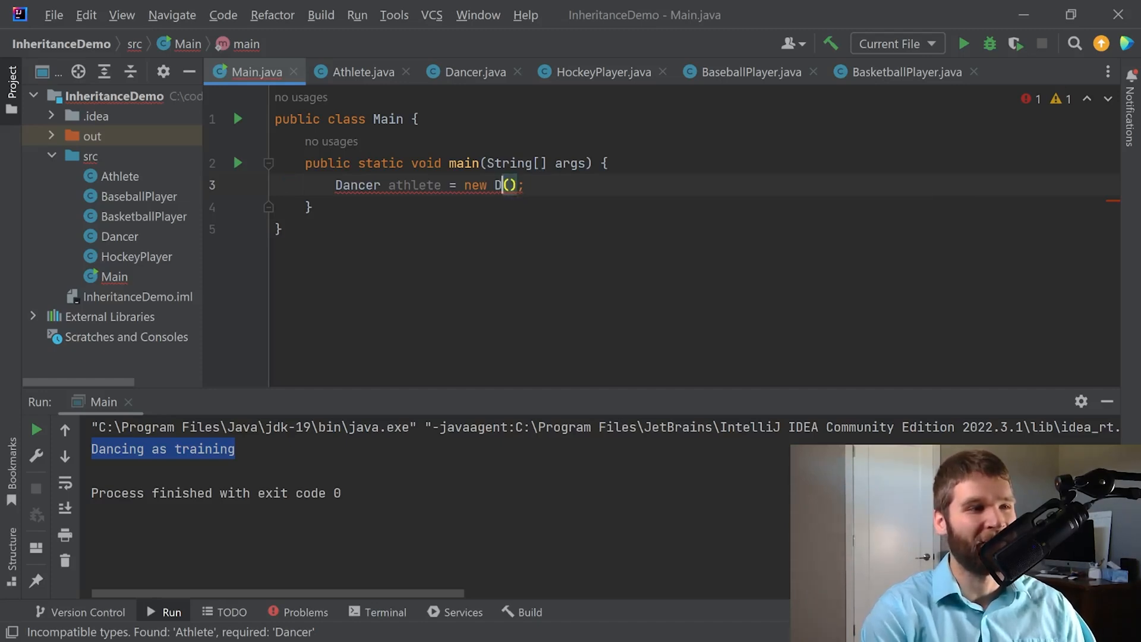
type("ancer")
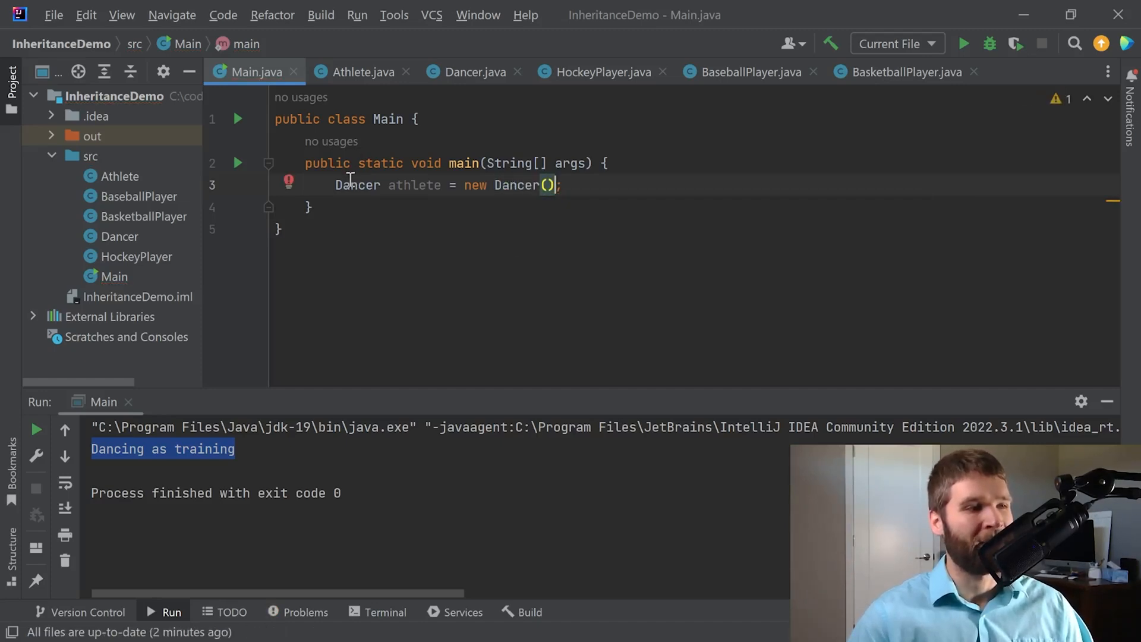
Declare 'Athlete athlete = new BaseballPlayer();' with athlete.train() and run it to print Training.
type("Ah")
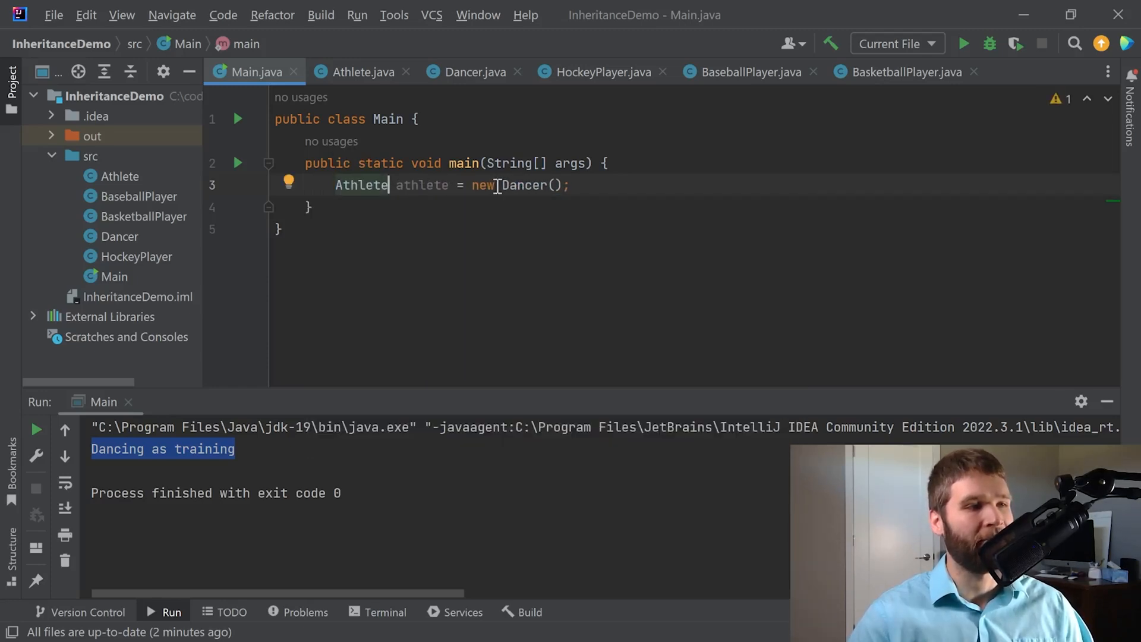
type("athlete.train();")
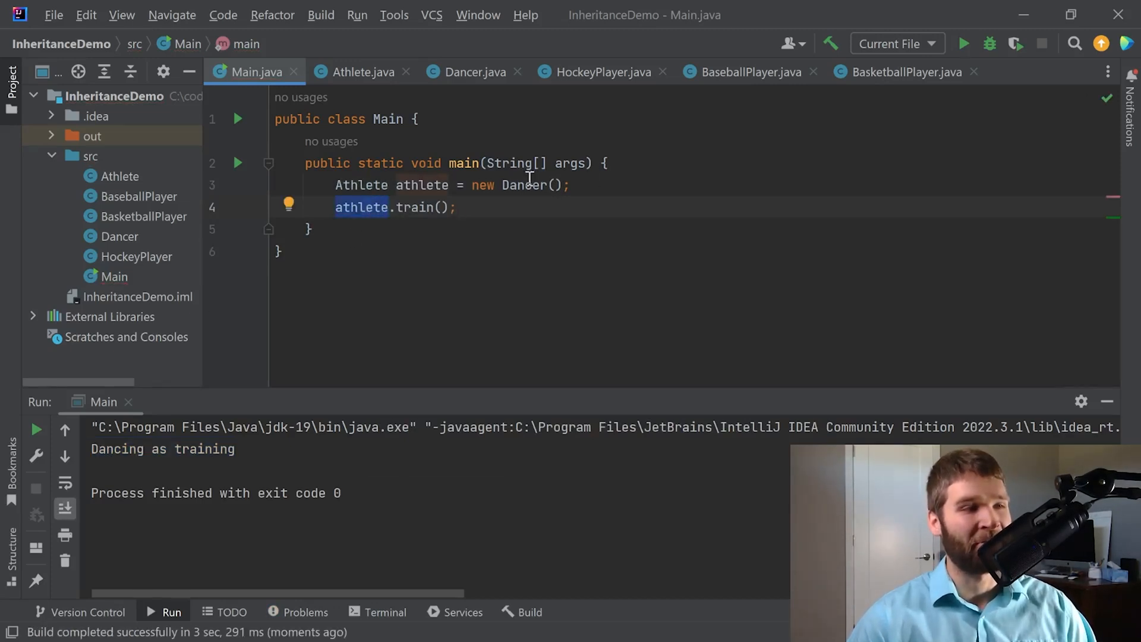
type("BaseballPlay")
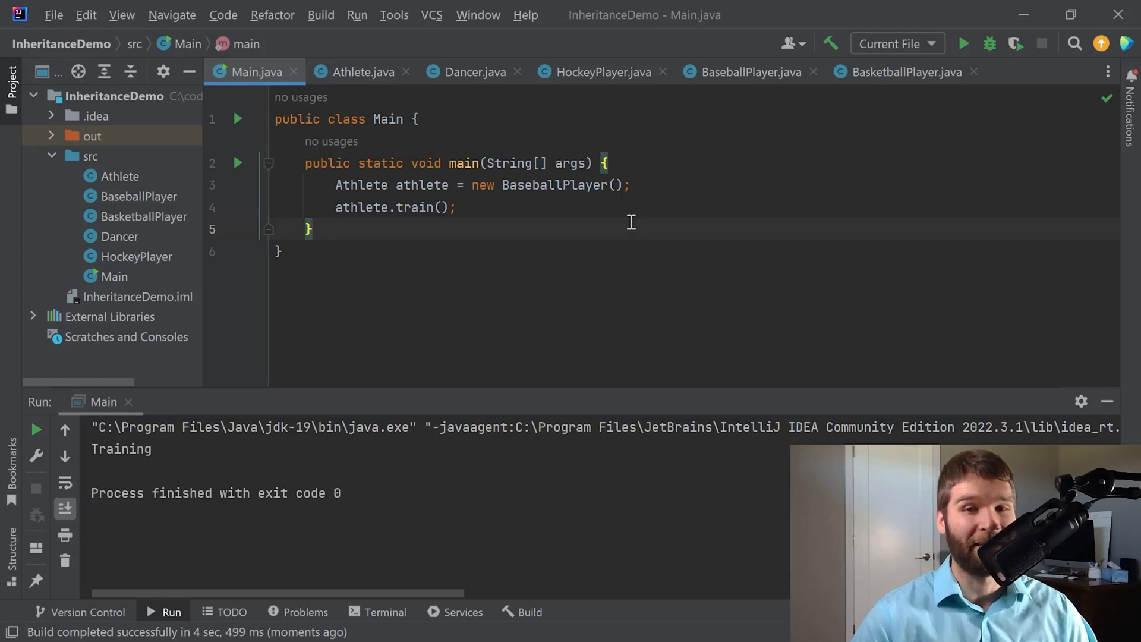
Open the BaseballPlayer class definition from Main, then return to Main.
double_click(418, 208)
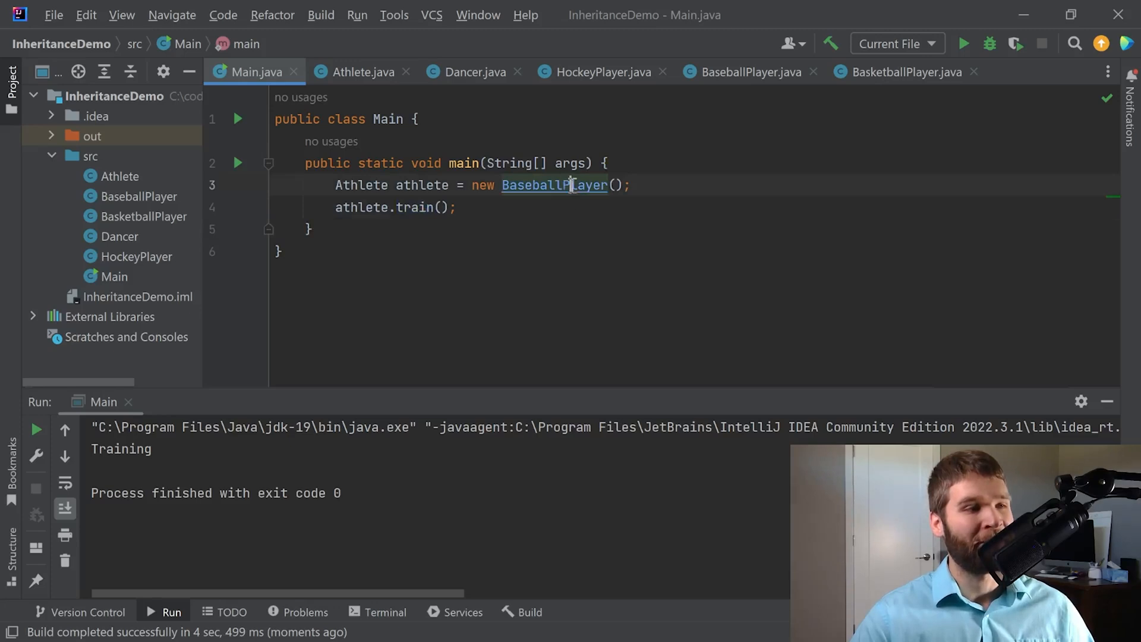
left_click(568, 185)
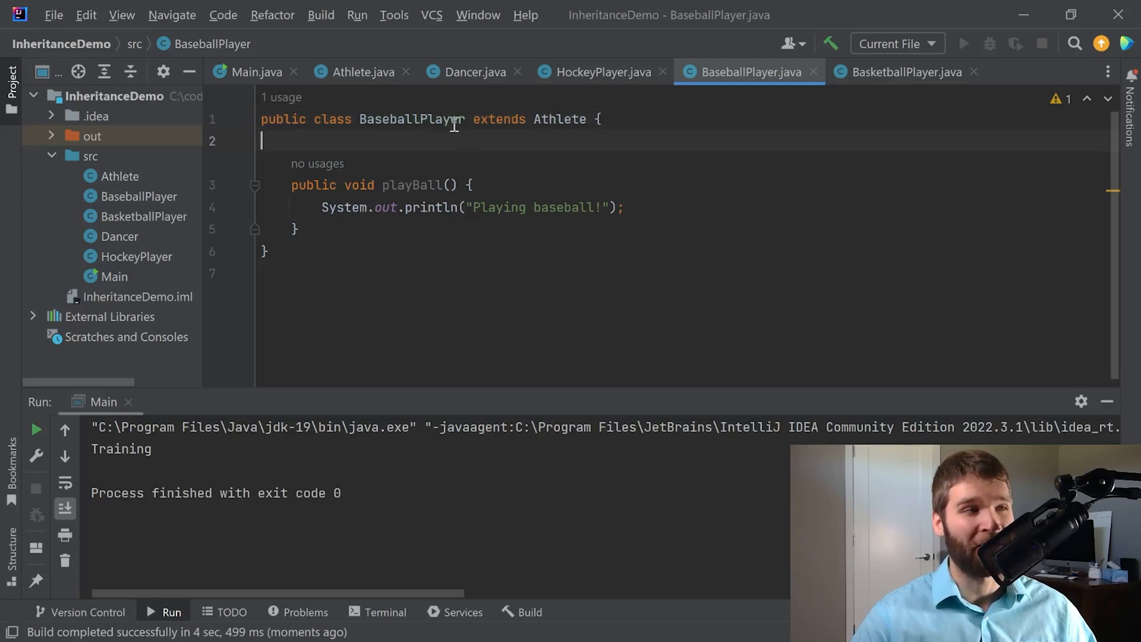
left_click(254, 71)
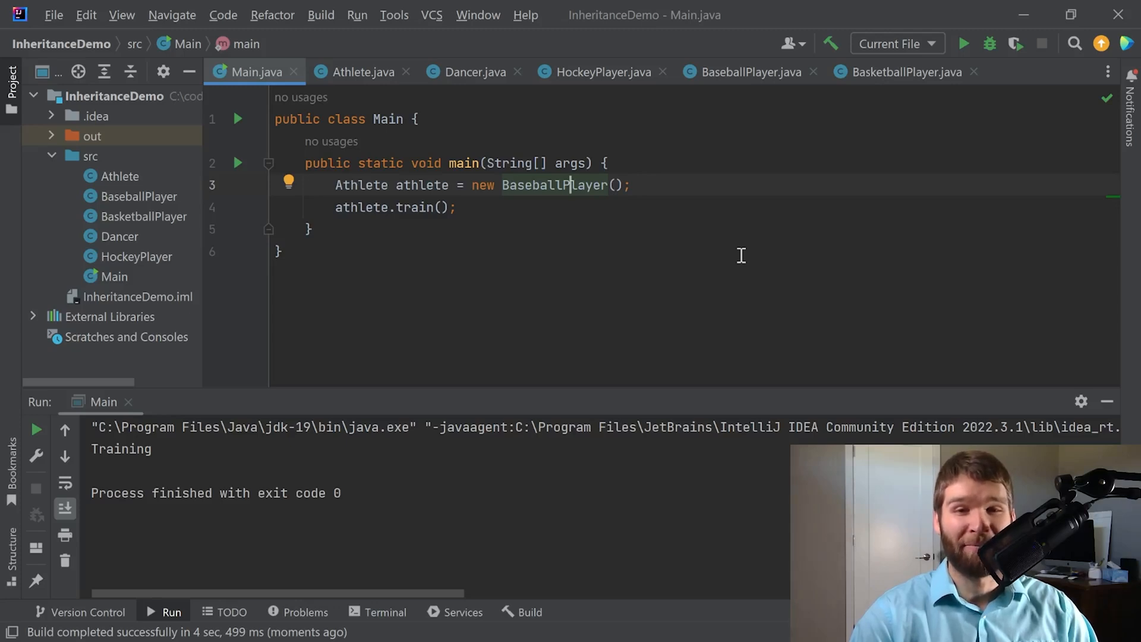
mouse_move(632, 247)
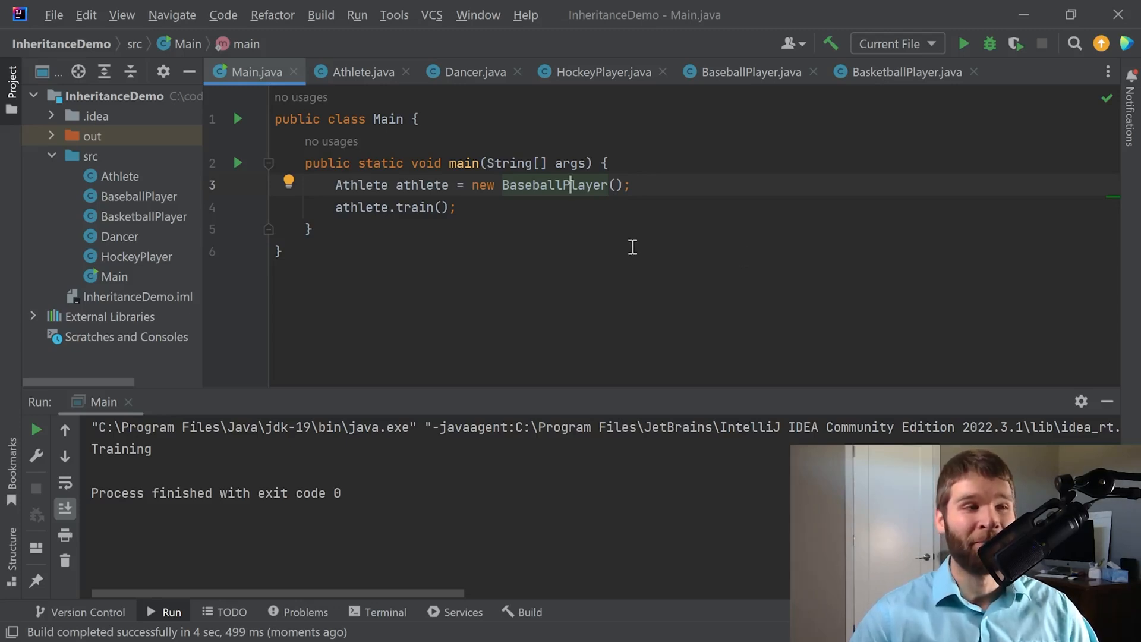
Jump from athlete.train() to Athlete's train method printing "Training".
double_click(414, 207)
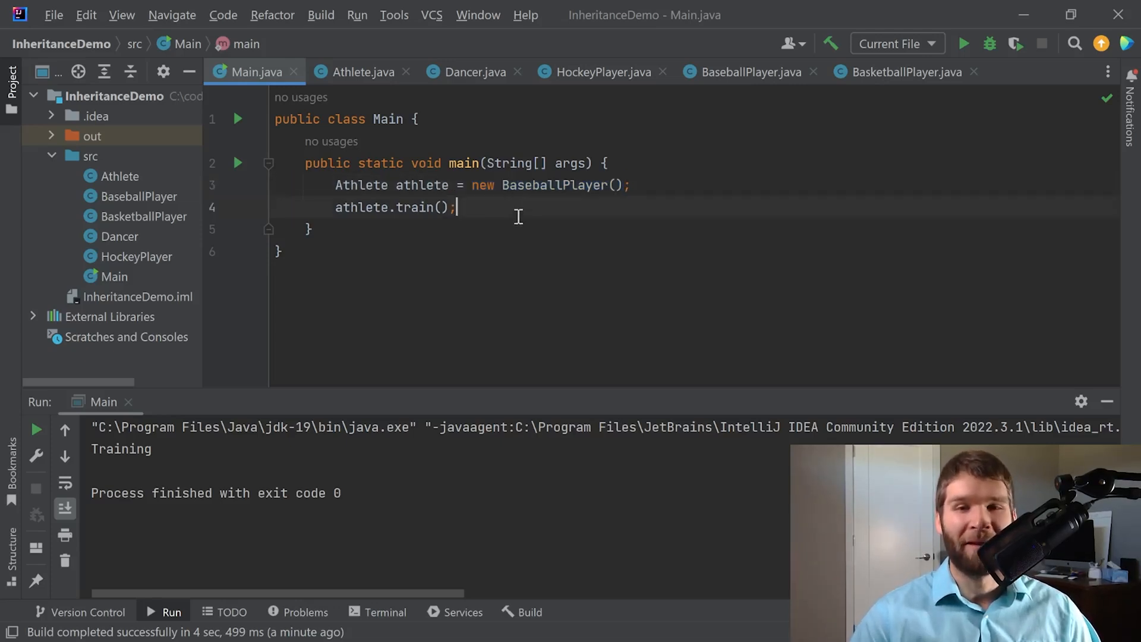
mouse_move(578, 215)
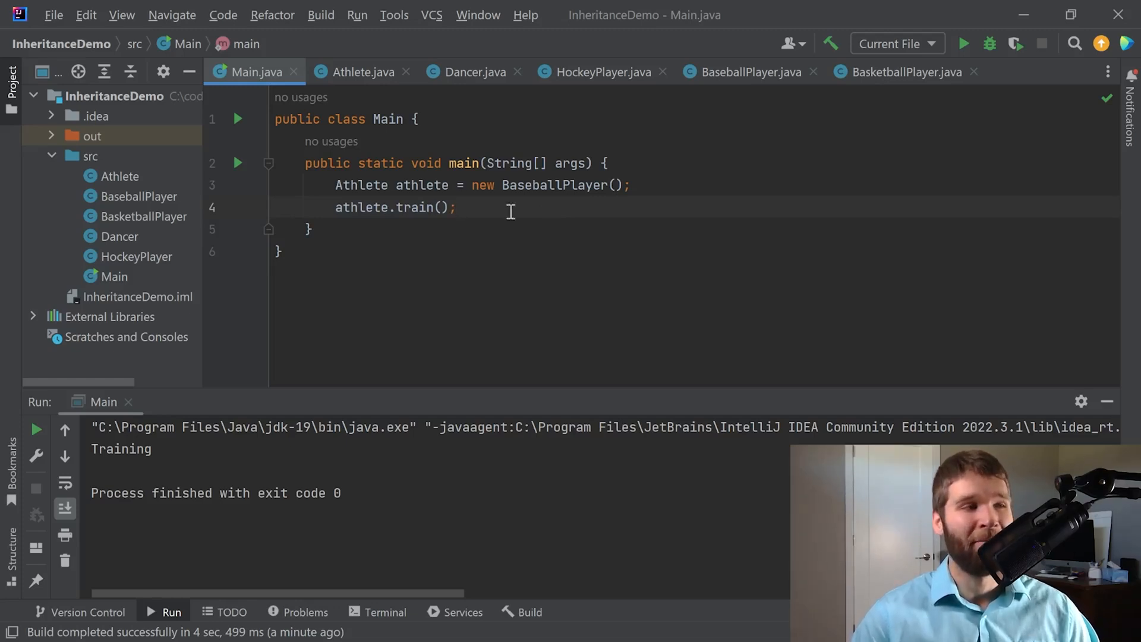
double_click(361, 185)
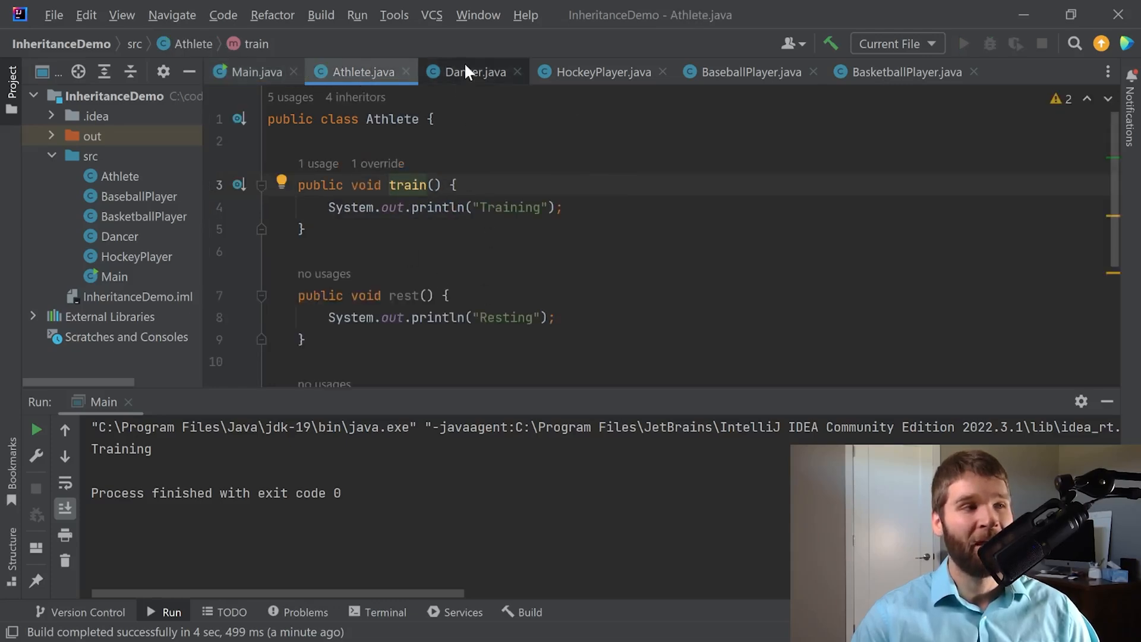
Review Dancer's overriding train method, then return to Main.
left_click(476, 71)
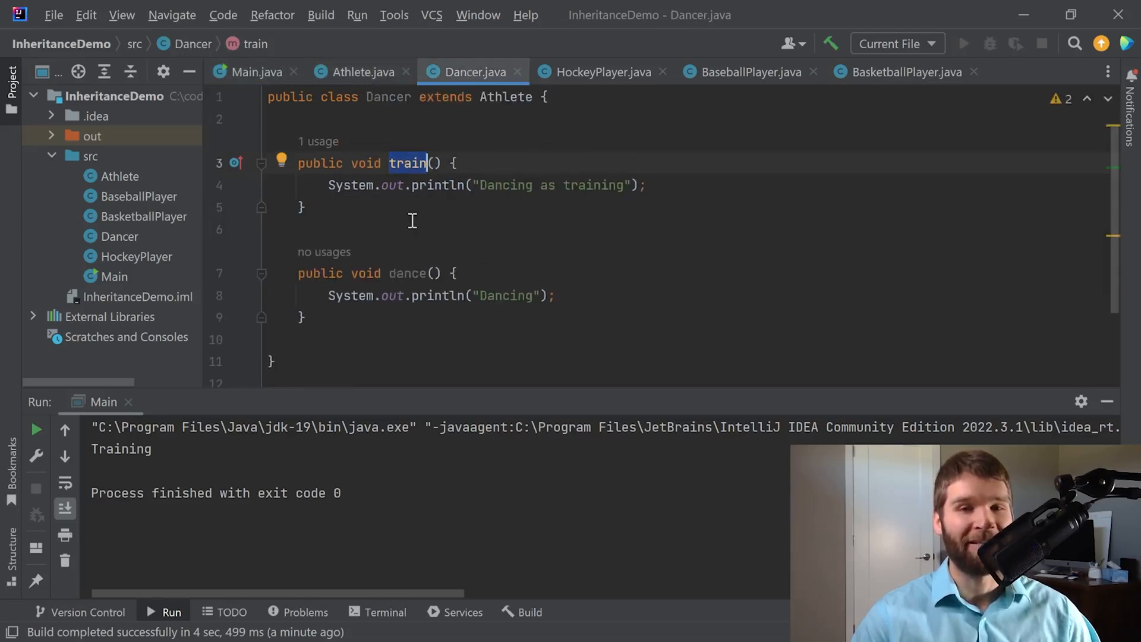
mouse_move(452, 233)
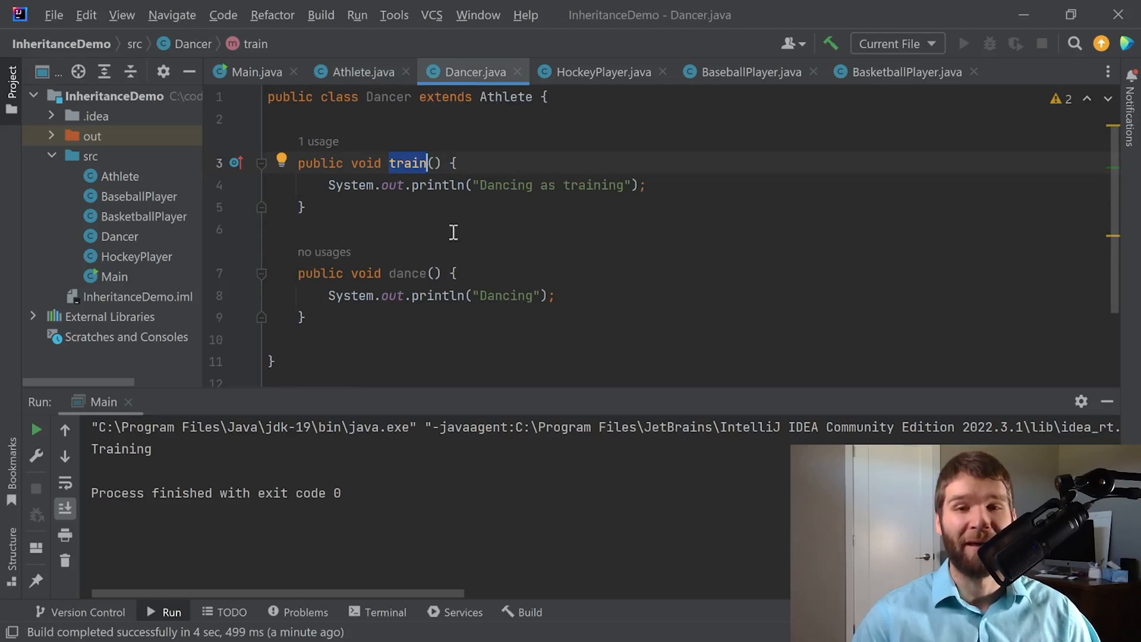
mouse_move(493, 258)
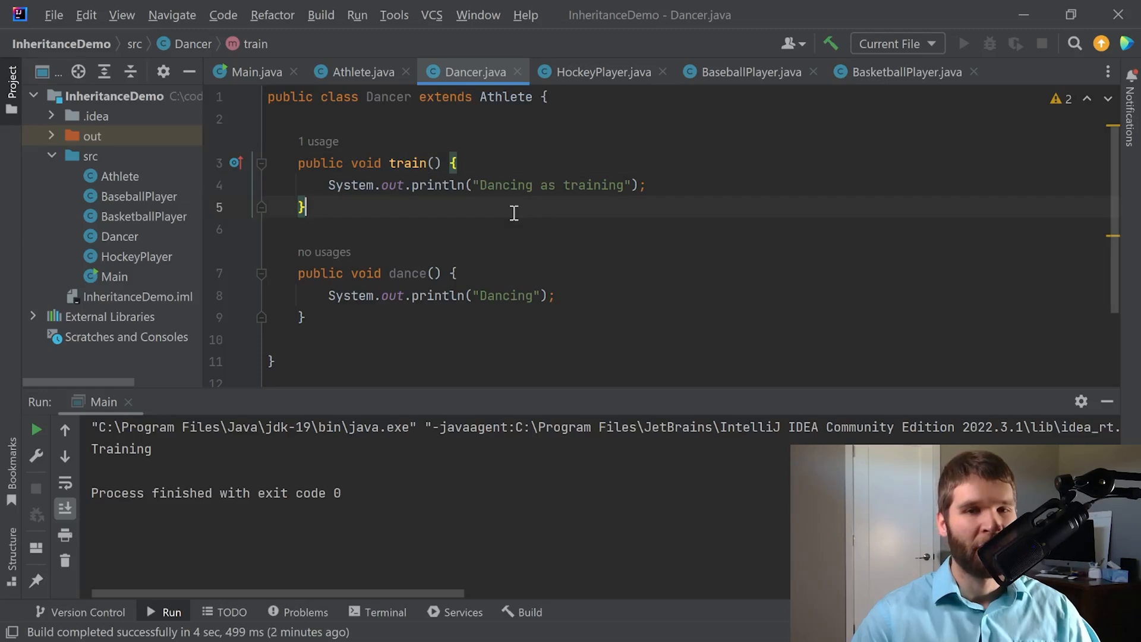
left_click(254, 71)
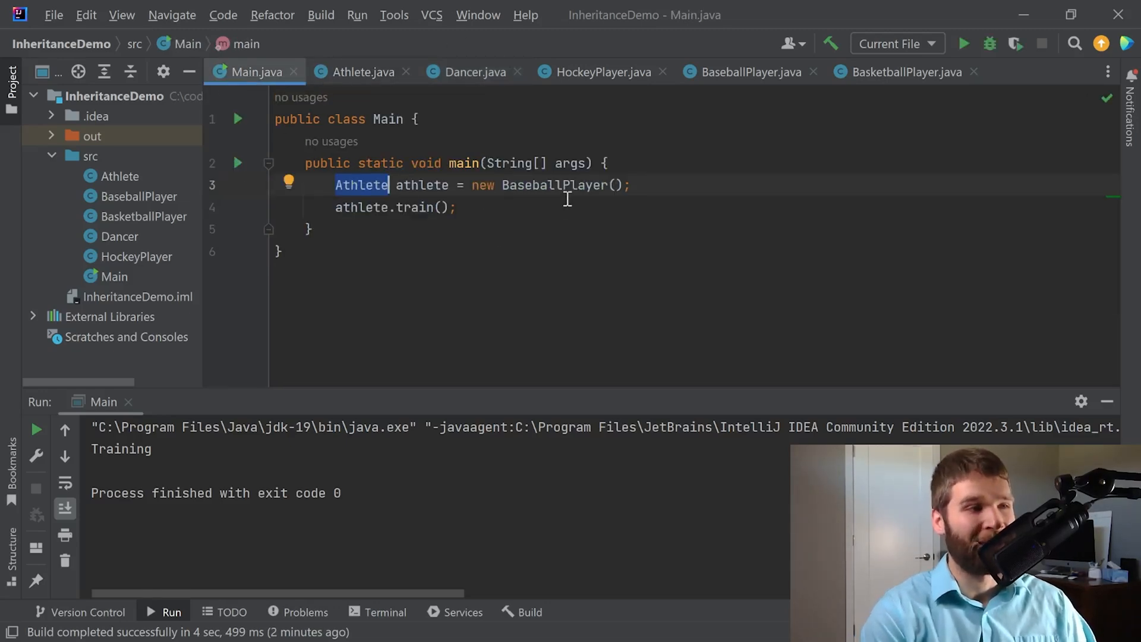
Declare athlete as BaseballPlayer calling train(1) and add train(int i) printing "Training for " + i + " days".
type("BaseballPlayer")
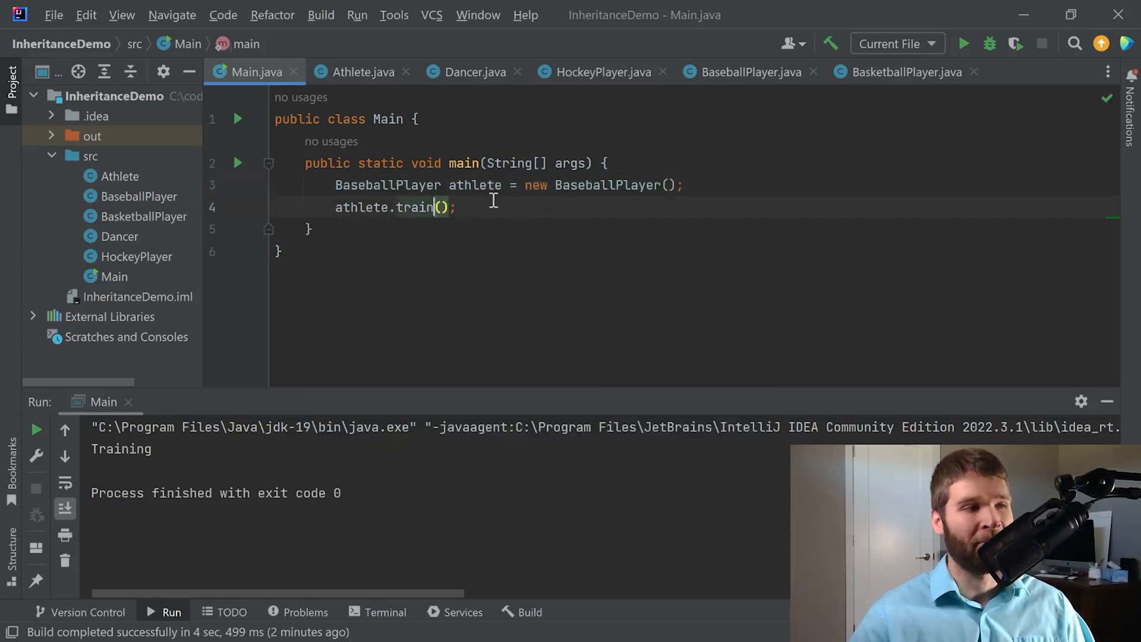
type("1")
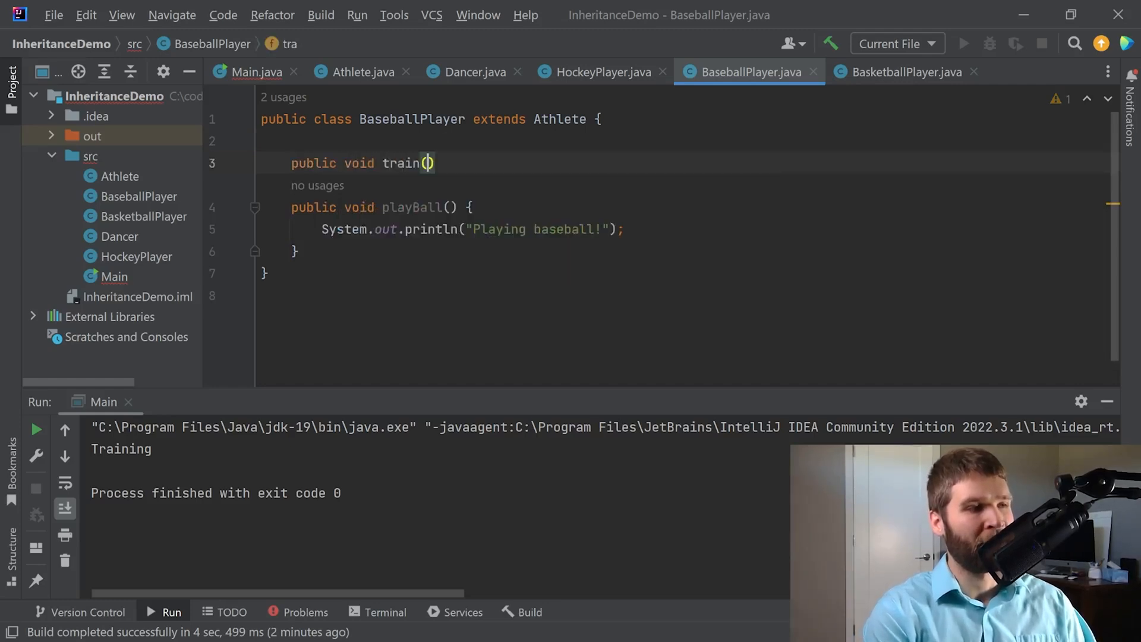
type("int i")
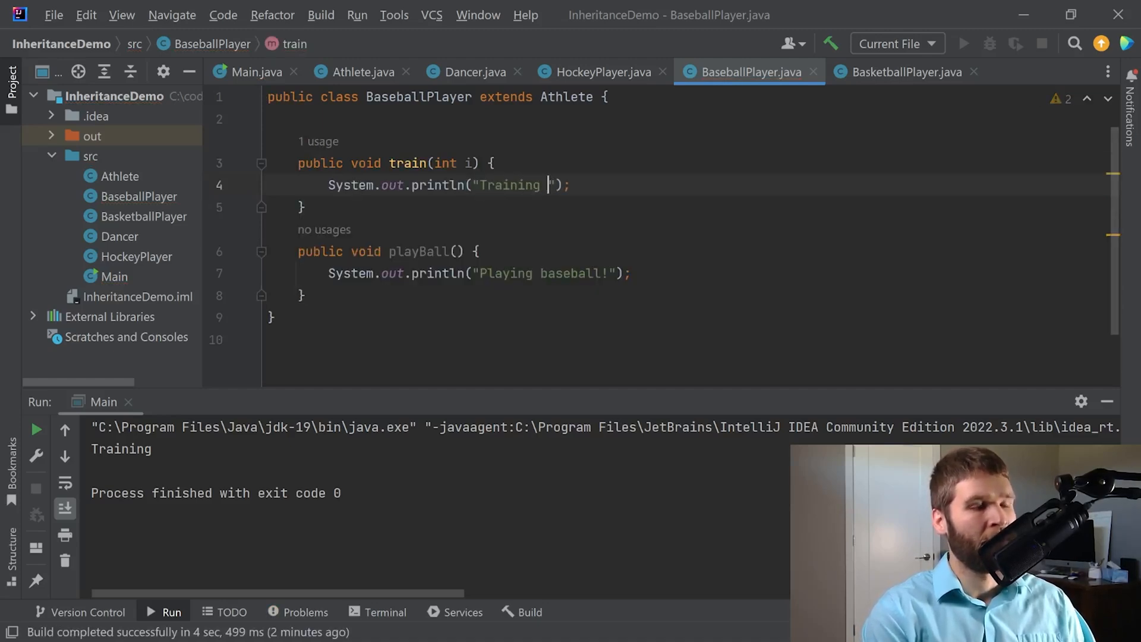
type("for")
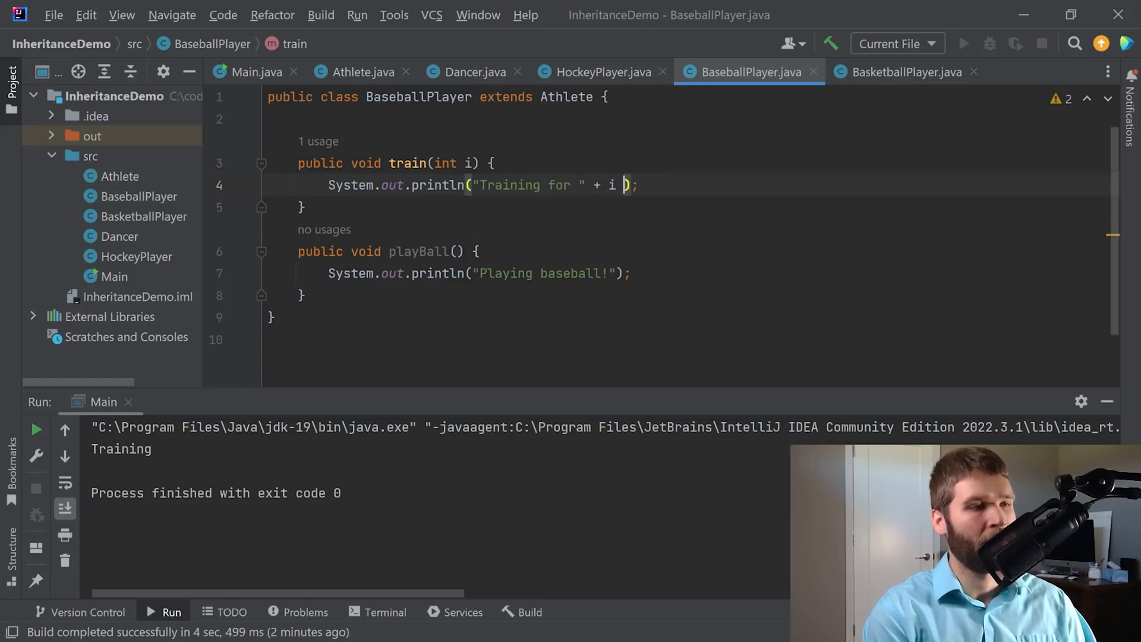
type("+ \"days\"")
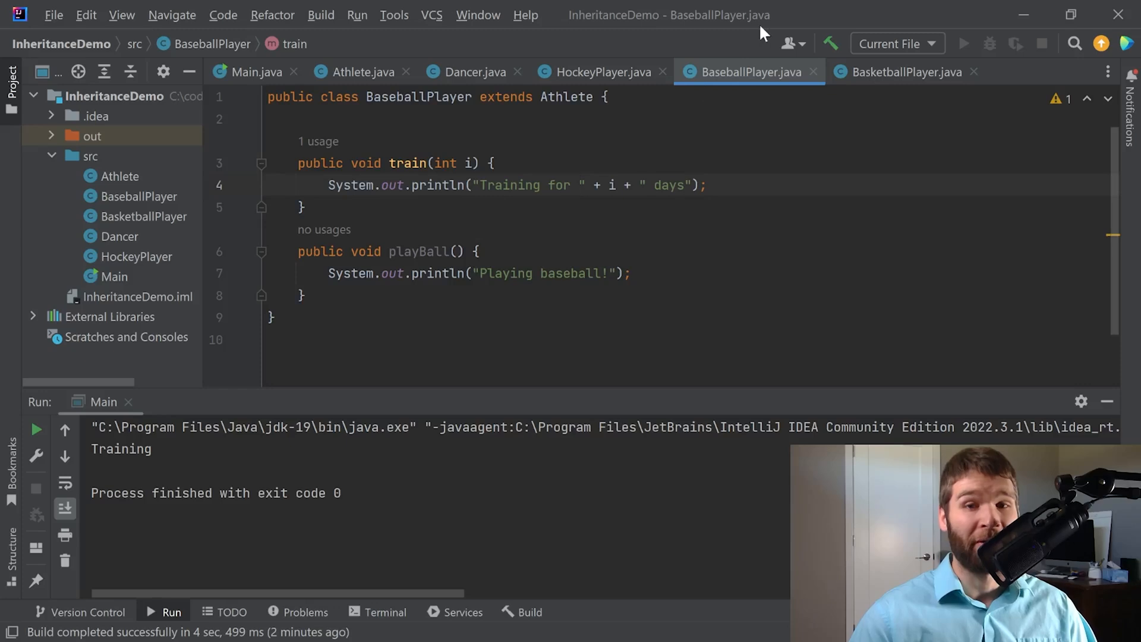
Rename the train parameter i to numDays via Shift+F6.
double_click(470, 163)
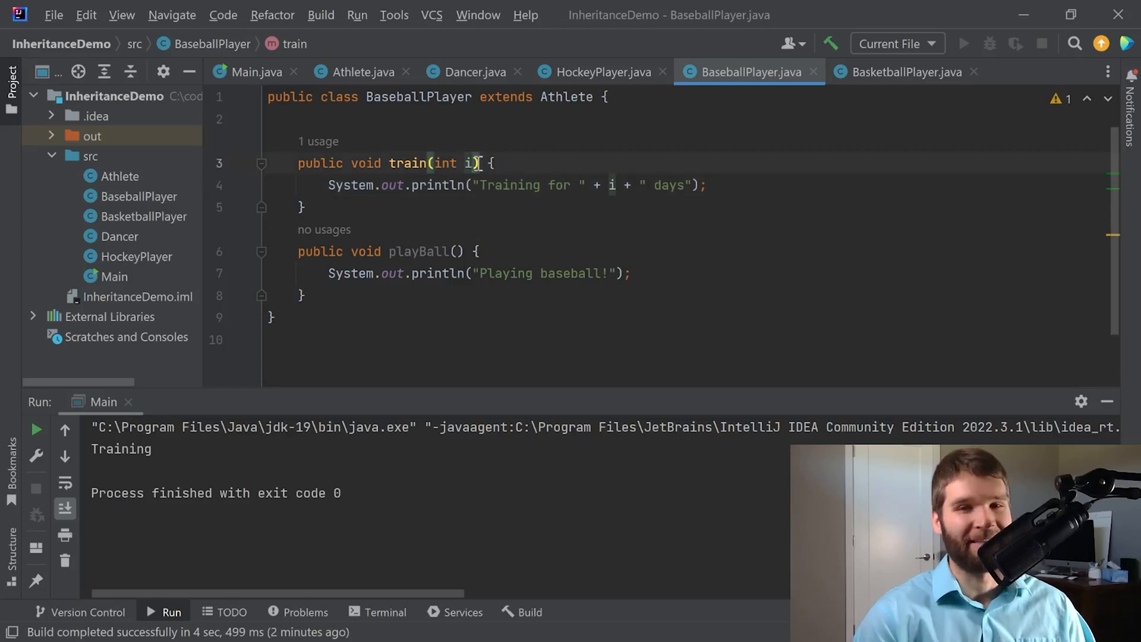
type("numDays")
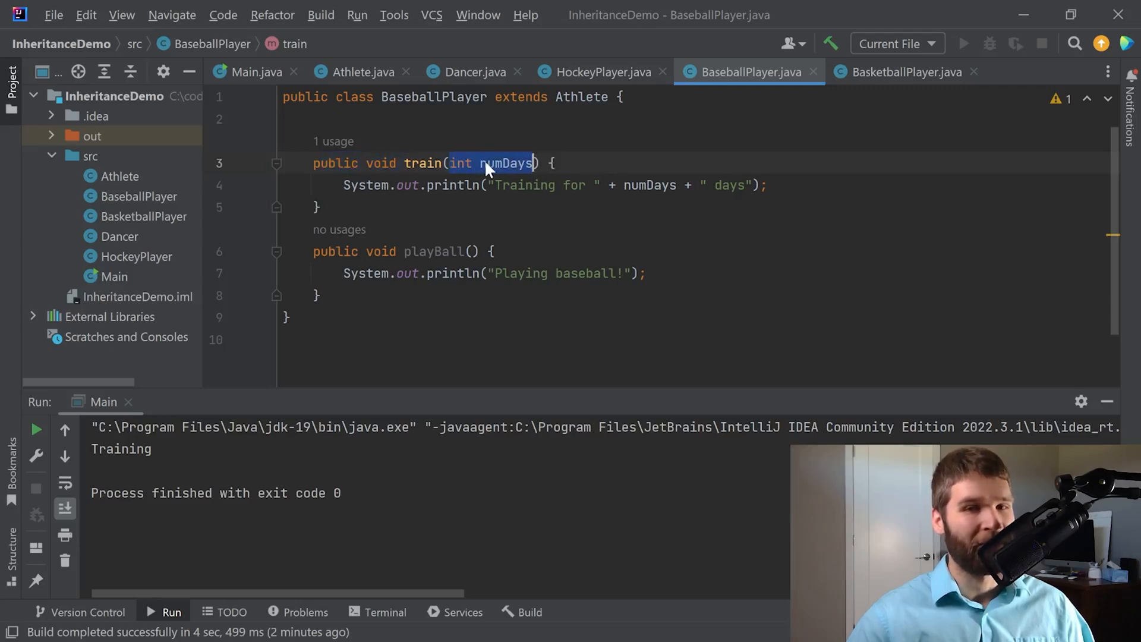
left_click(284, 118)
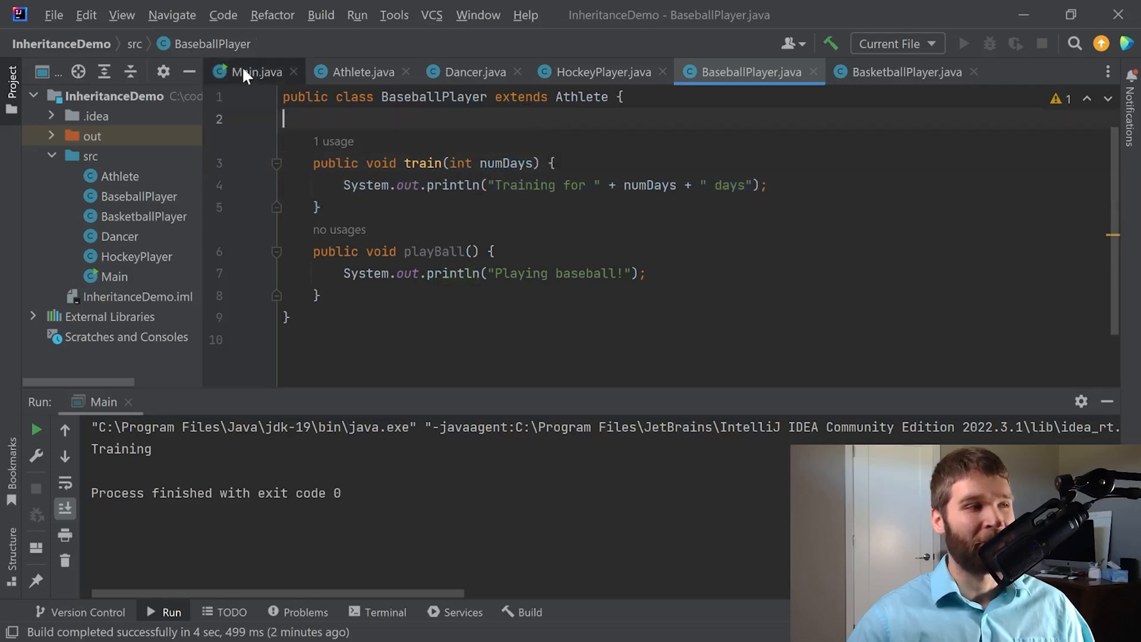
In Main add athlete.train() above athlete.train(1) and run to print "Training" and "Training for 1 days".
left_click(256, 72)
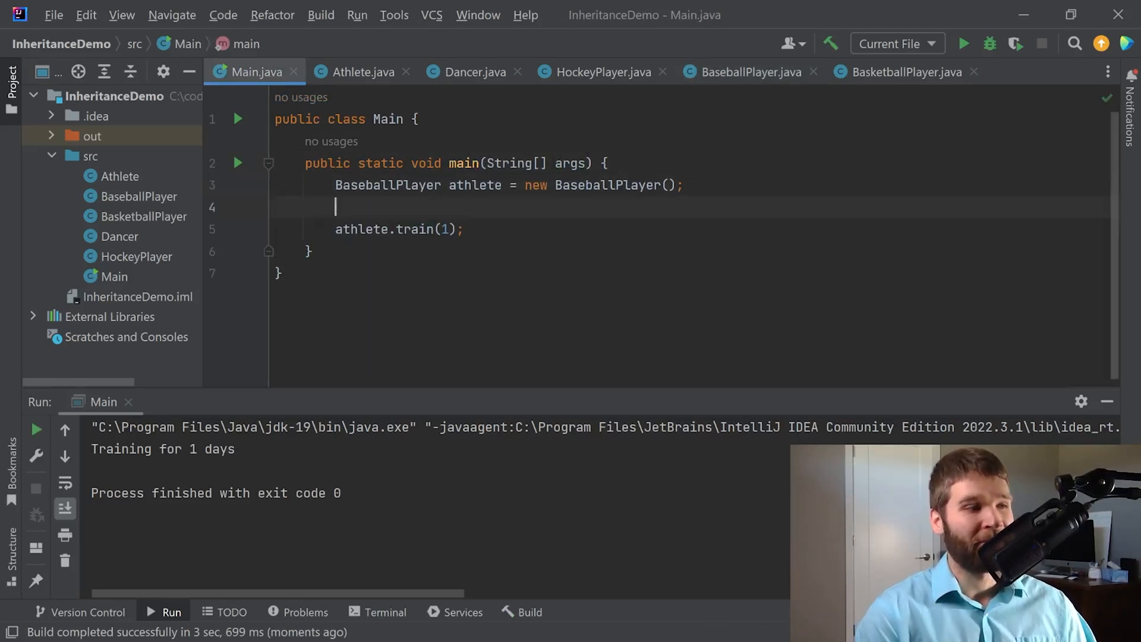
type("athlete.train();")
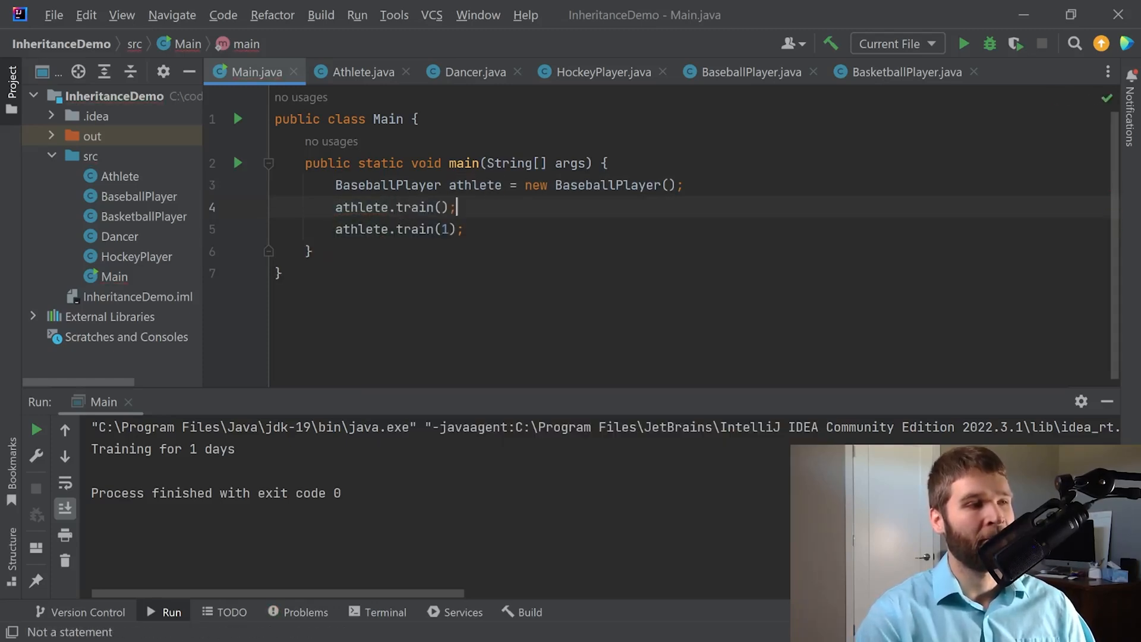
double_click(416, 207)
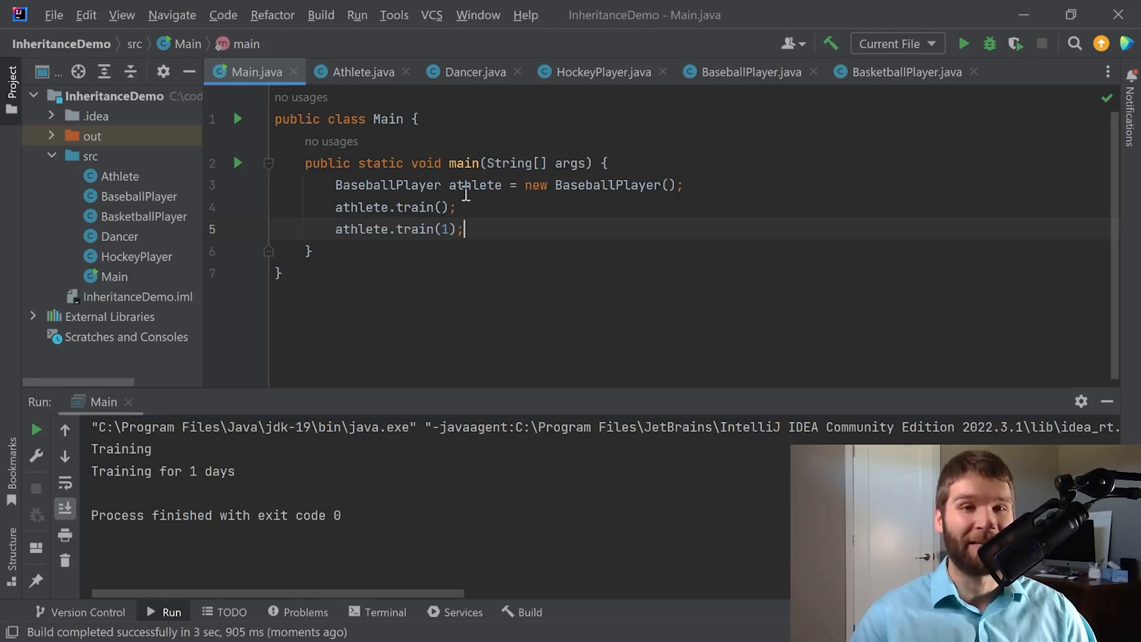
left_click(475, 71)
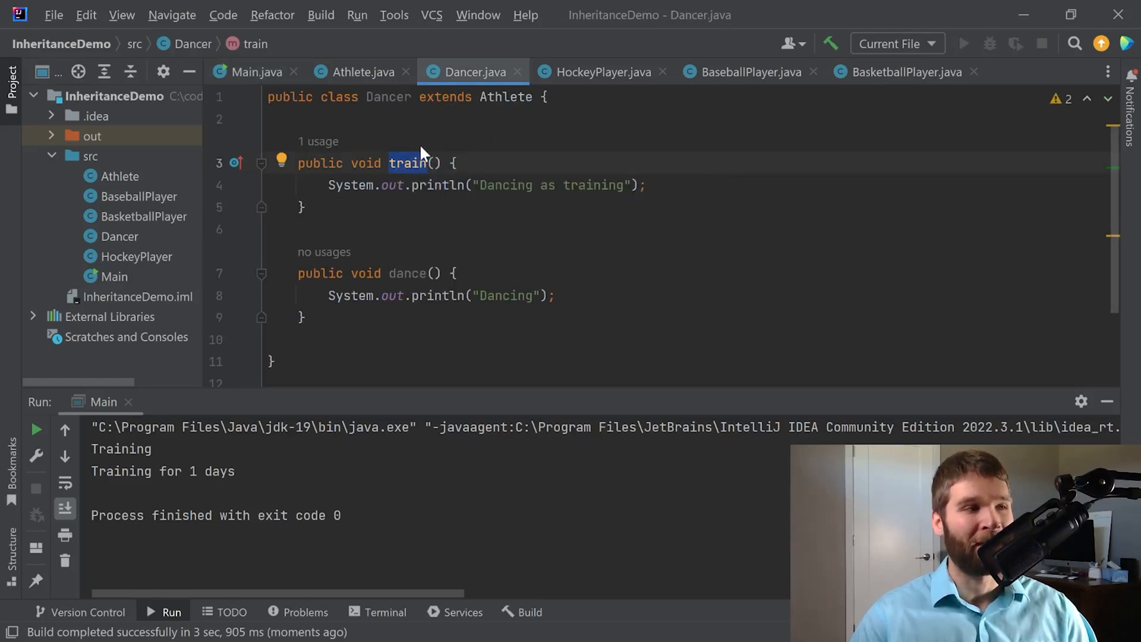
mouse_move(411, 167)
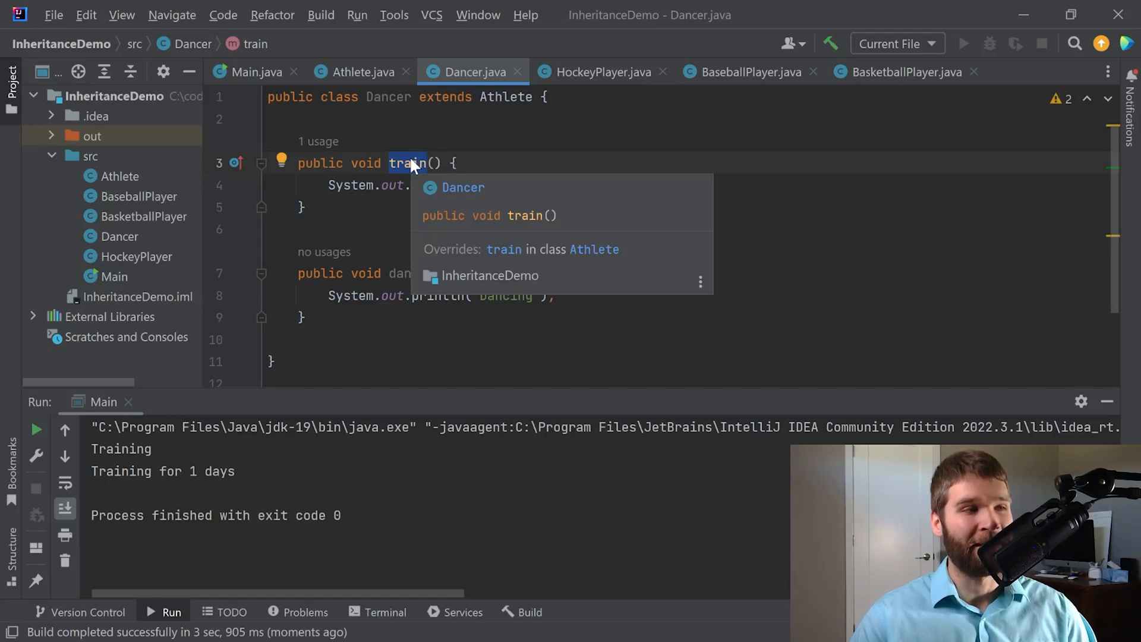
mouse_move(594, 249)
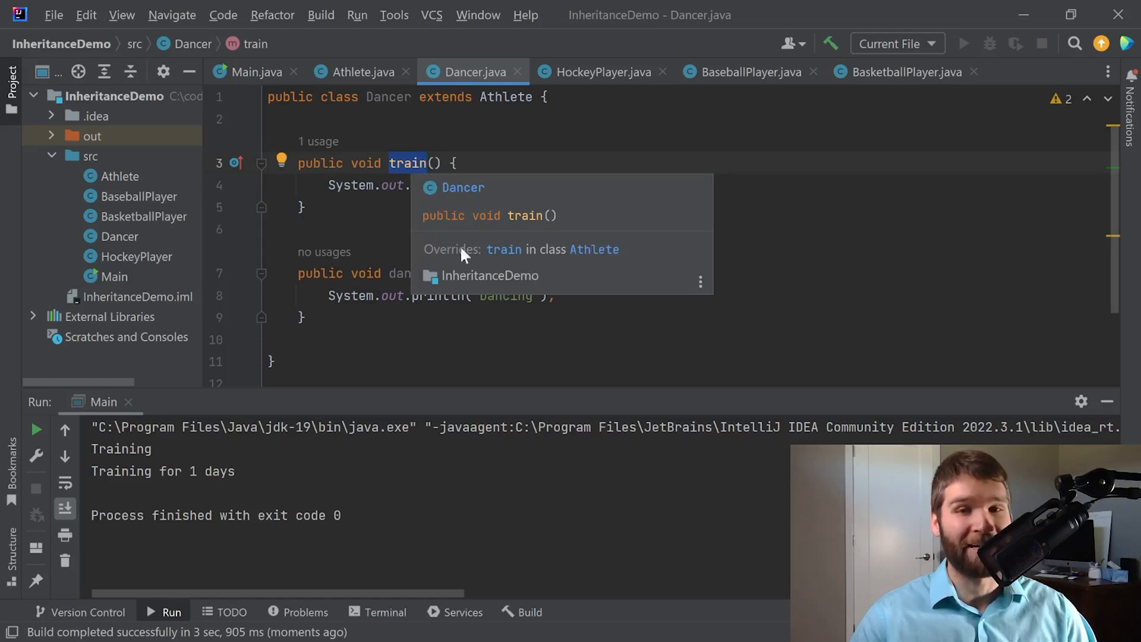
Review BaseballPlayer, then return to Dancer with a blank line above its train method.
left_click(749, 71)
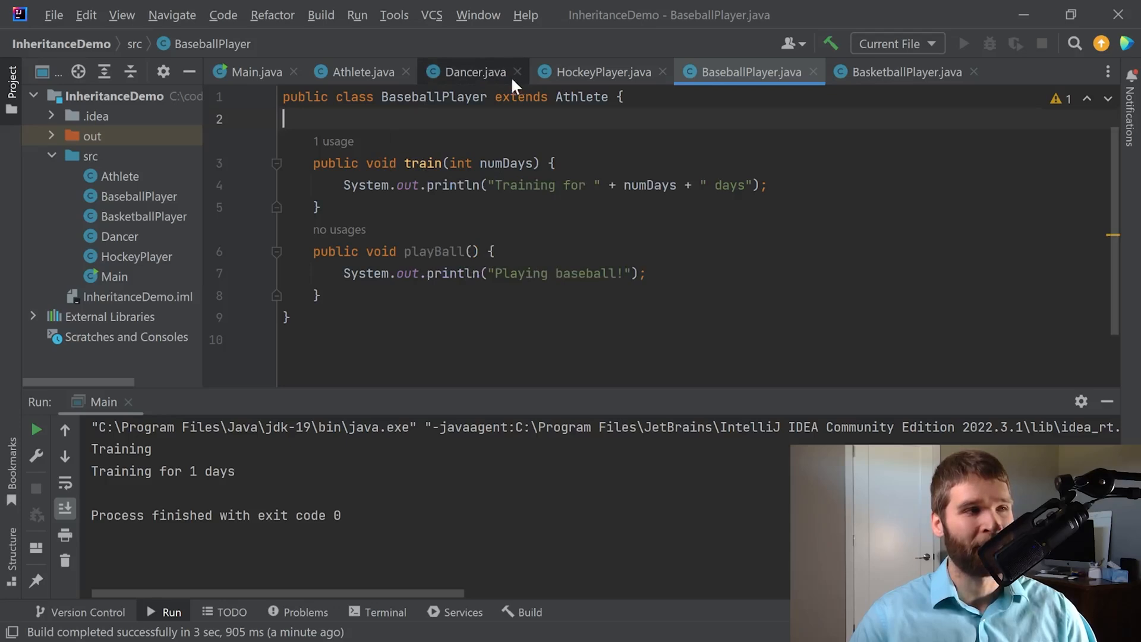
mouse_move(588, 129)
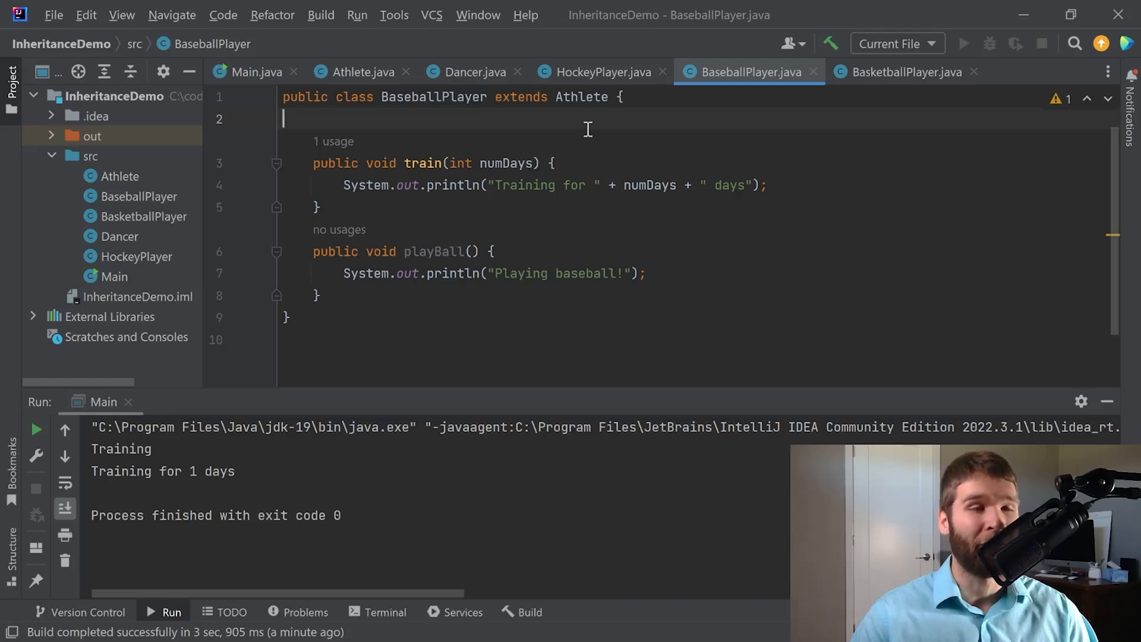
left_click(474, 71)
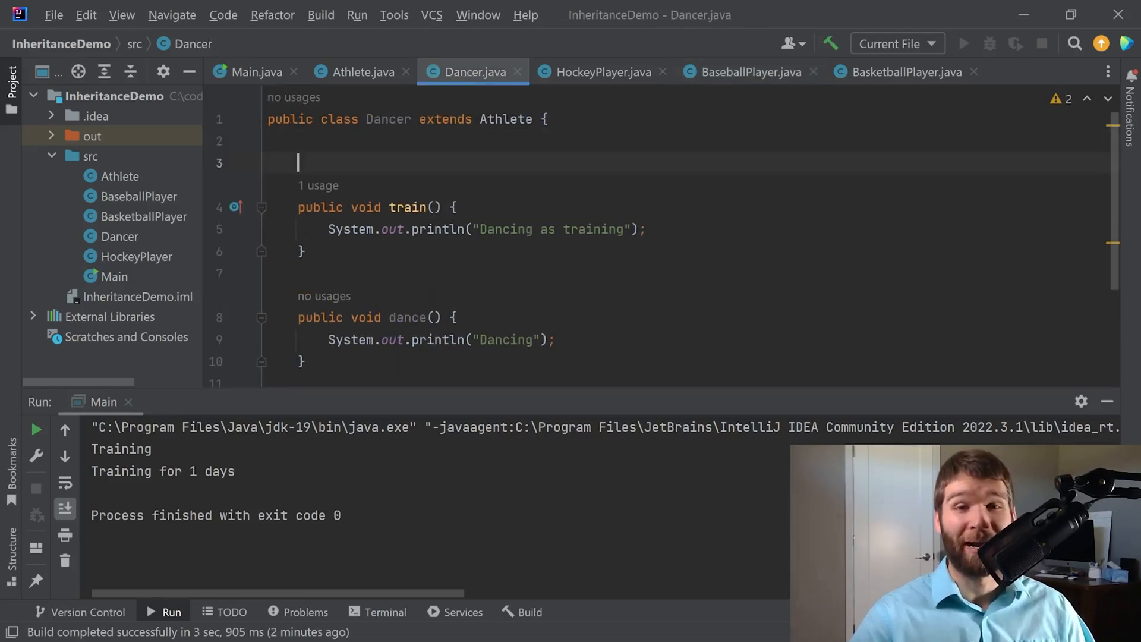
type("@Ov")
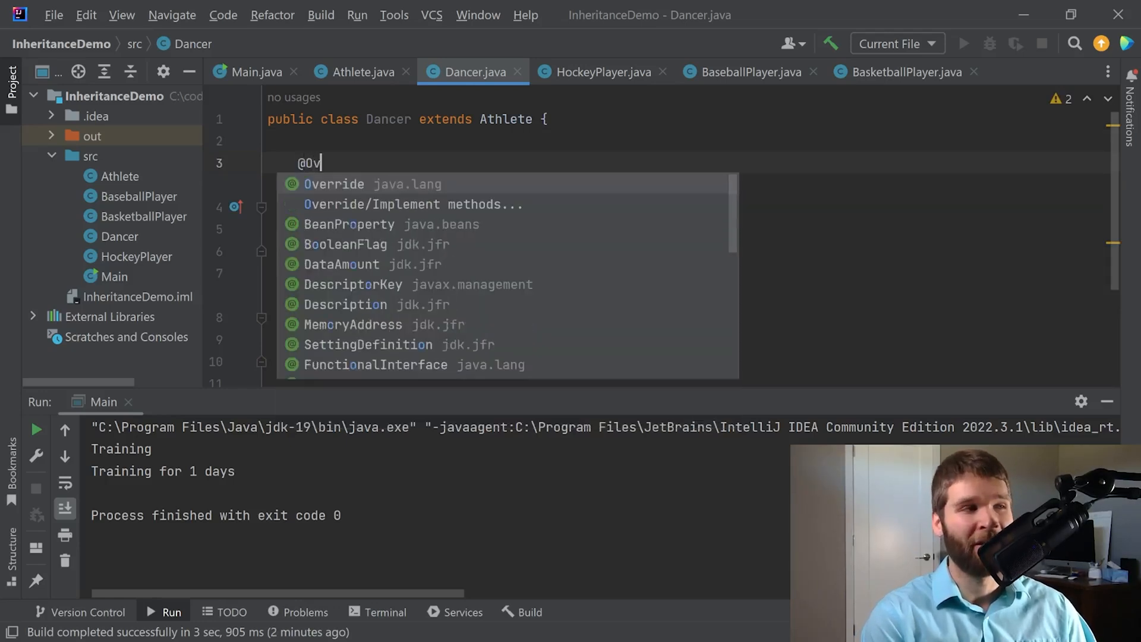
left_click(333, 183)
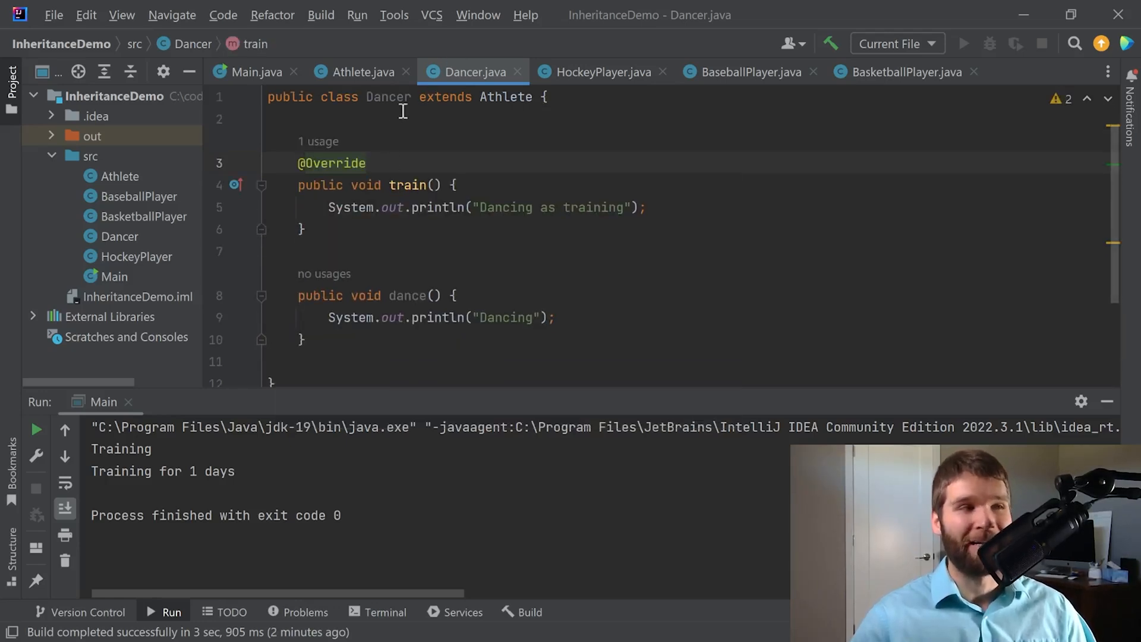
left_click(392, 163)
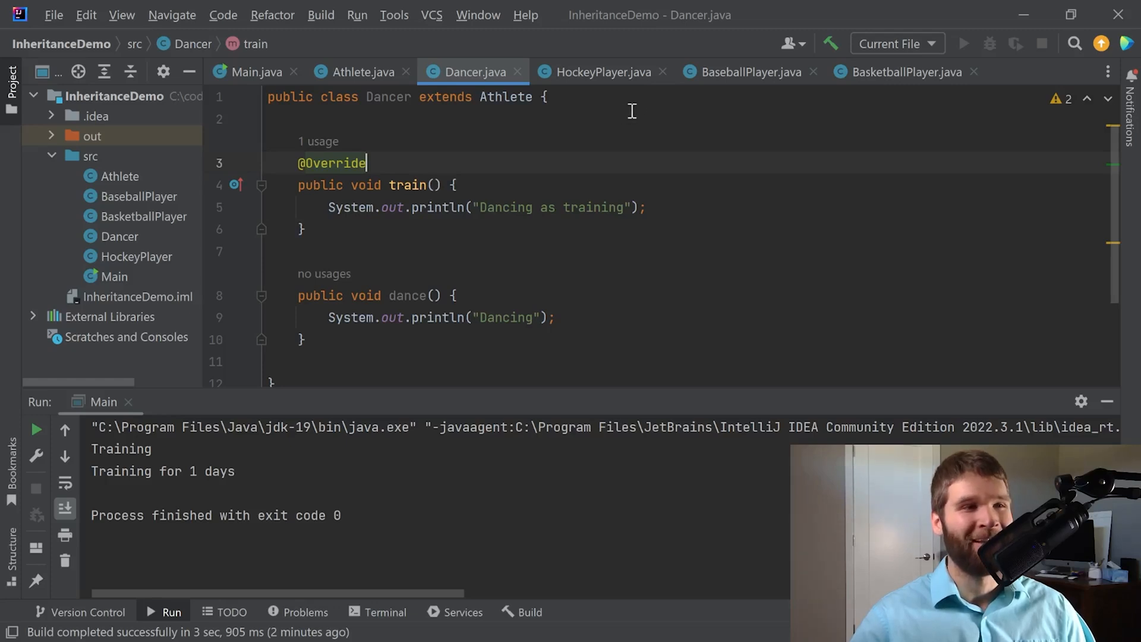
left_click(749, 71)
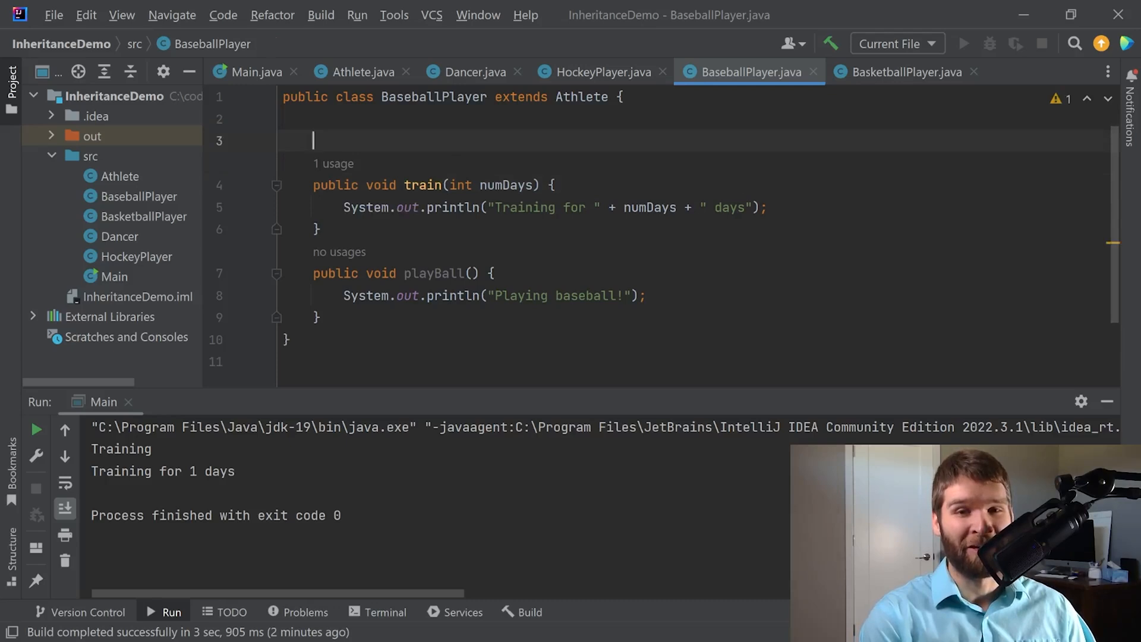
type("@ov")
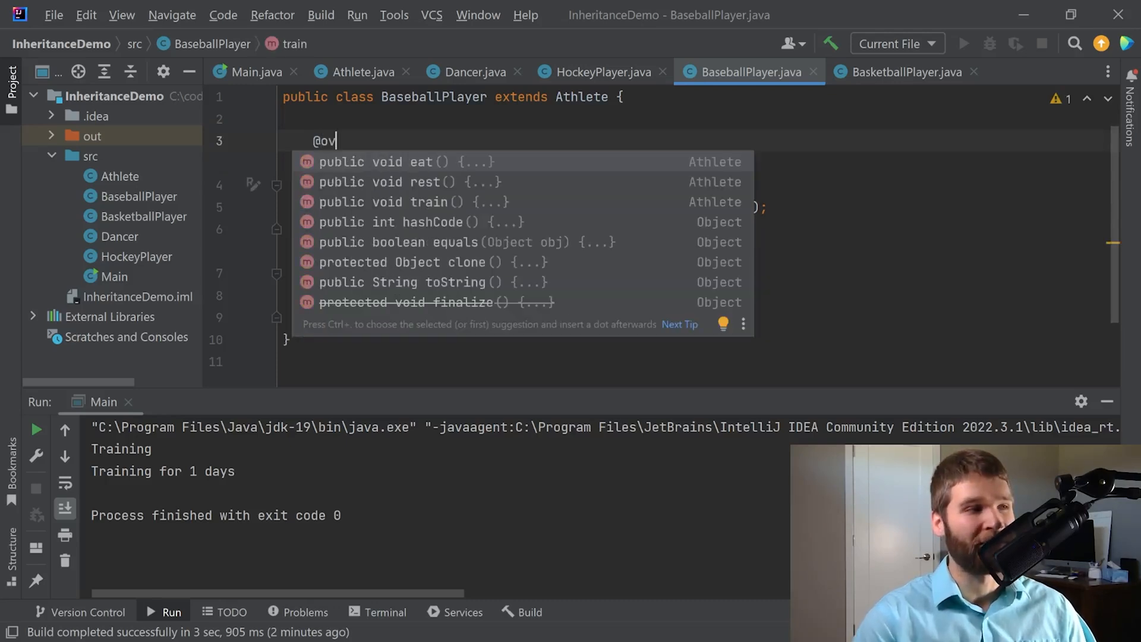
type("erride")
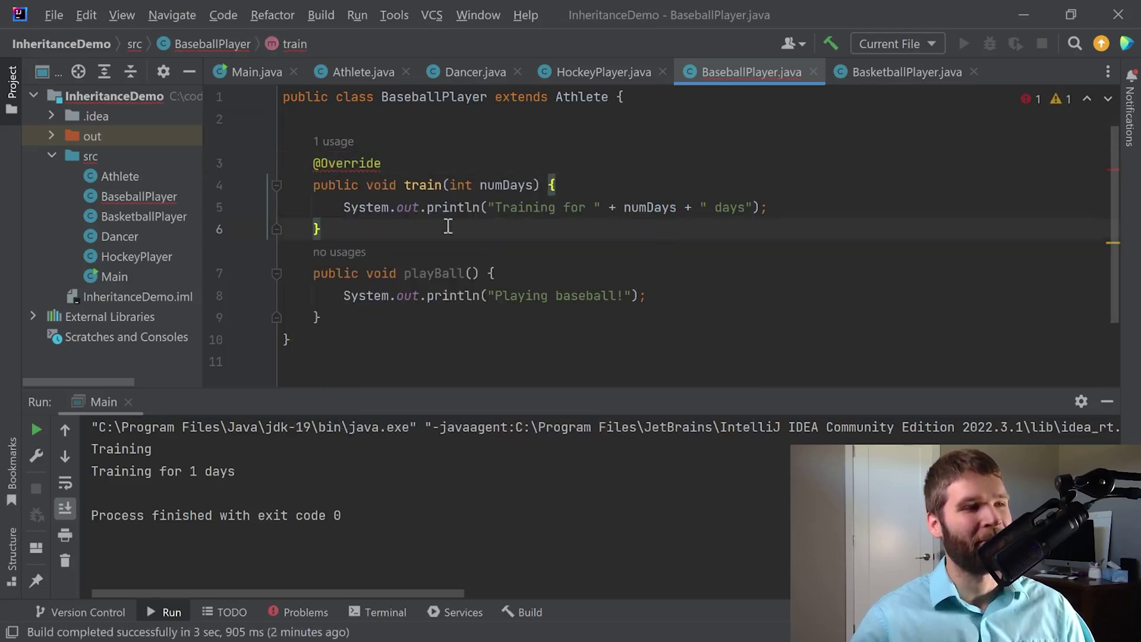
mouse_move(356, 166)
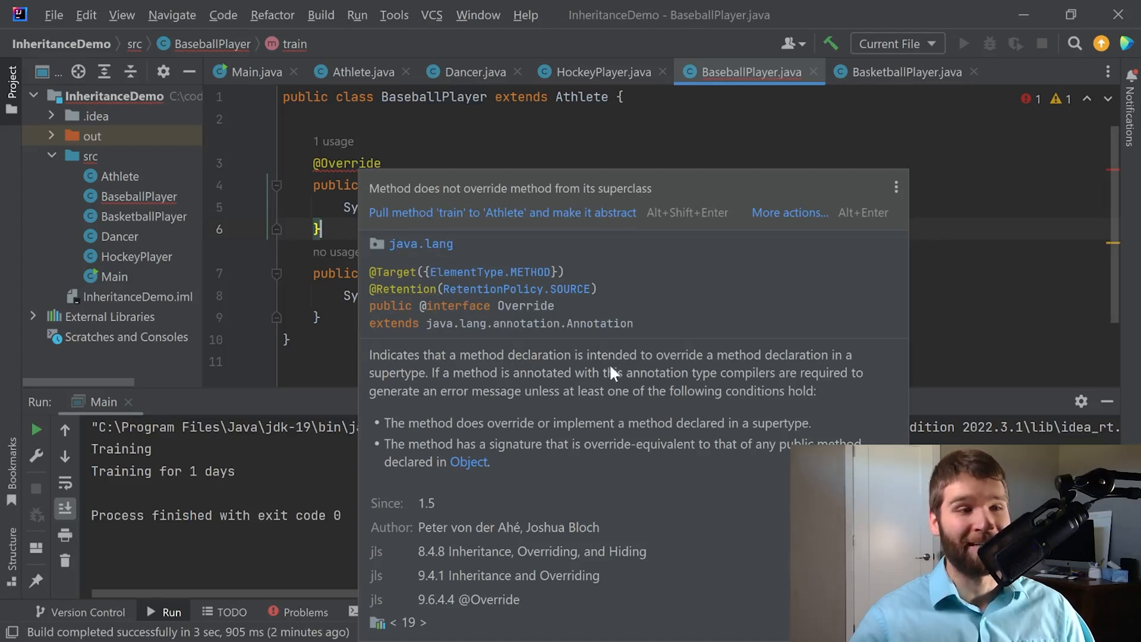
left_click(457, 139)
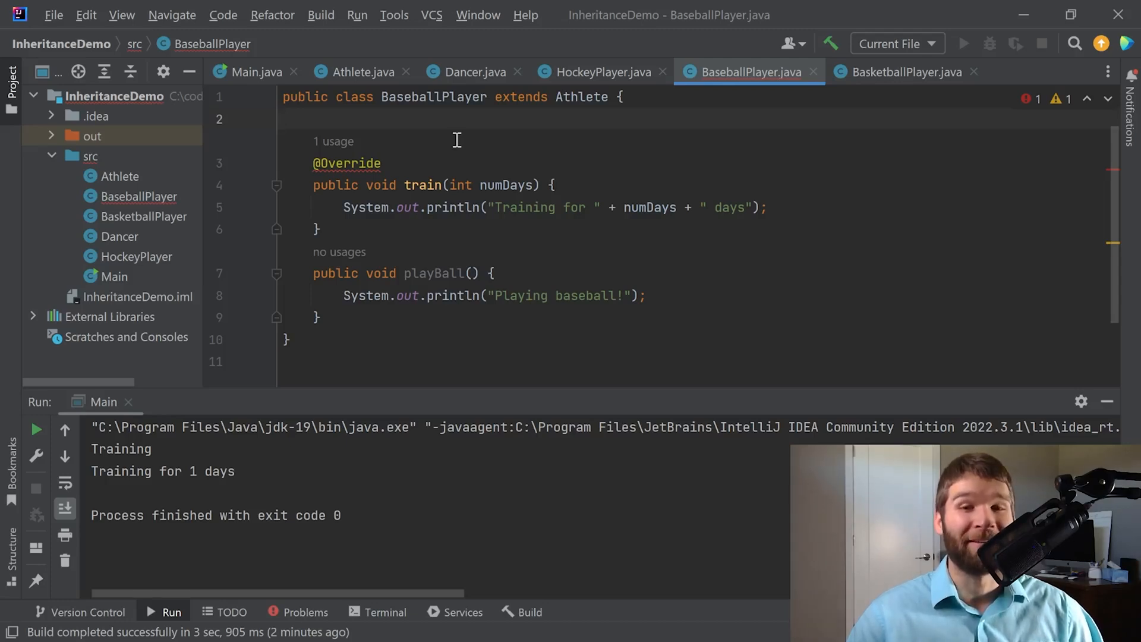
mouse_move(503, 208)
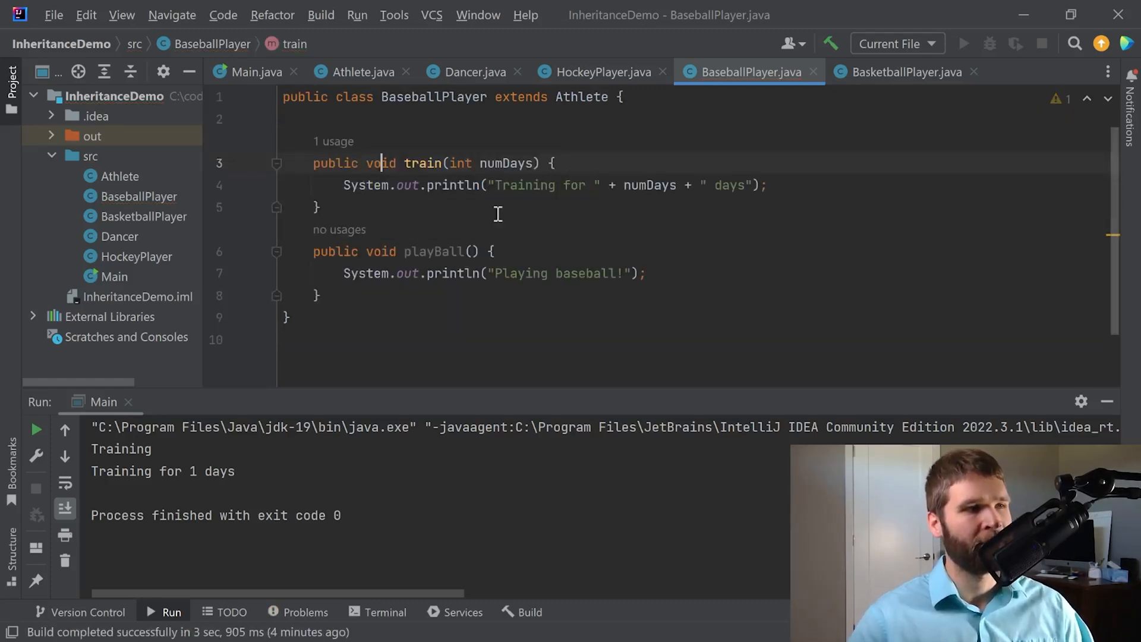
View Athlete's subclasses from the gutter icon and add blank lines below the class header.
left_click(361, 71)
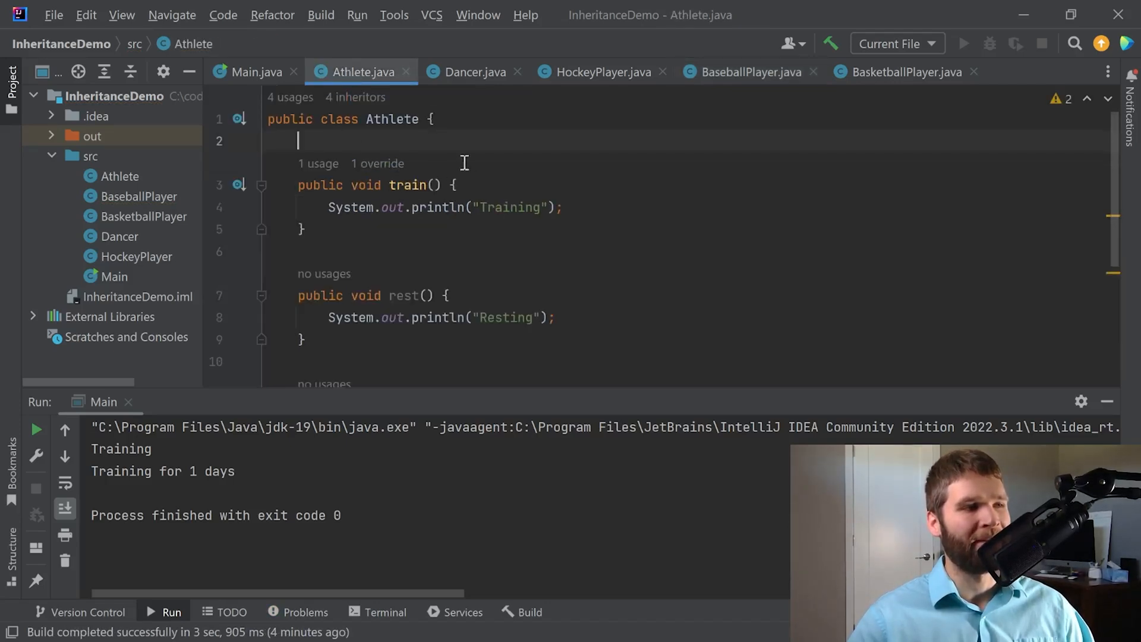
mouse_move(599, 151)
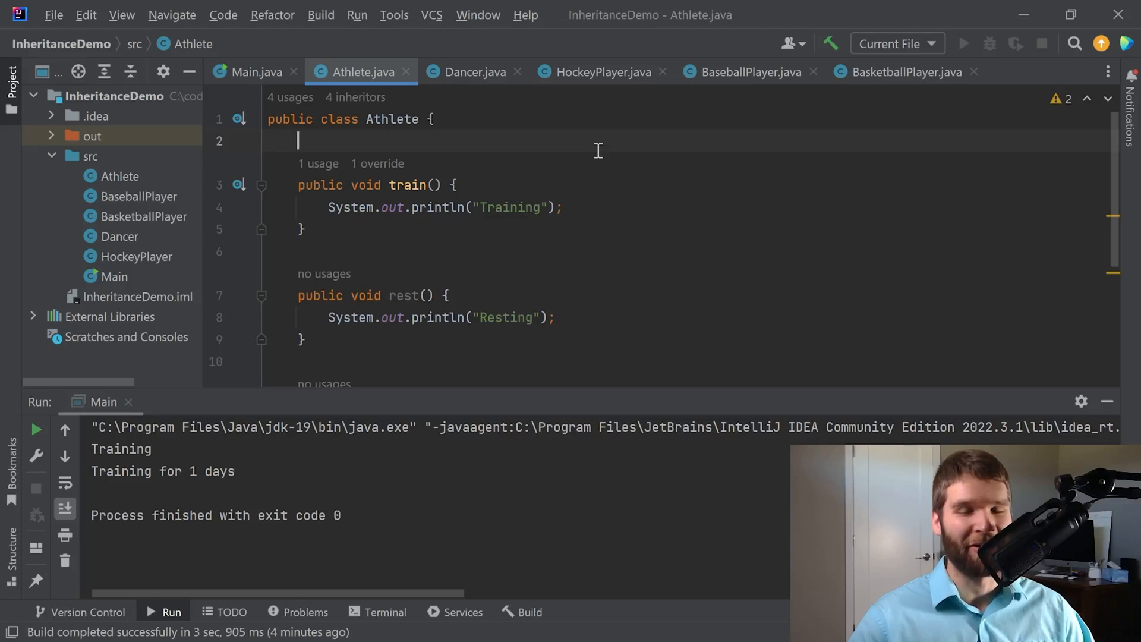
mouse_move(240, 125)
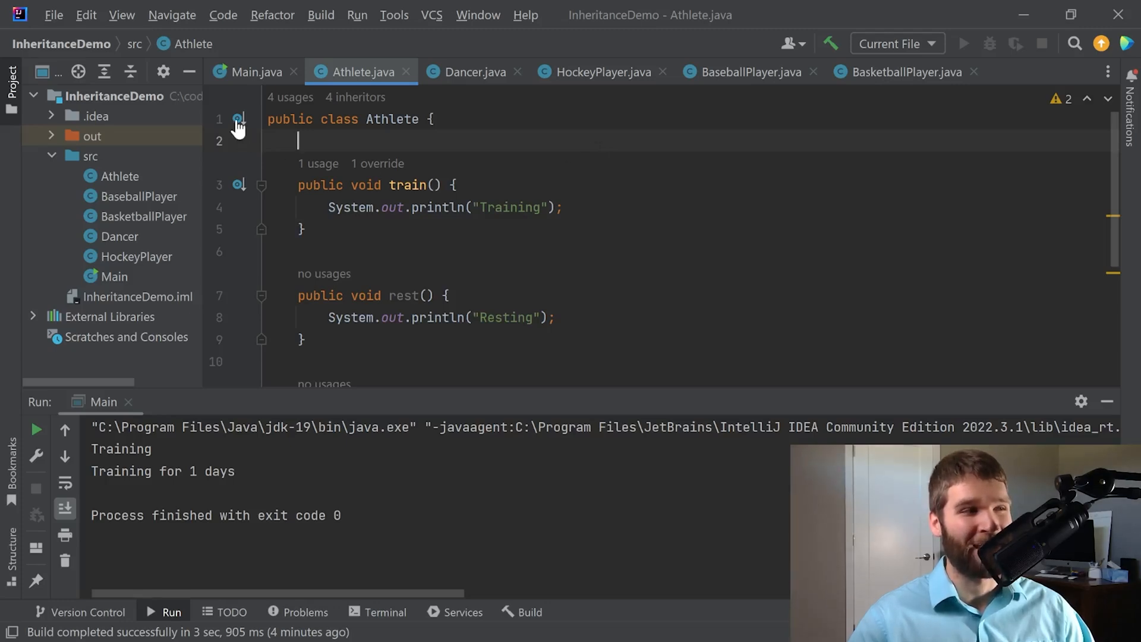
left_click(238, 118)
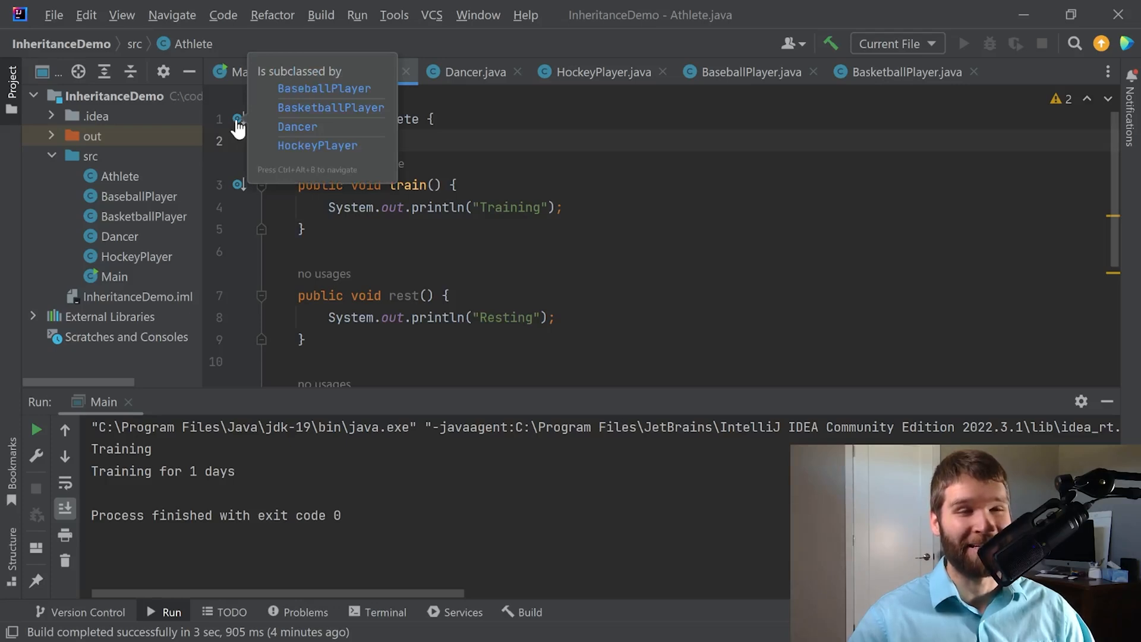
mouse_move(314, 90)
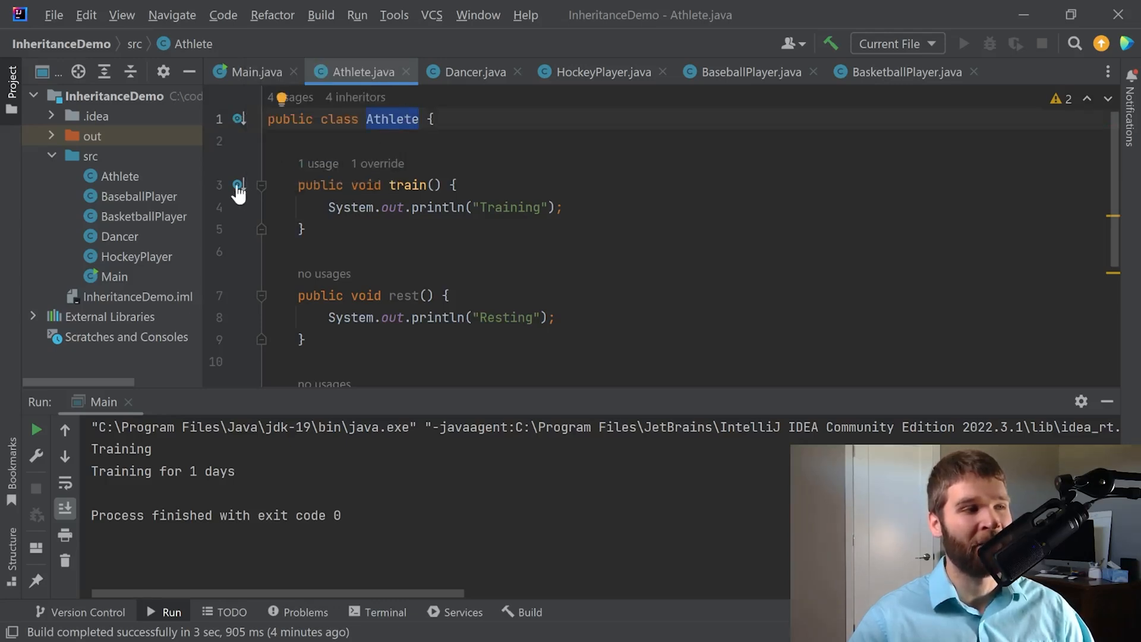
mouse_move(238, 185)
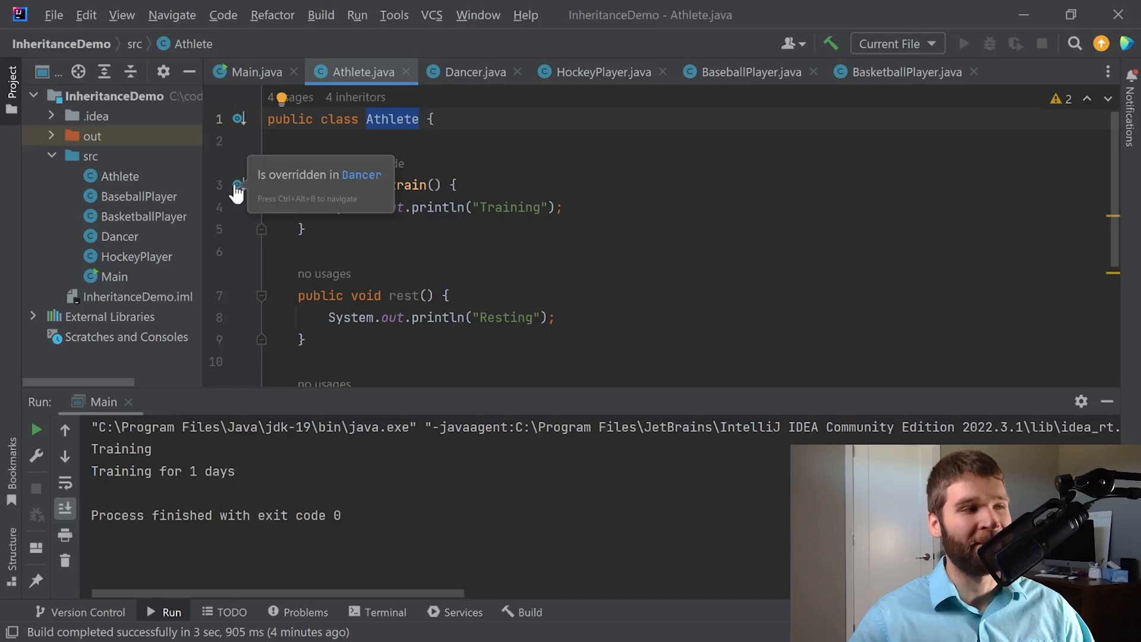
mouse_move(361, 178)
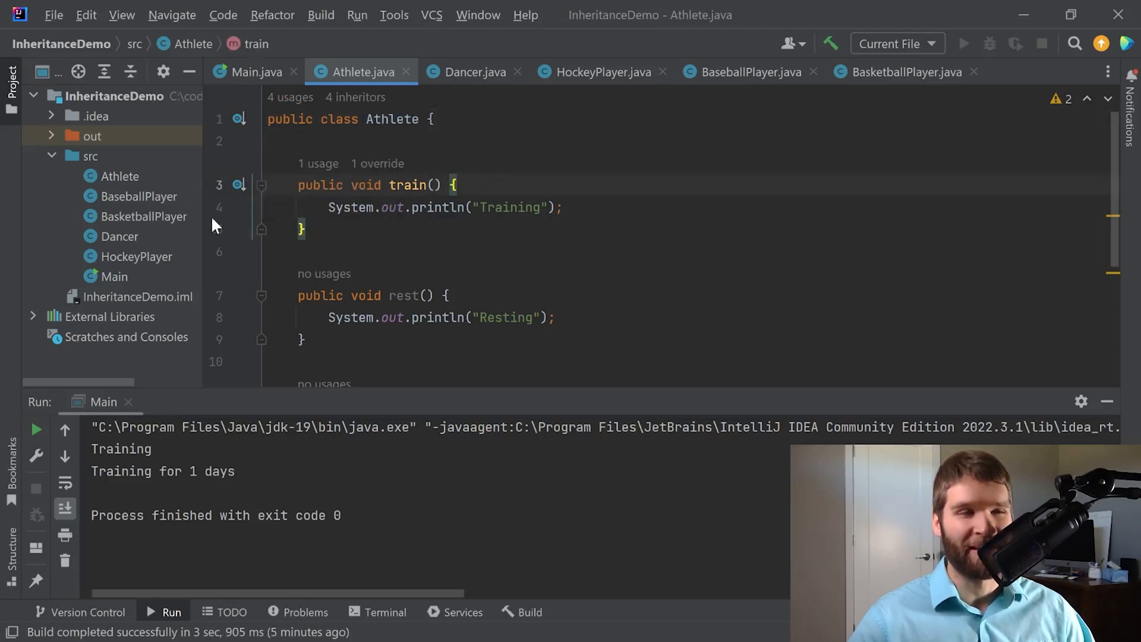
mouse_move(590, 148)
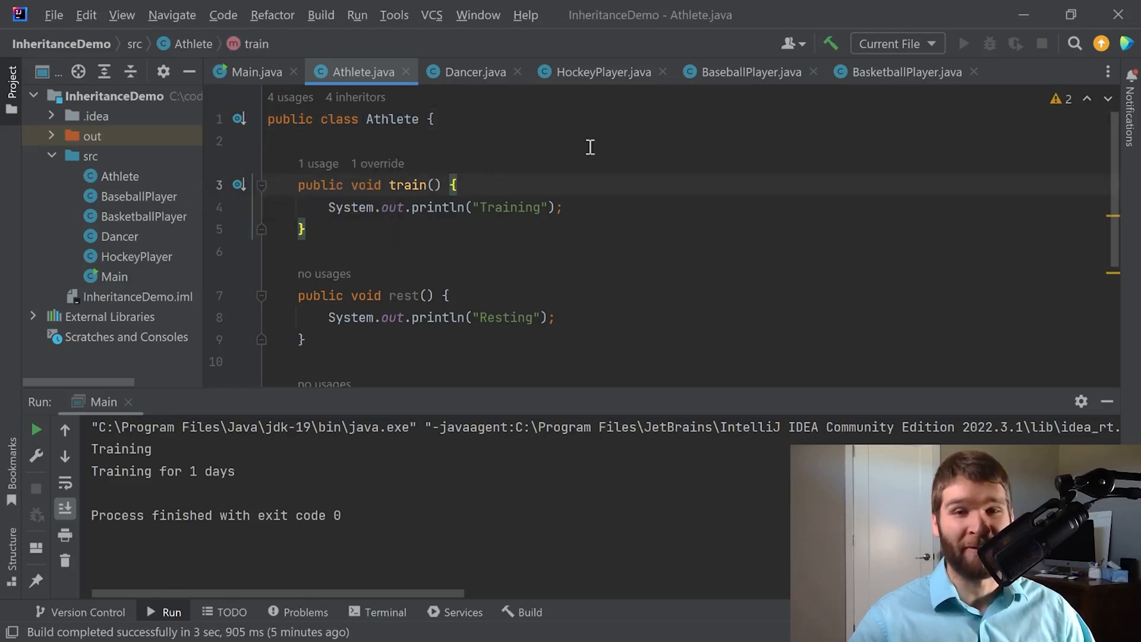
left_click(298, 140)
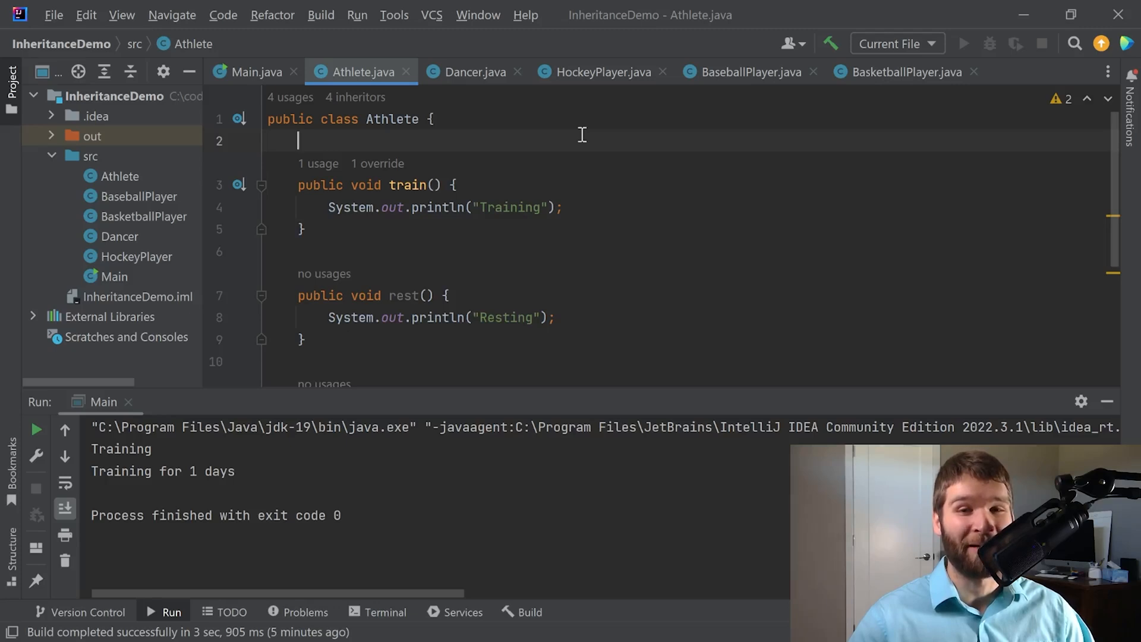
key("Enter")
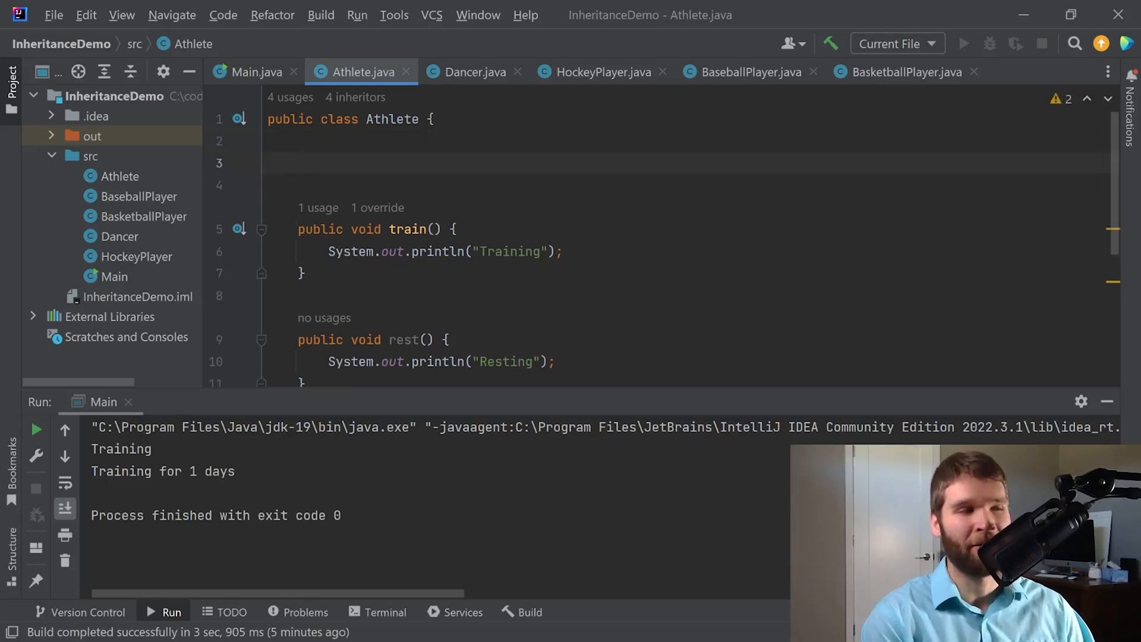
type("@ove")
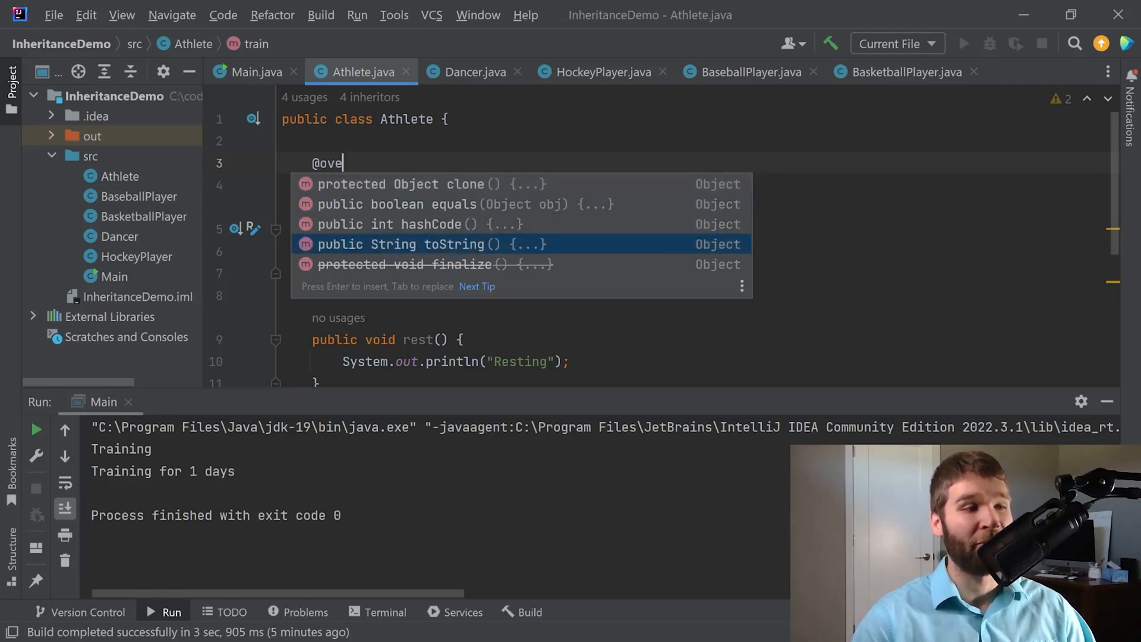
key("Enter")
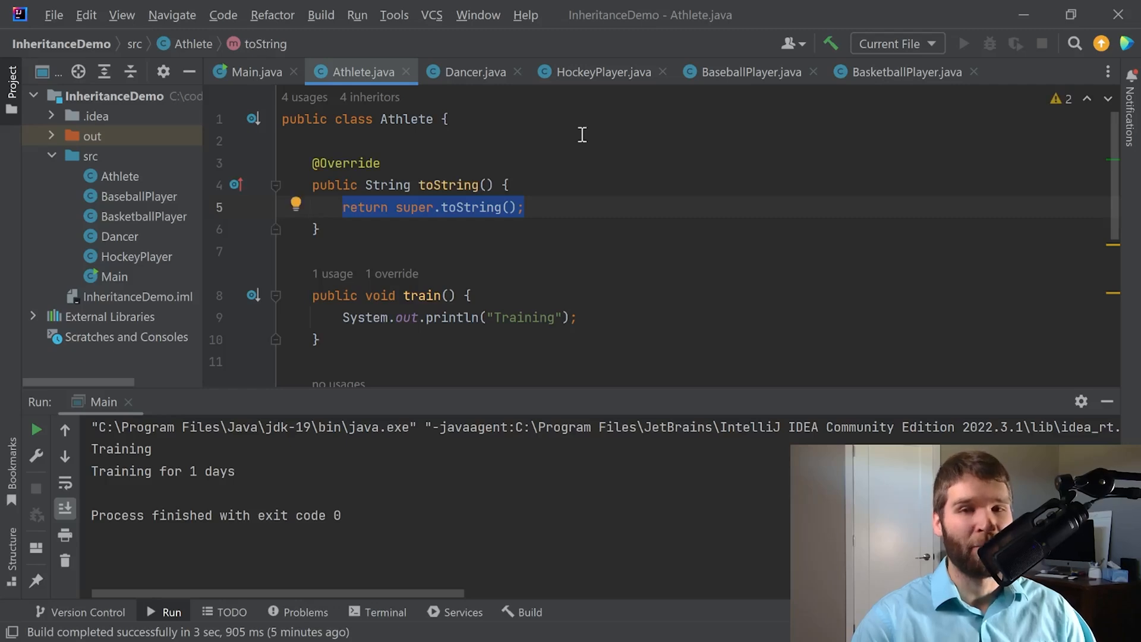
mouse_move(542, 153)
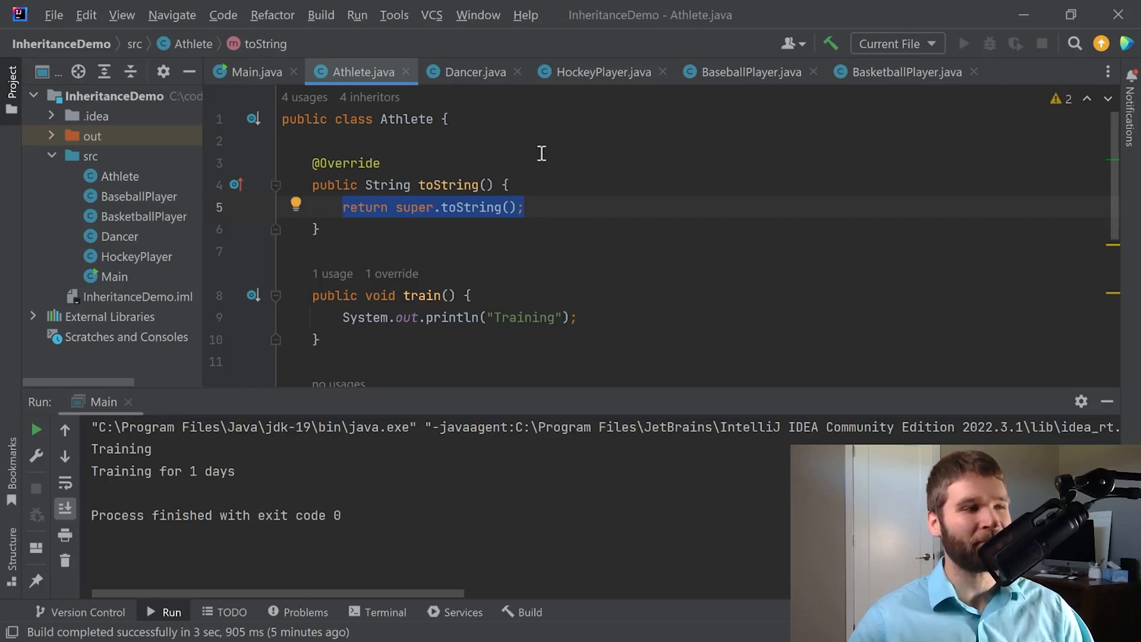
left_click(418, 247)
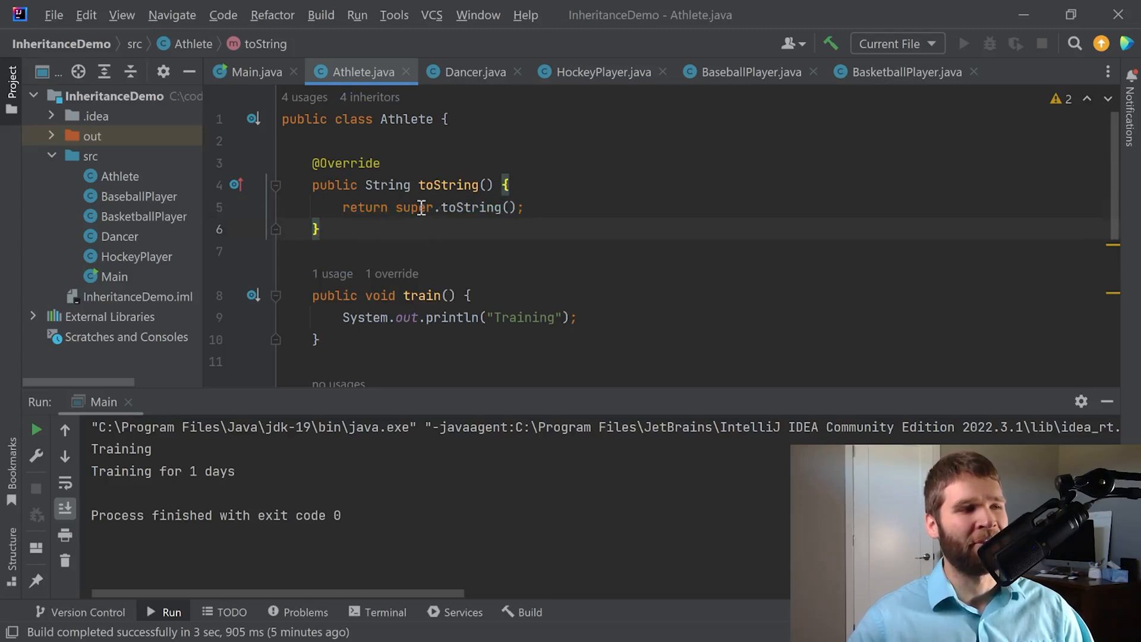
double_click(413, 207)
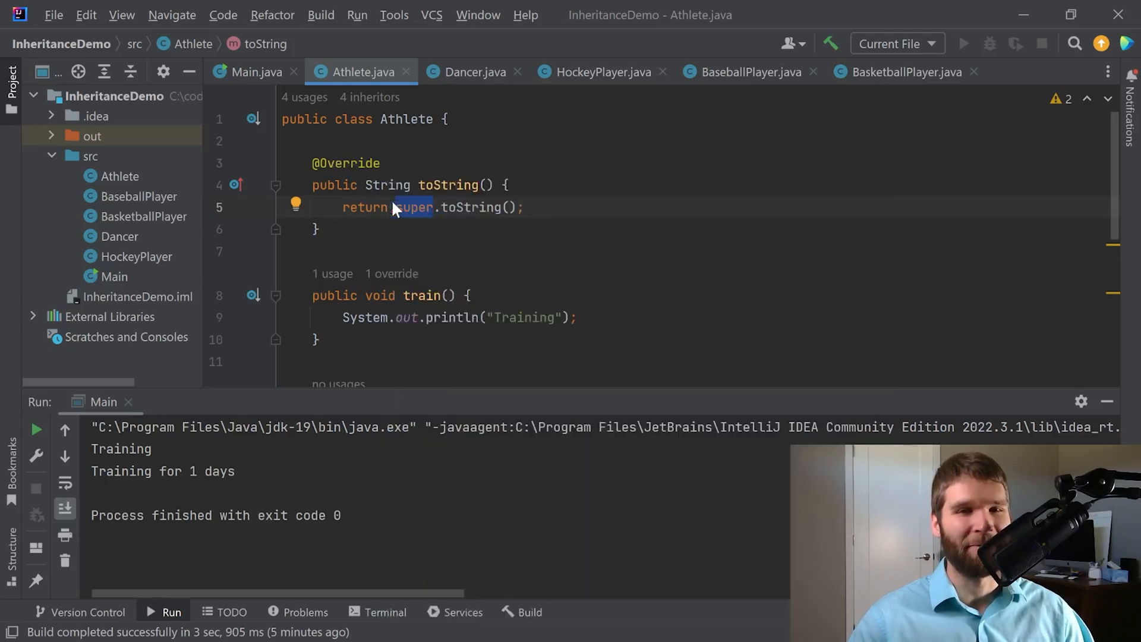
mouse_move(782, 189)
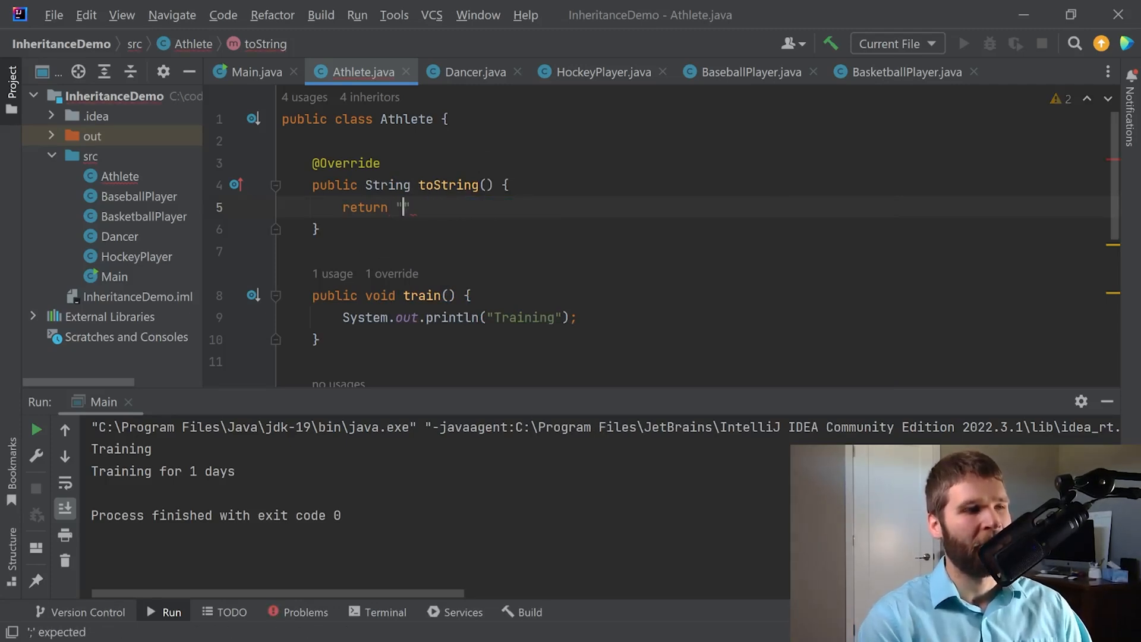
Make Athlete's toString return the string "This is an athlete!".
type("\";")
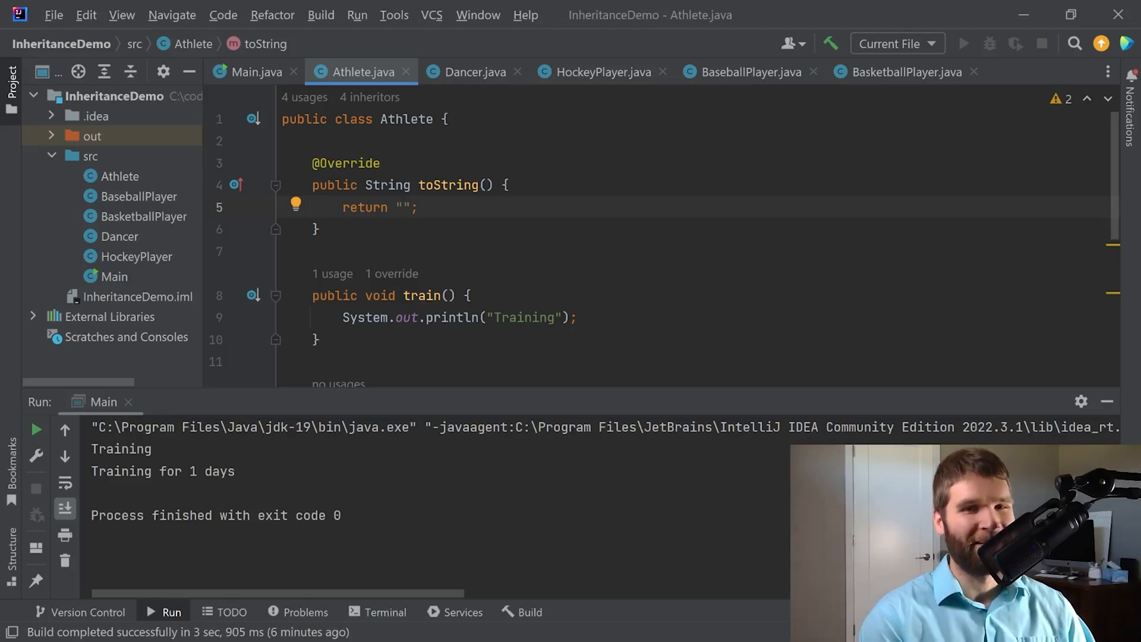
type("This is")
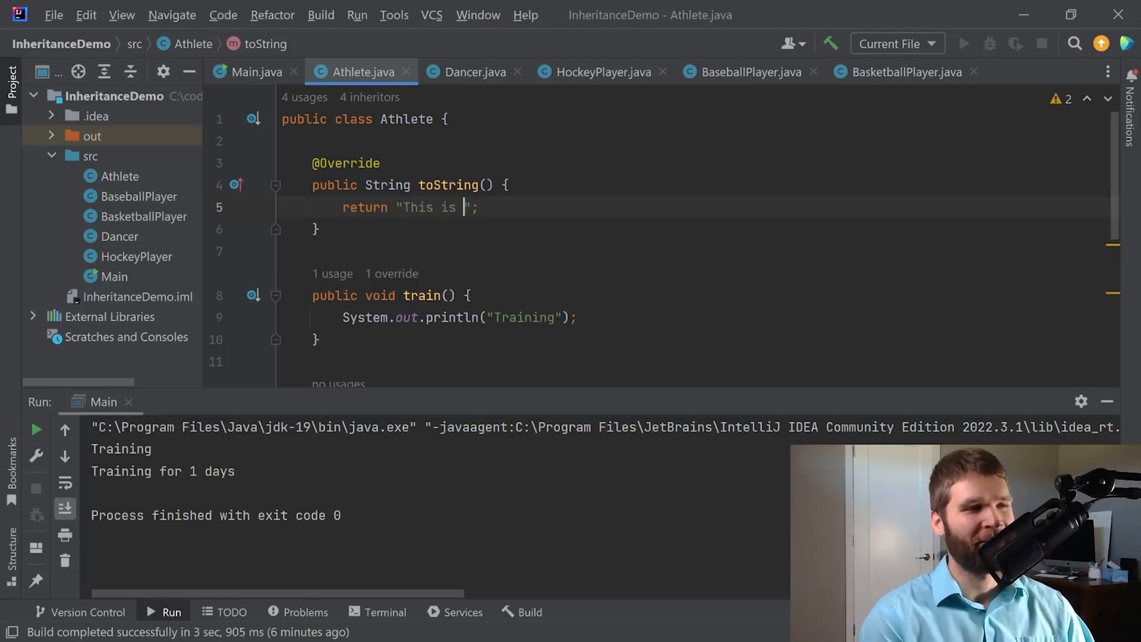
type("an athlete")
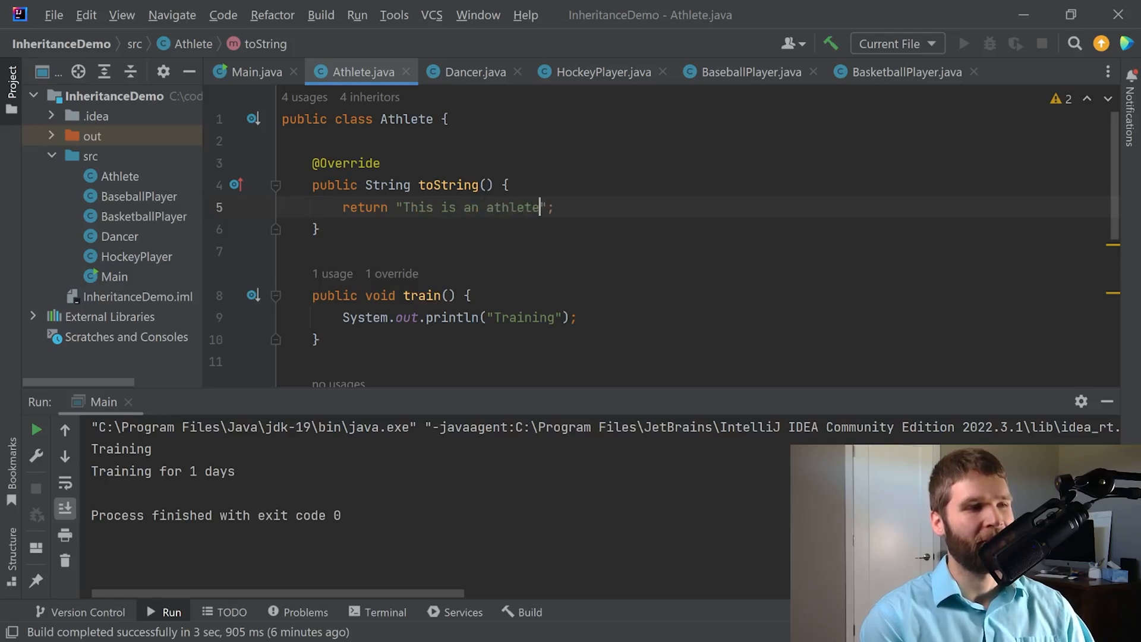
type("!")
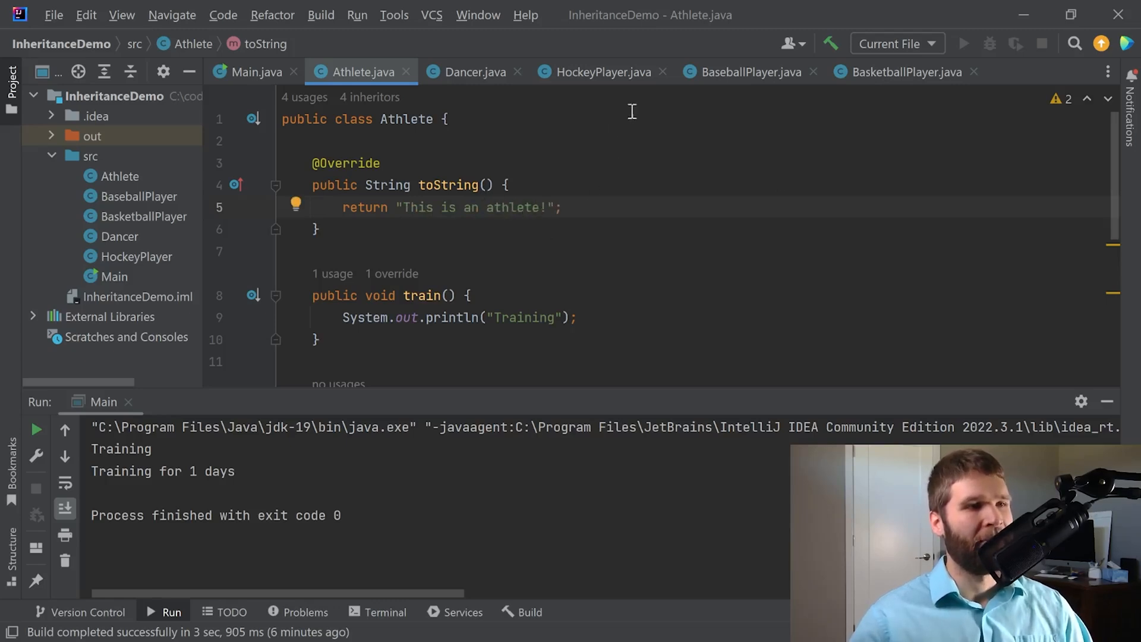
left_click(748, 71)
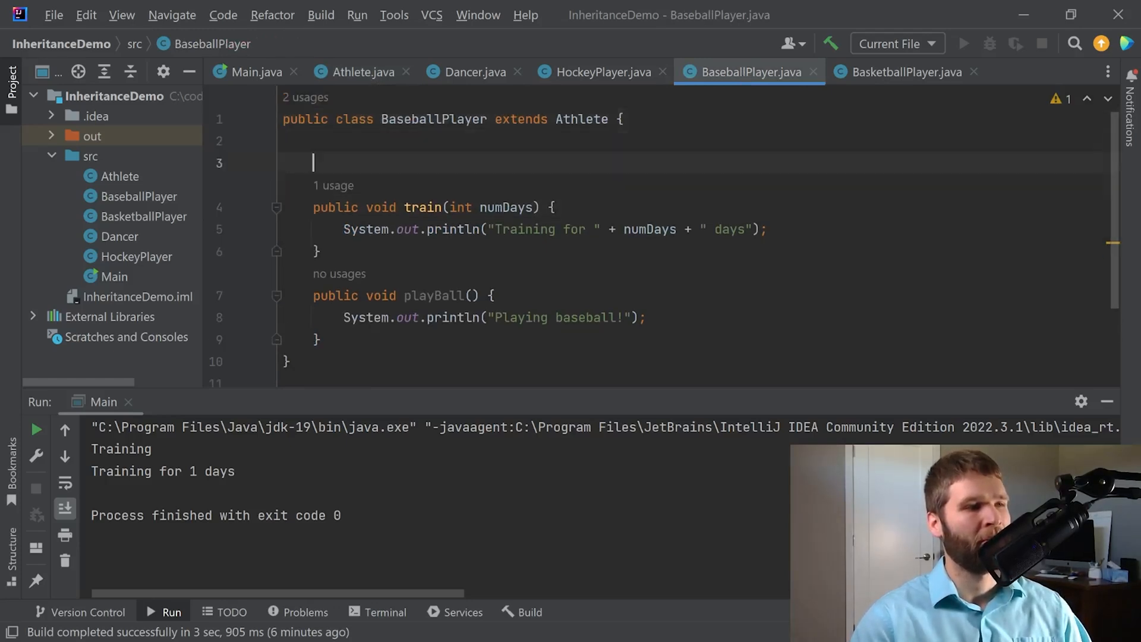
type("@ove")
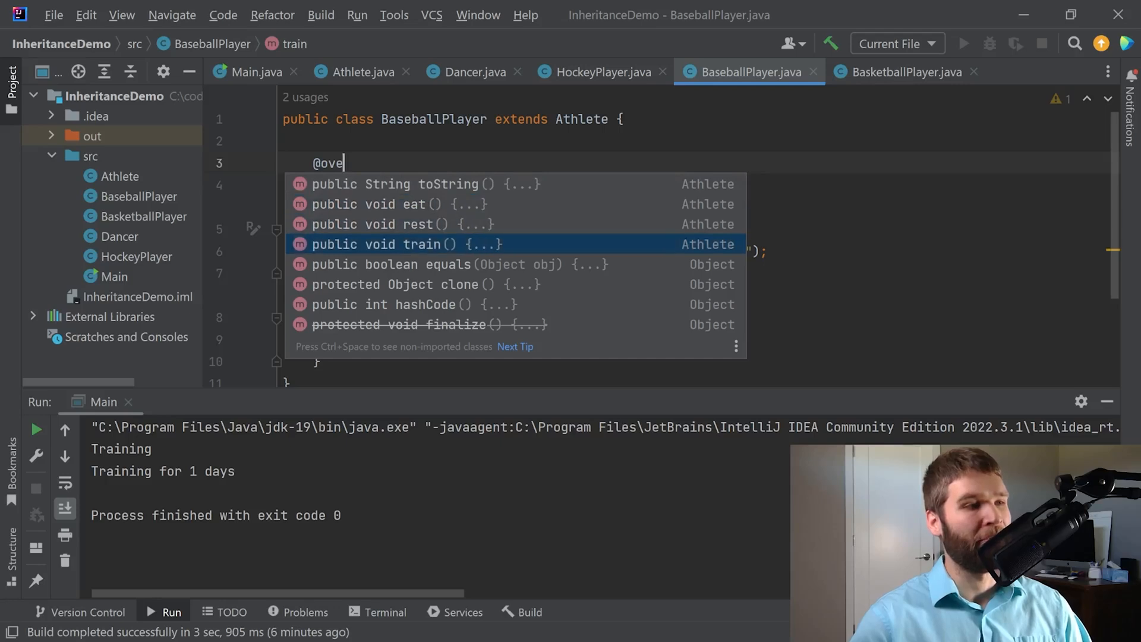
left_click(419, 184)
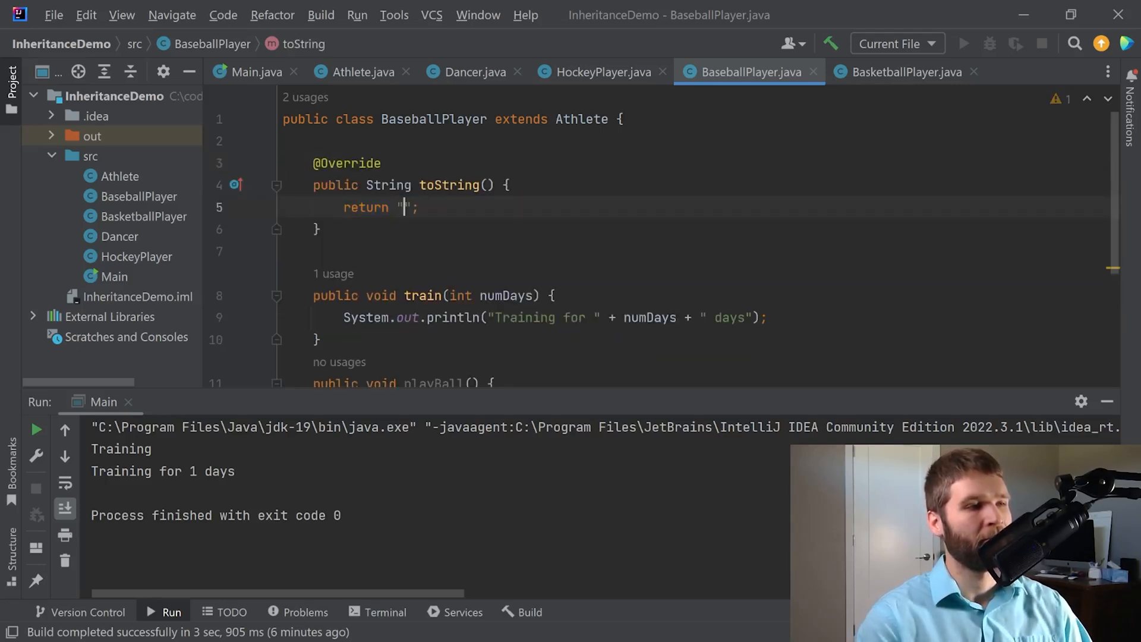
type("This is a base")
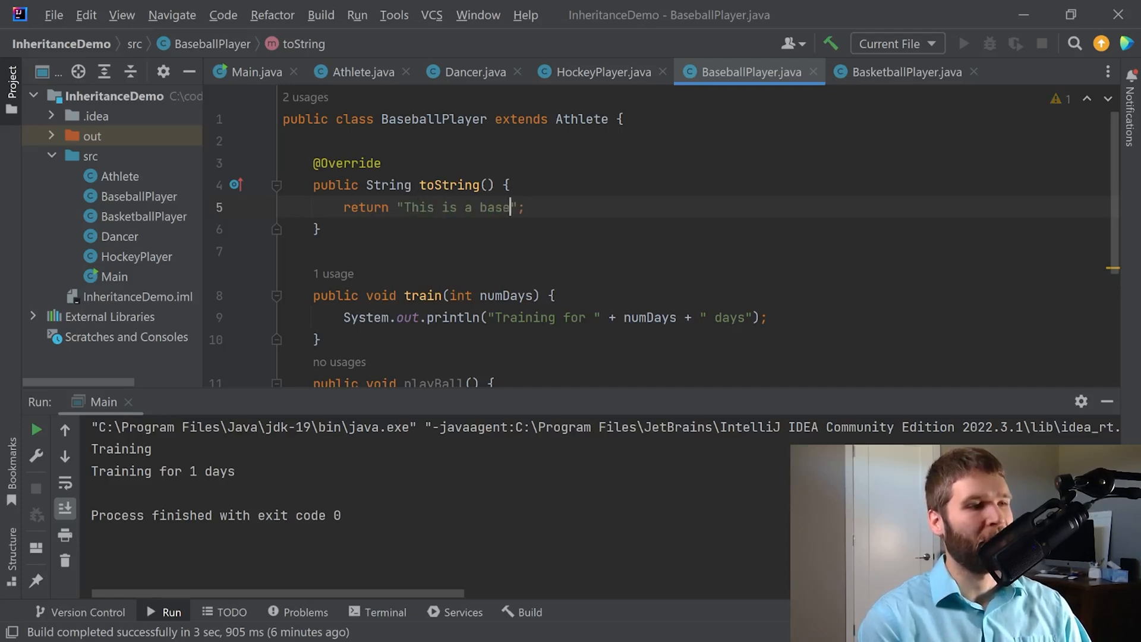
type("ball player")
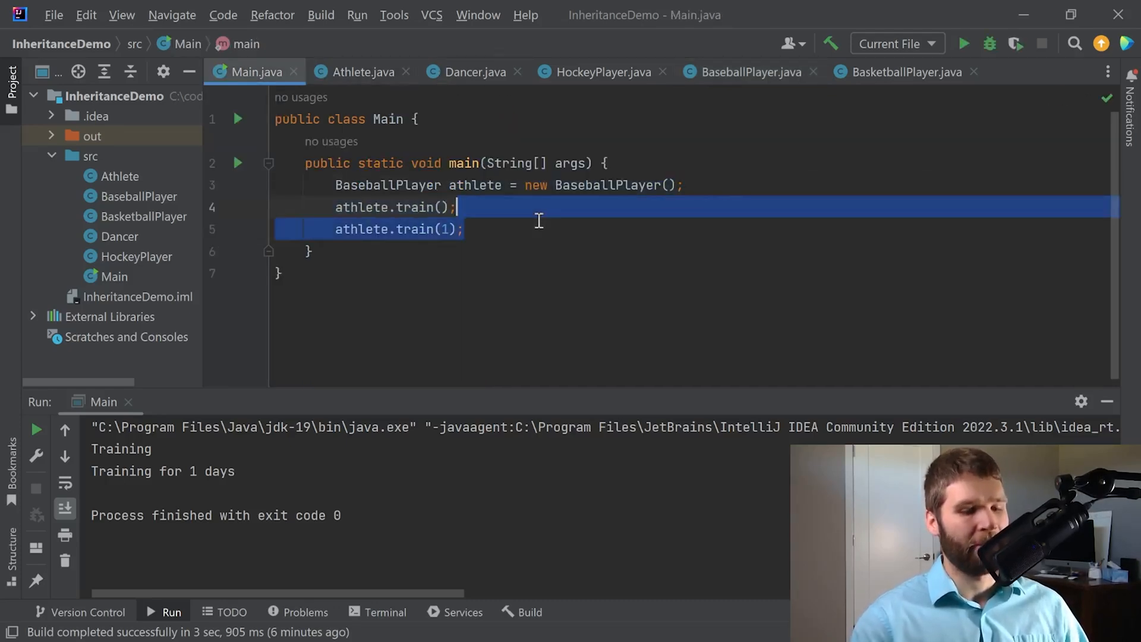
Replace the train calls with System.out.println(athlete) and run to print "This is a baseball player".
type("sout")
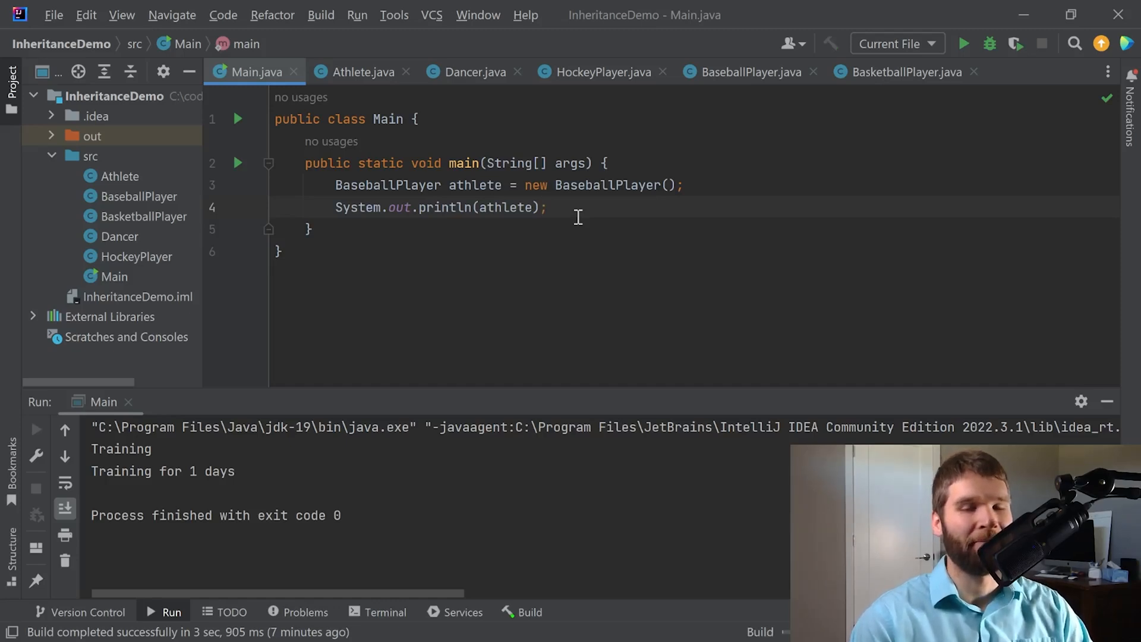
left_click(966, 44)
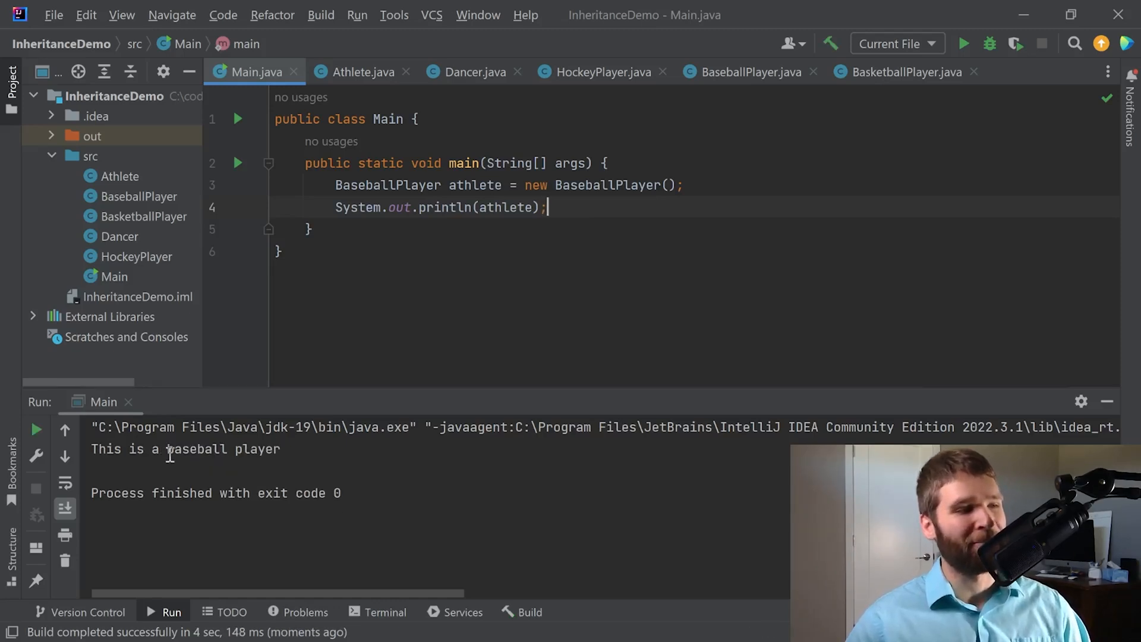
double_click(387, 185)
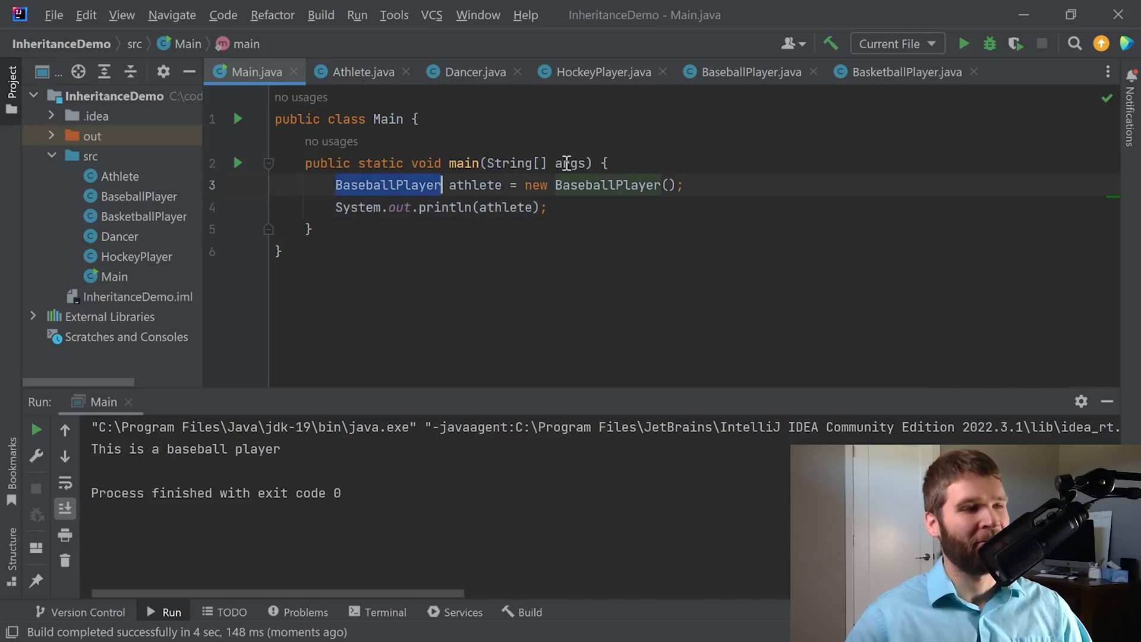
Declare the variable as Object holding a new Athlete() and run to print "This is an athlete!".
type("At")
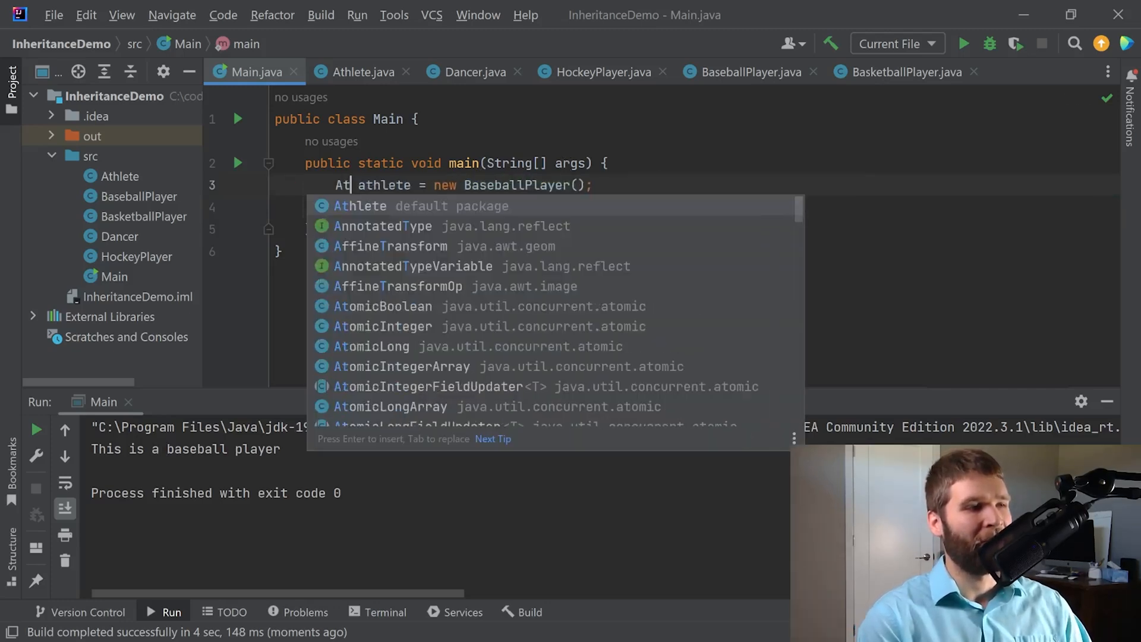
key("Enter")
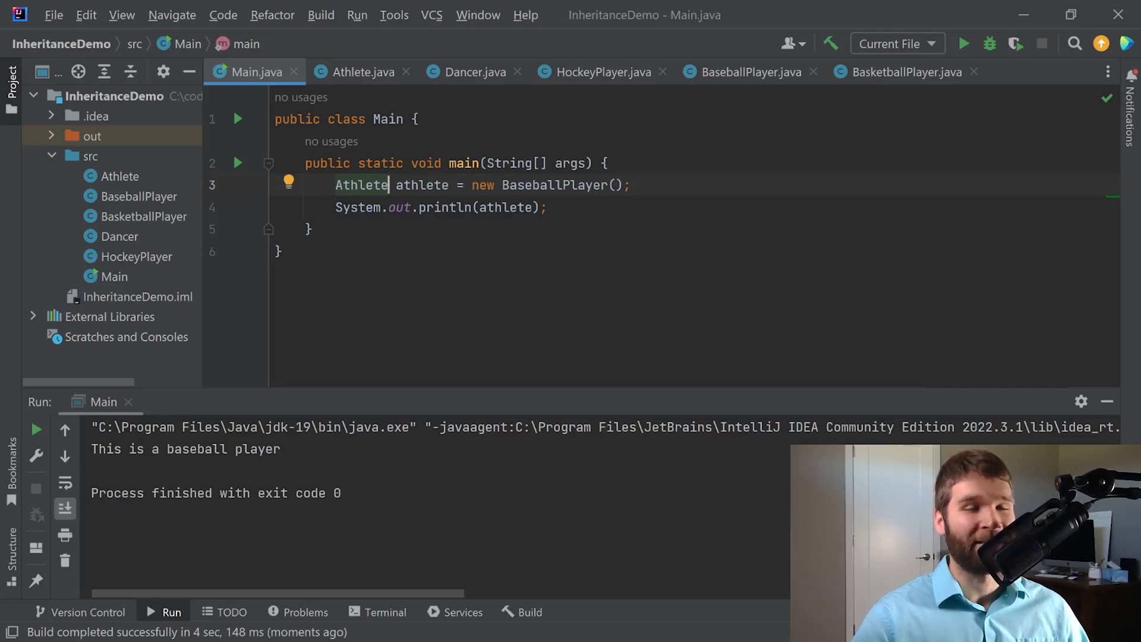
type("Objec")
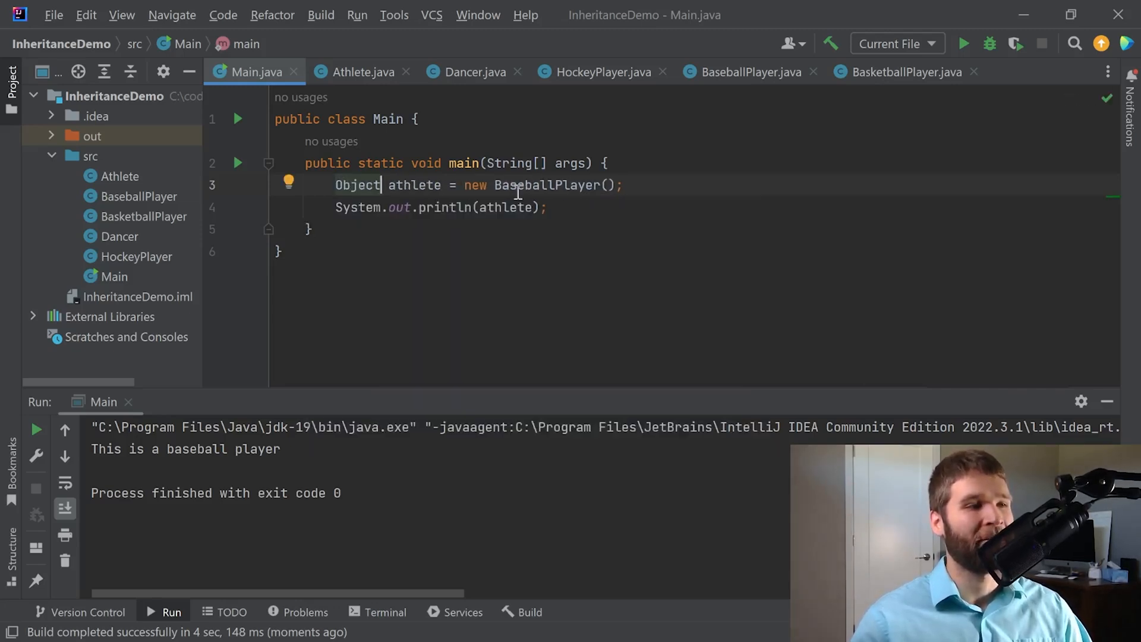
double_click(546, 184)
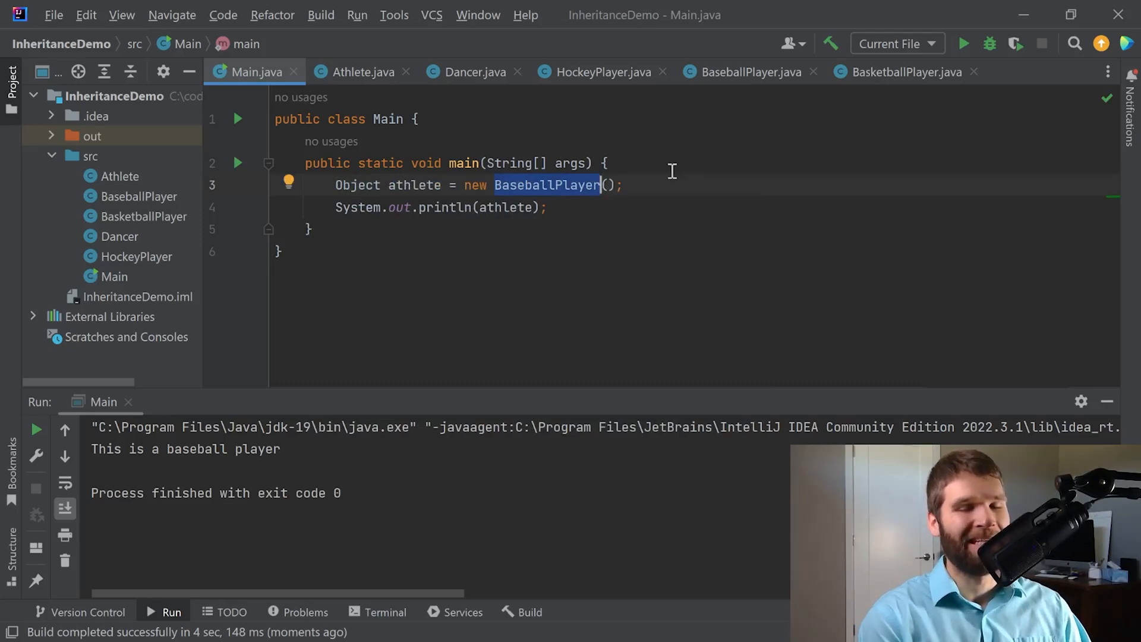
type("Athlete")
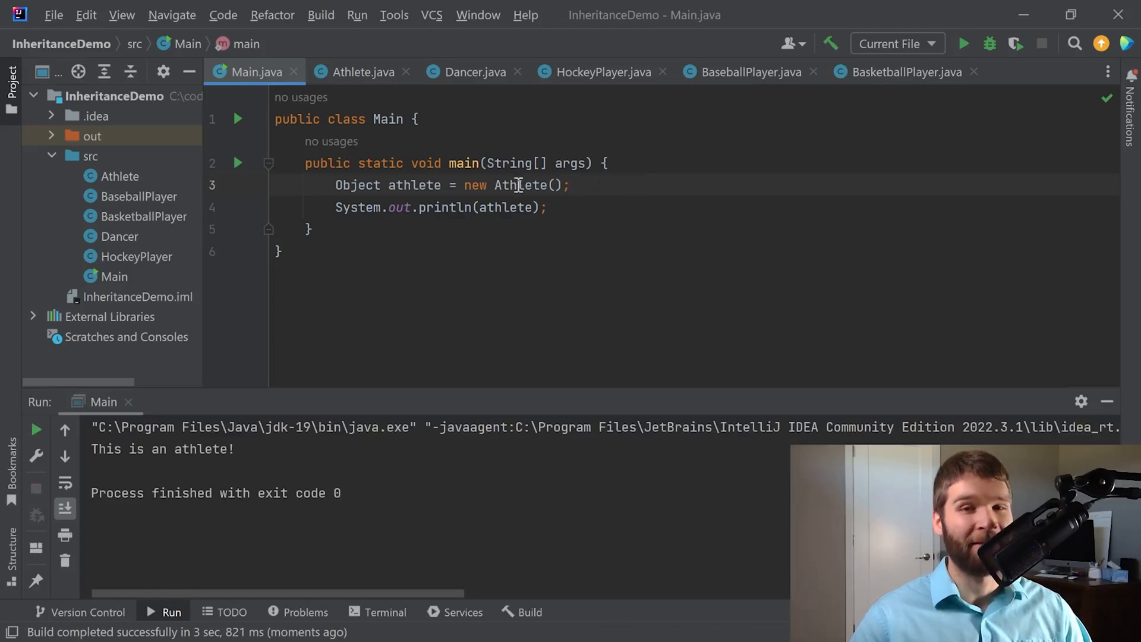
double_click(357, 185)
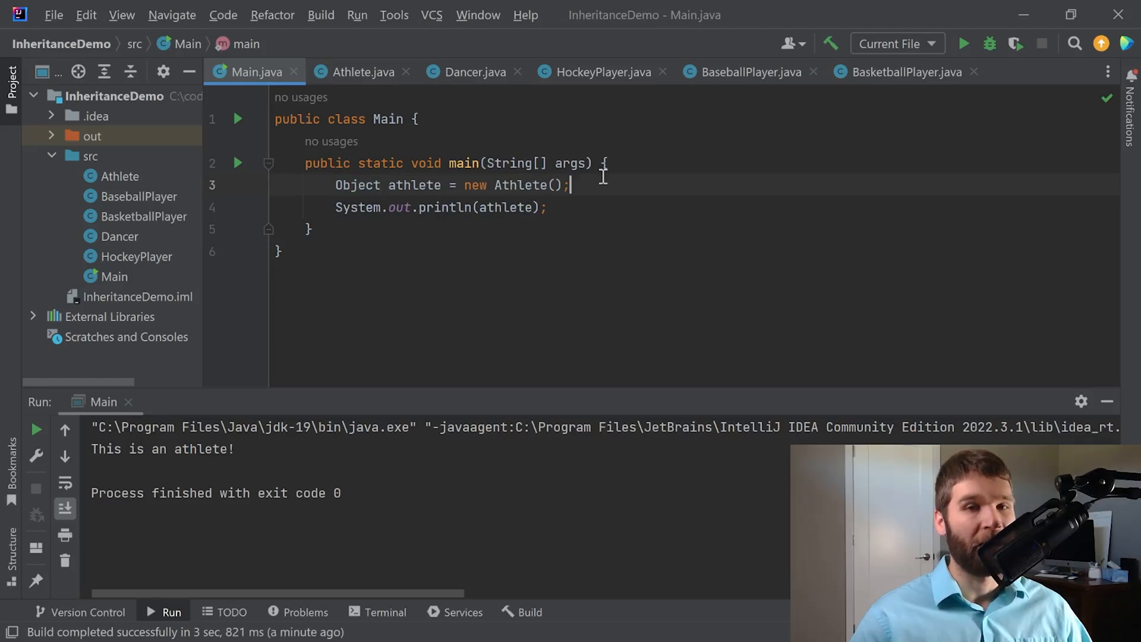
Rename the athlete variable to obj in both the declaration and the println call.
double_click(414, 185)
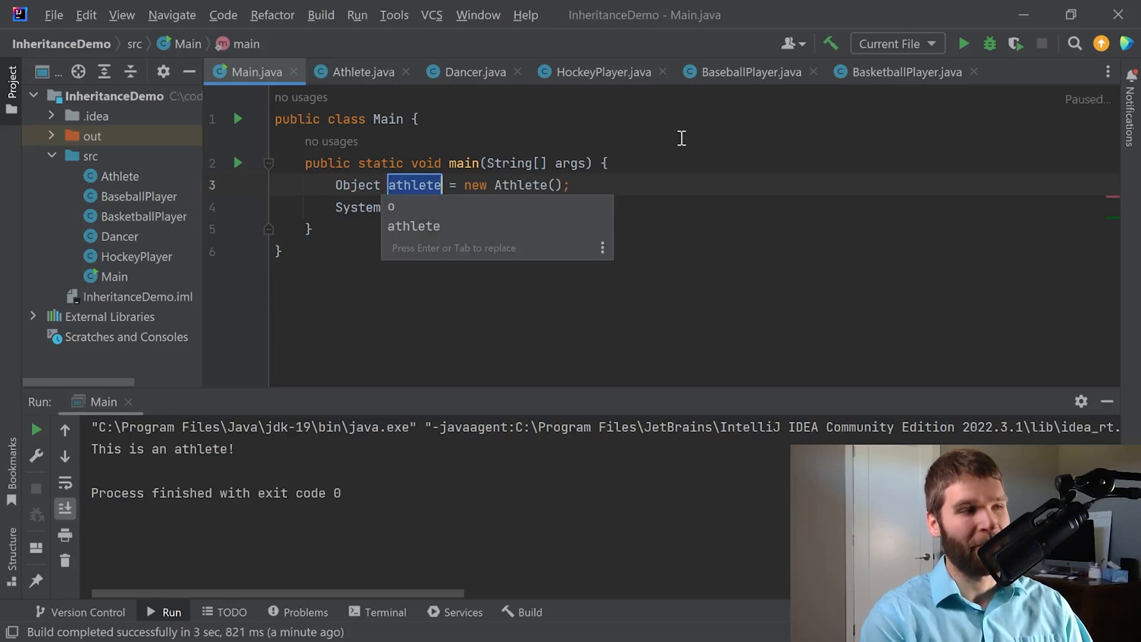
type("obj")
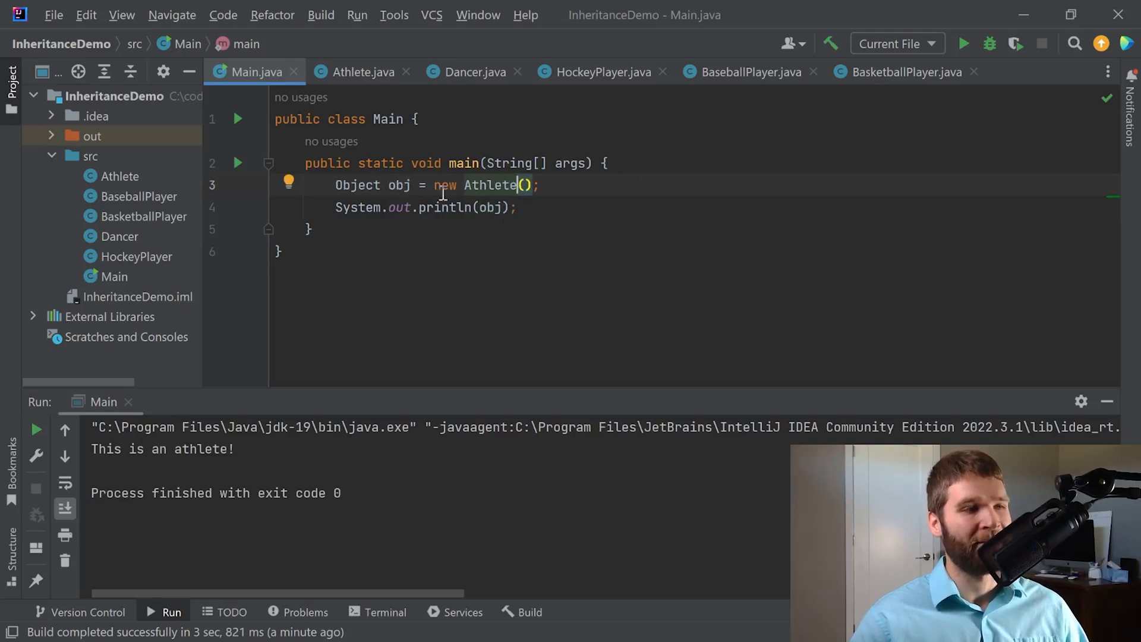
mouse_move(518, 221)
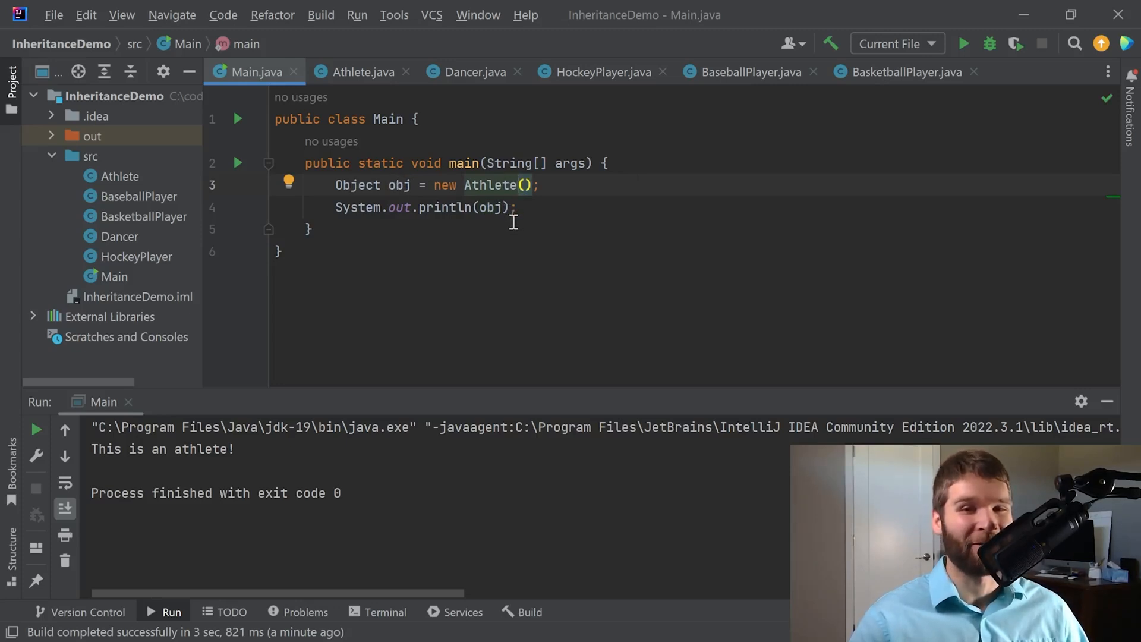
double_click(490, 185)
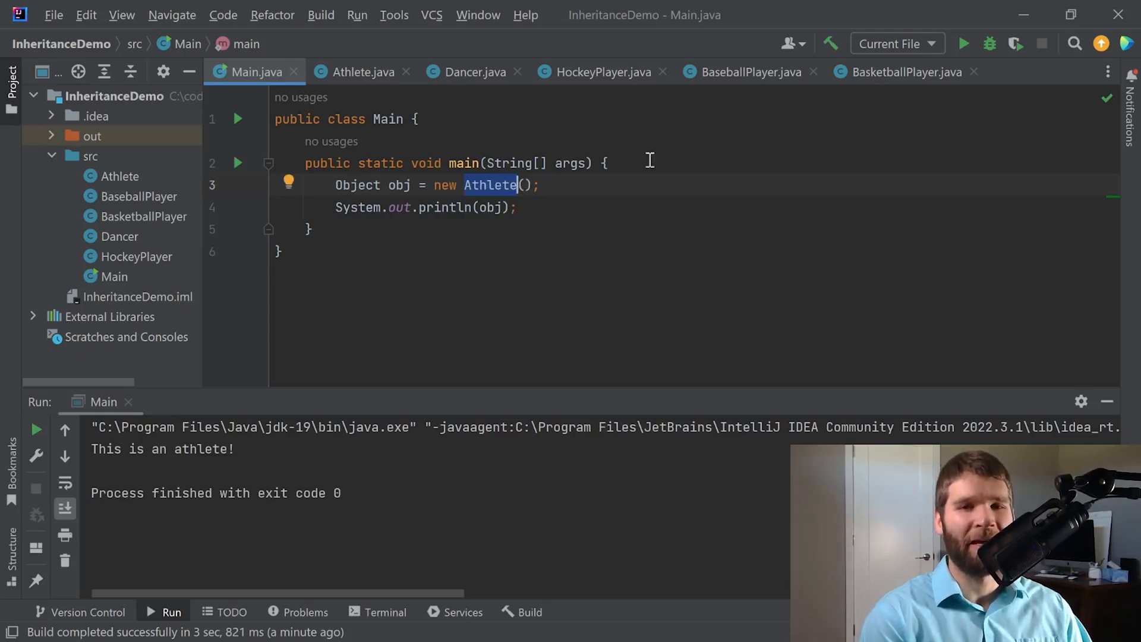
Make obj a new Scanner(System.in) with java.util.Scanner imported, and begin a line obj.c.
type("Scanner")
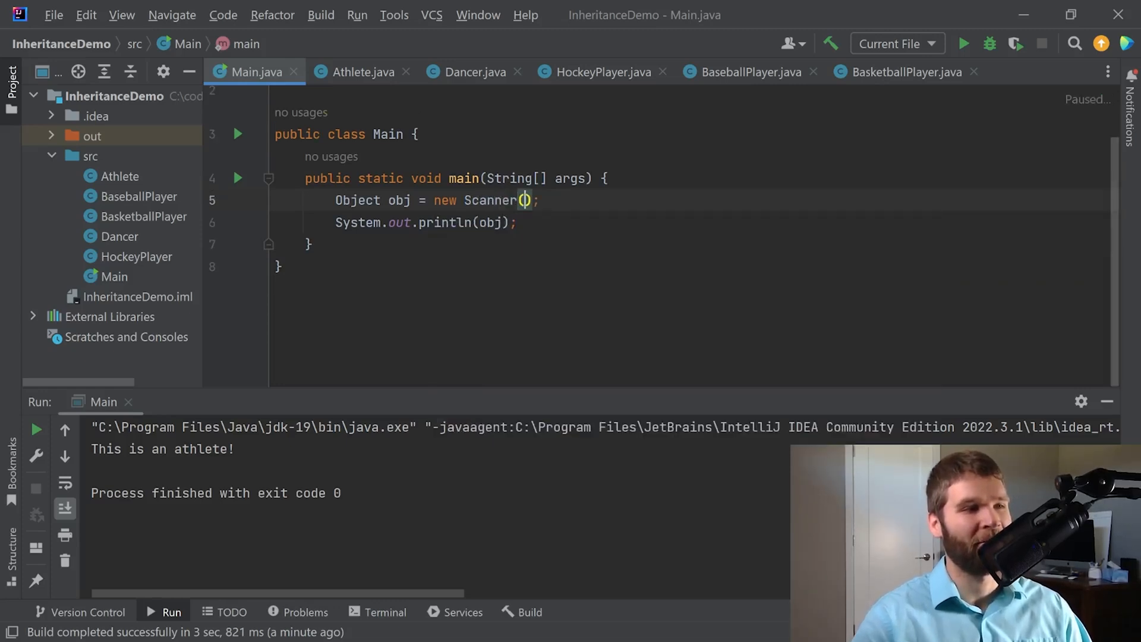
type("import java.util.Scanner;")
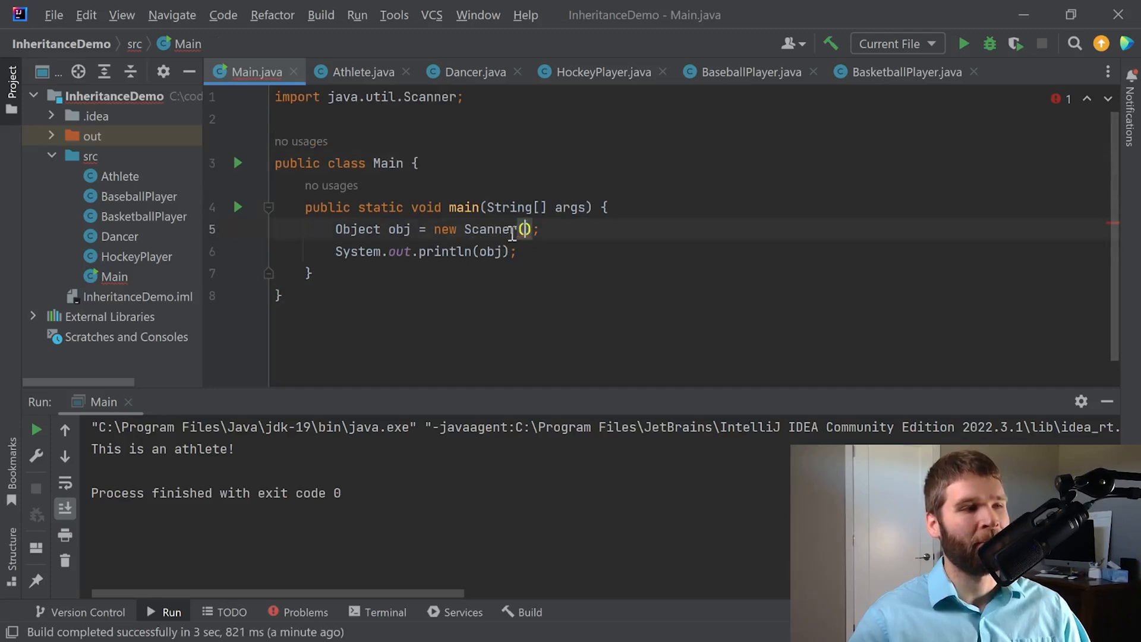
type("System")
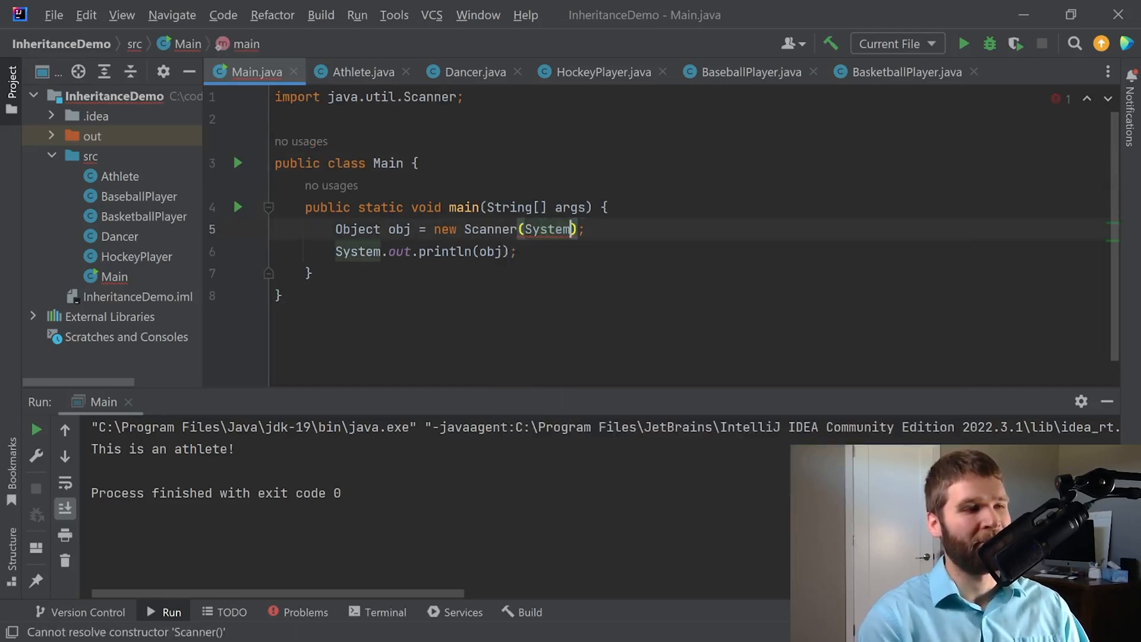
type(".in")
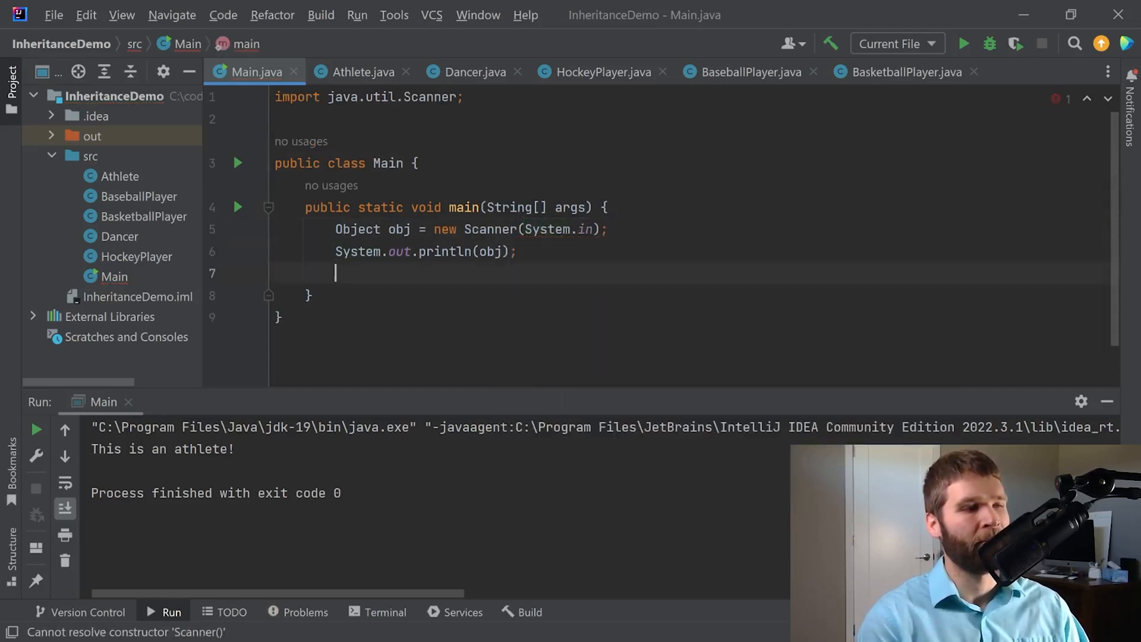
type("obj")
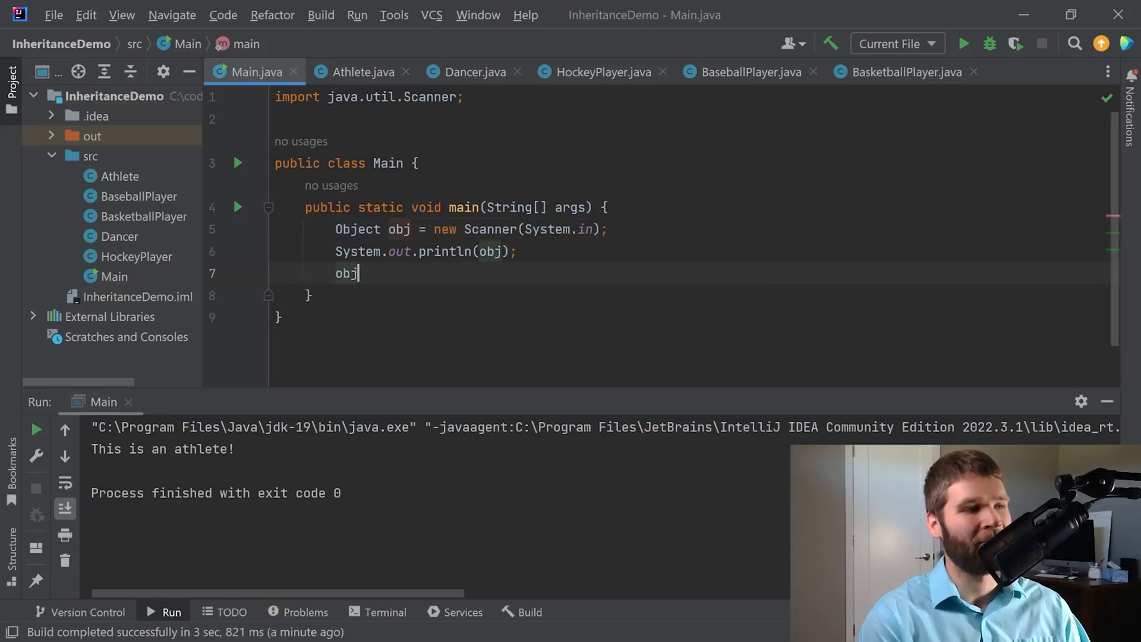
type(".c")
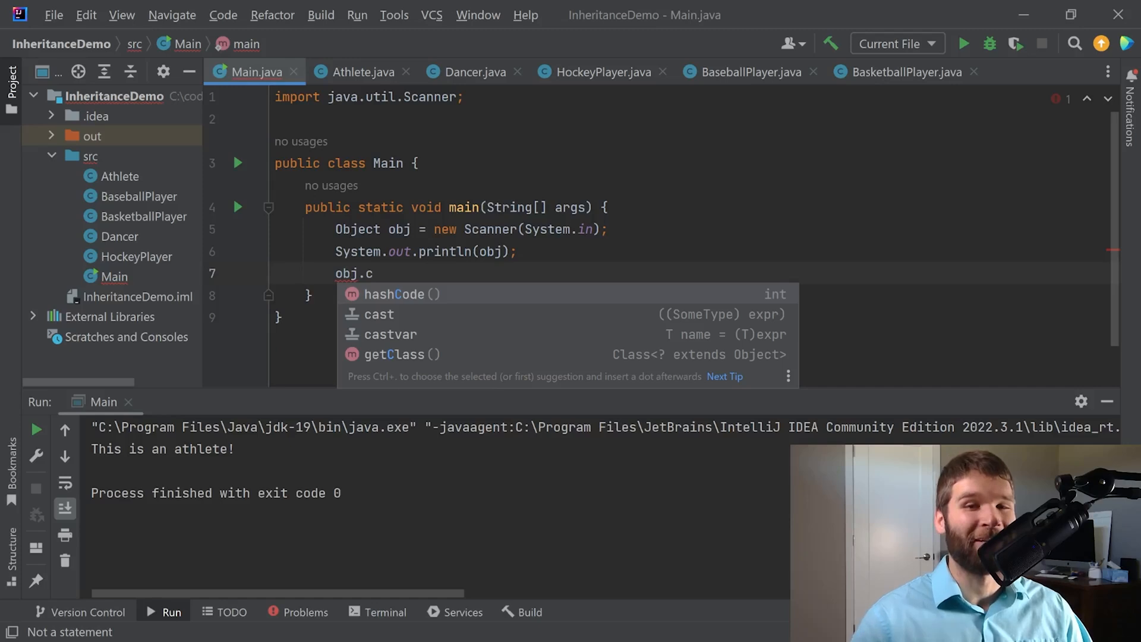
mouse_move(398, 233)
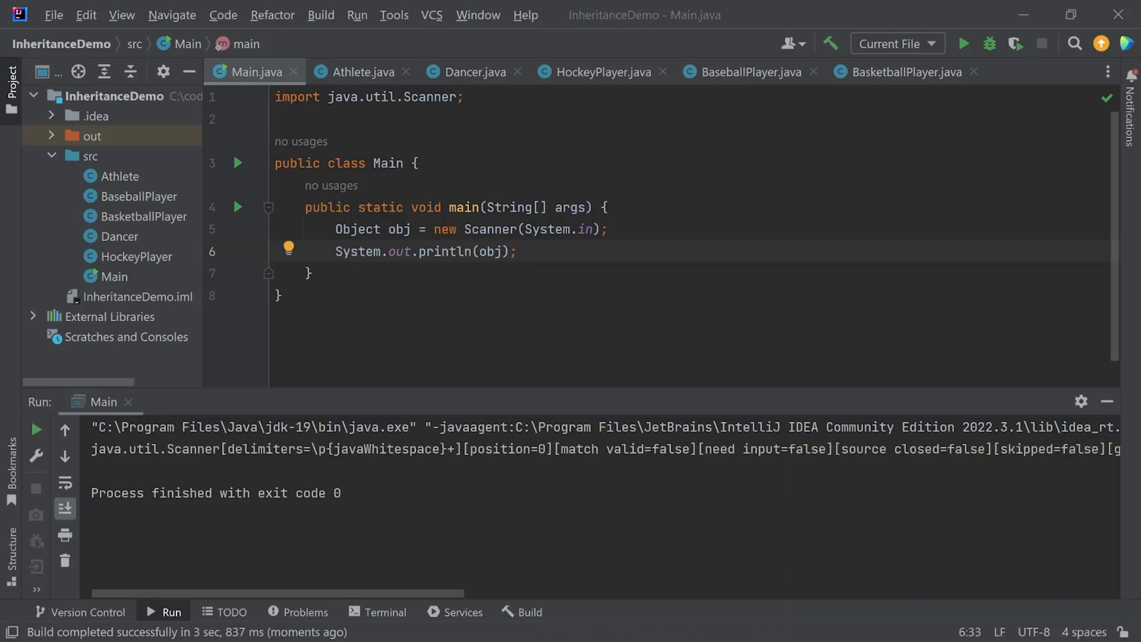
mouse_move(82, 375)
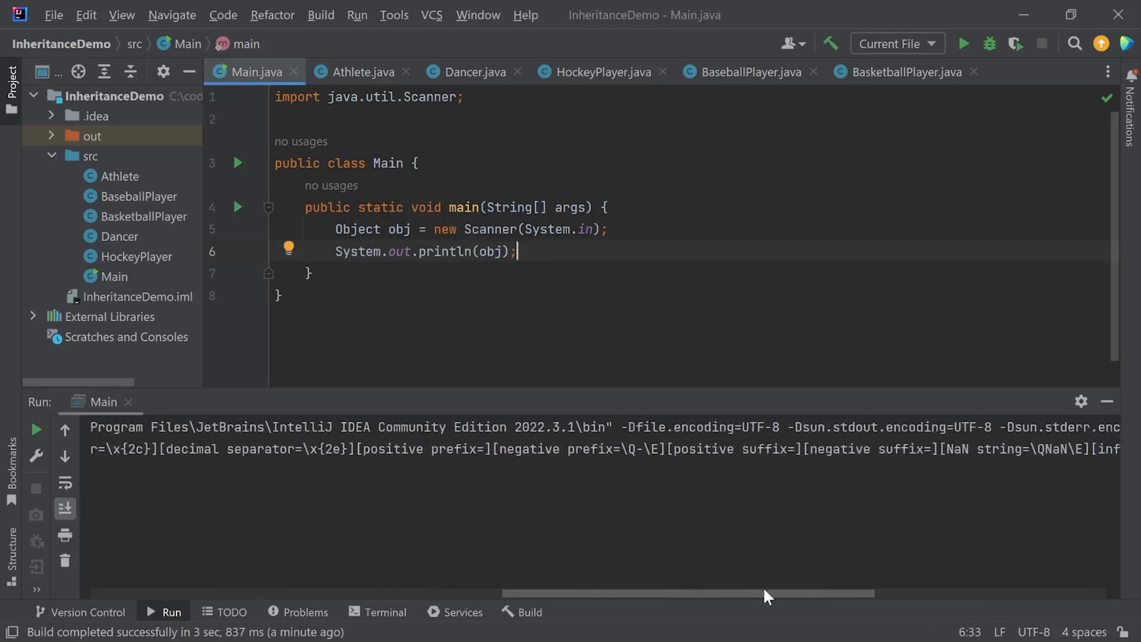
scroll("right", 3)
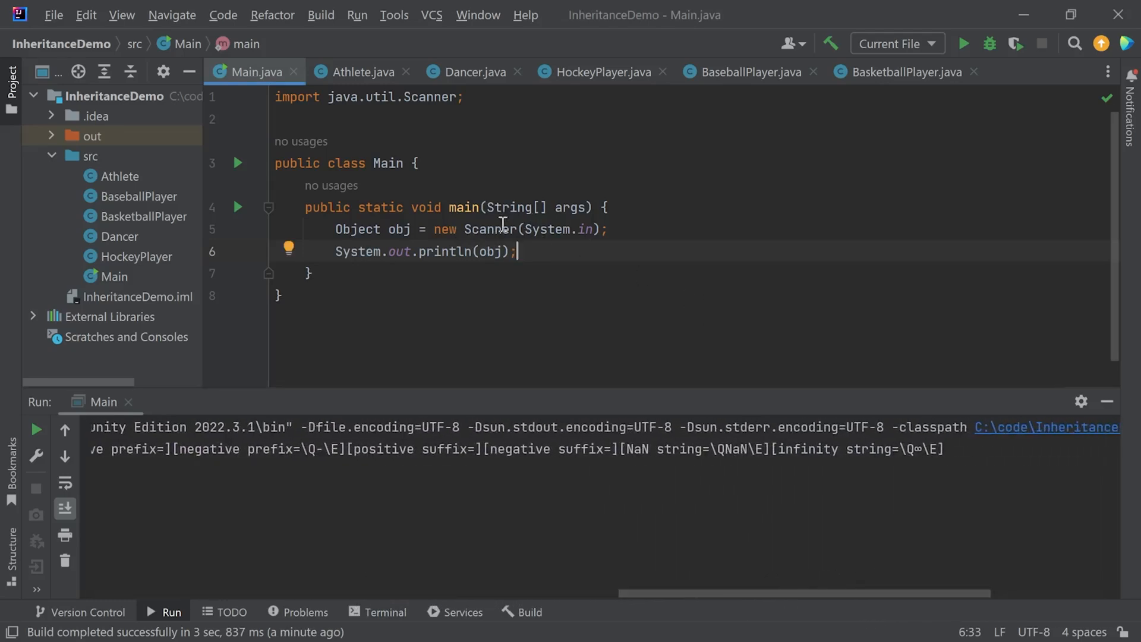
type("Object")
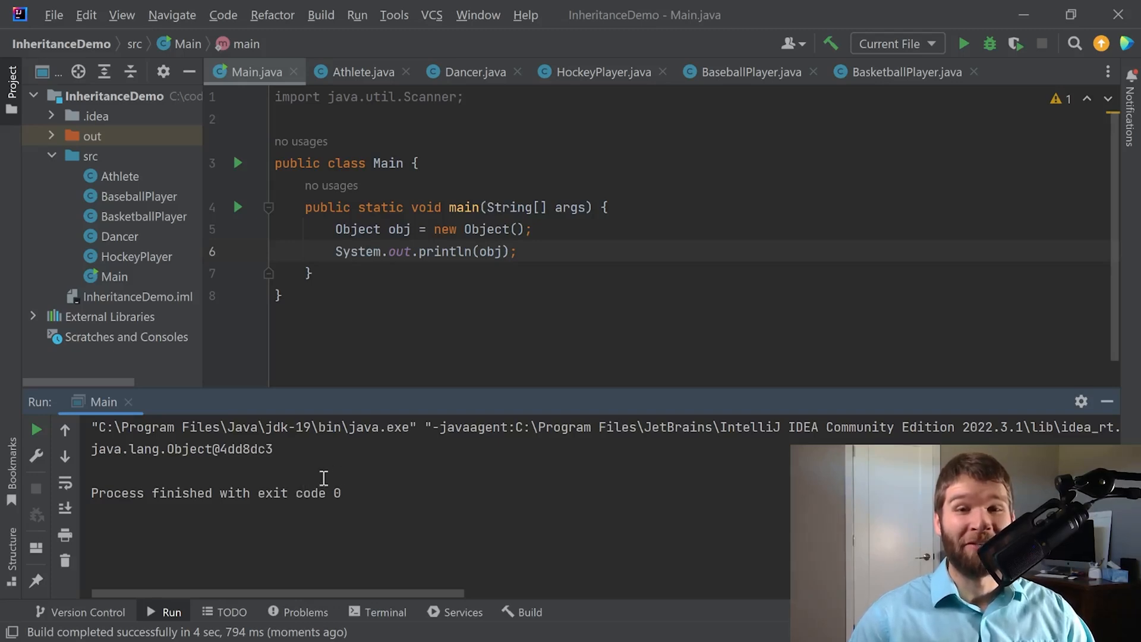
mouse_move(591, 321)
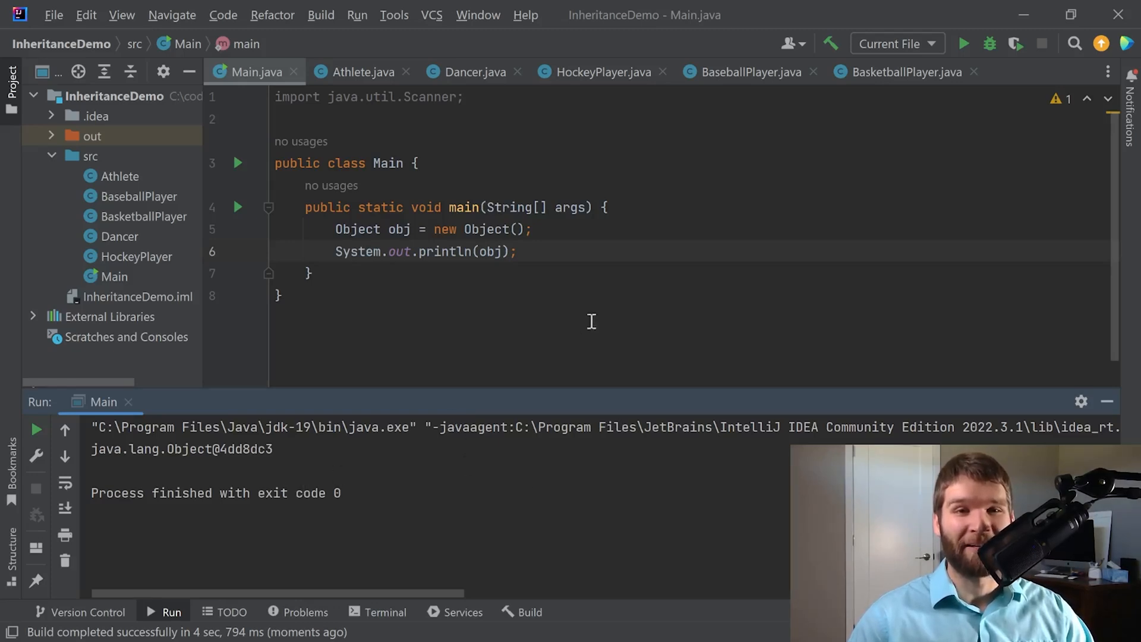
mouse_move(583, 305)
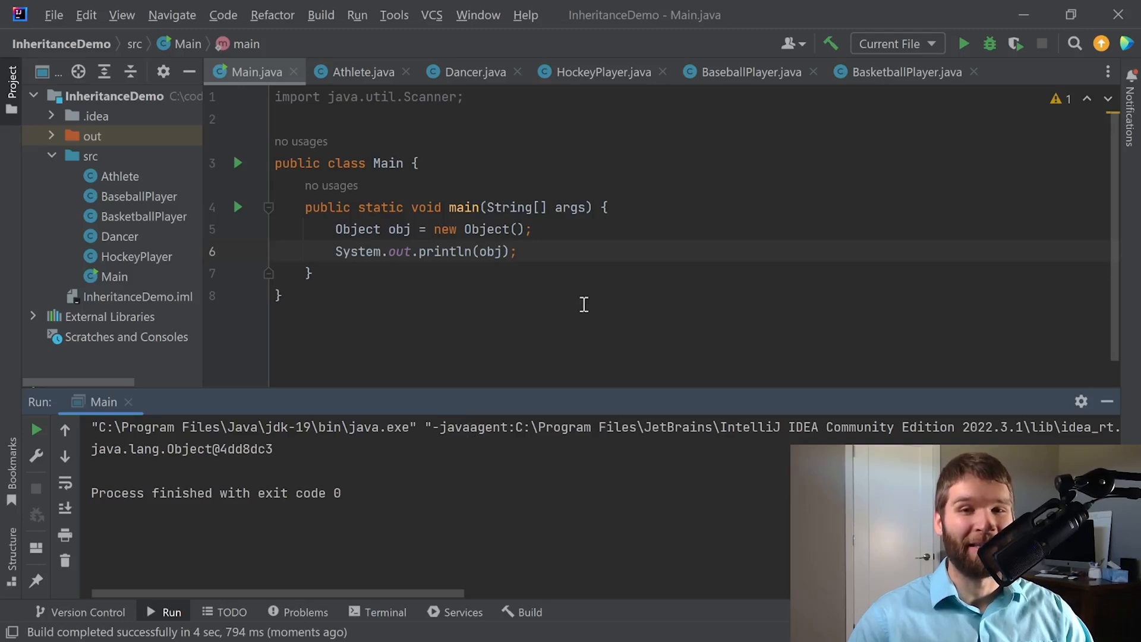